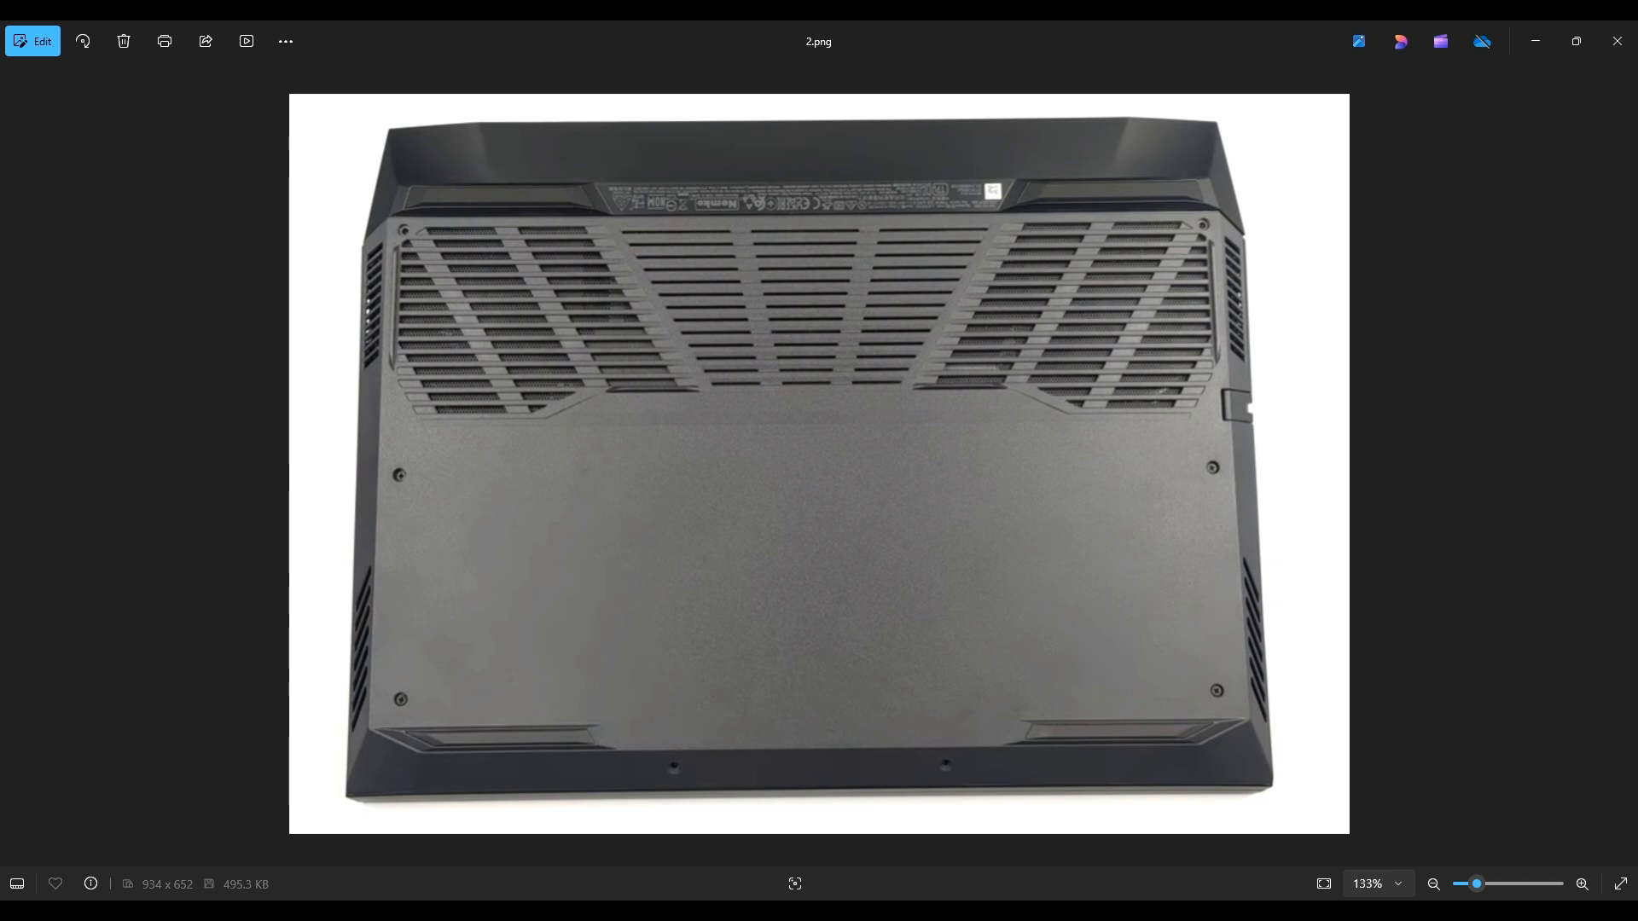
{"action": "mouse_move", "coordinate": [420, 378]}
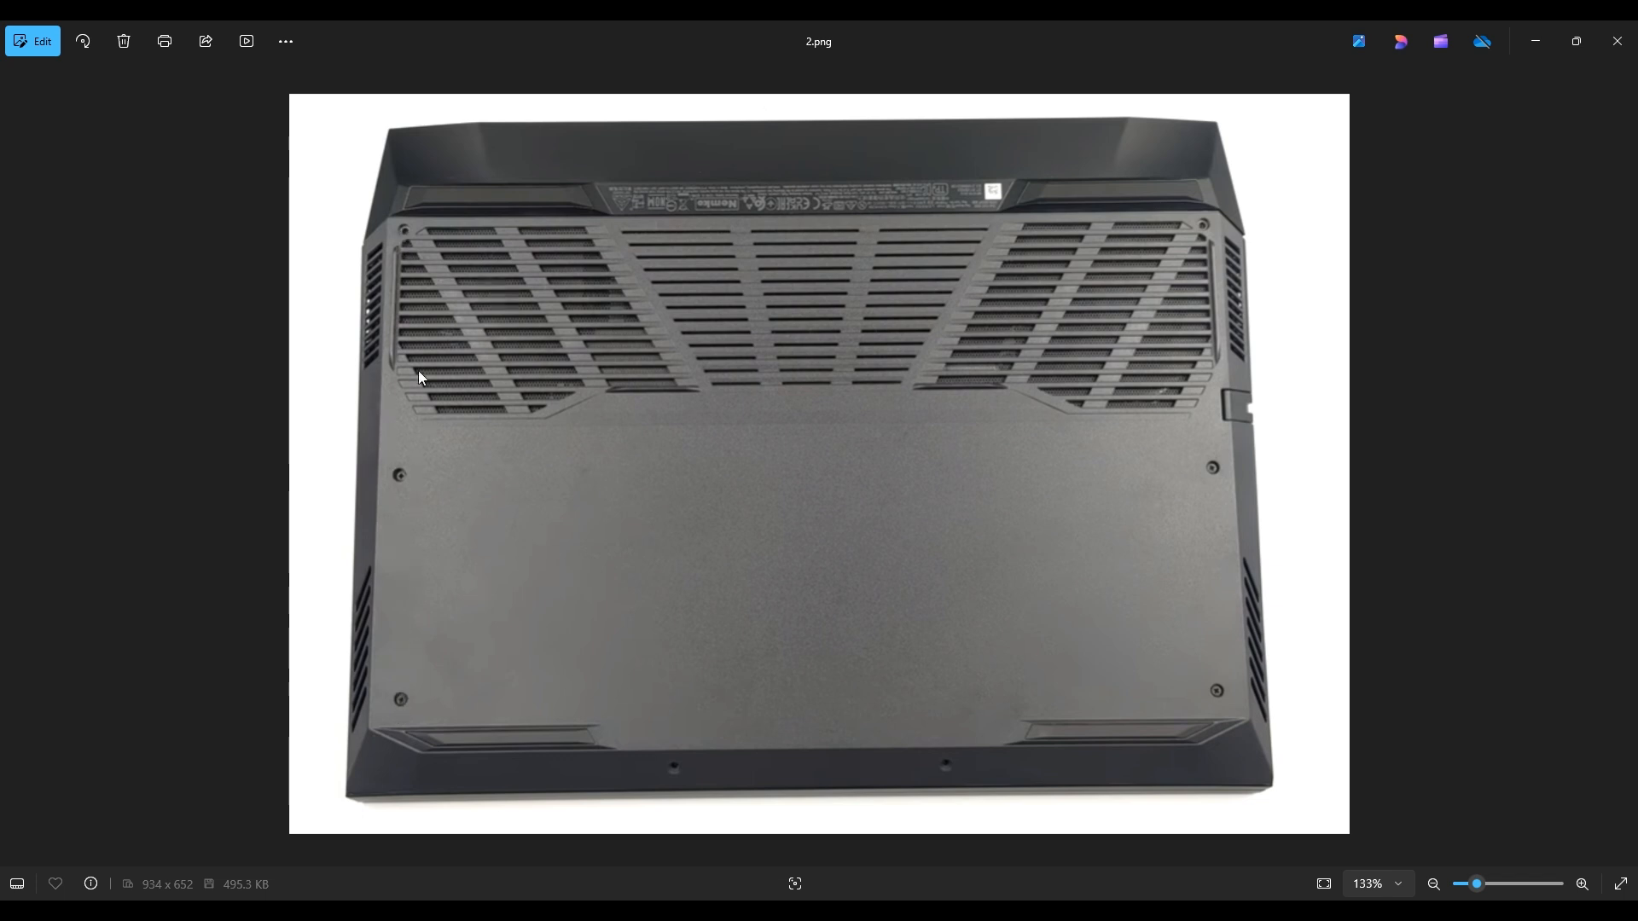
{"action": "mouse_move", "coordinate": [1249, 706]}
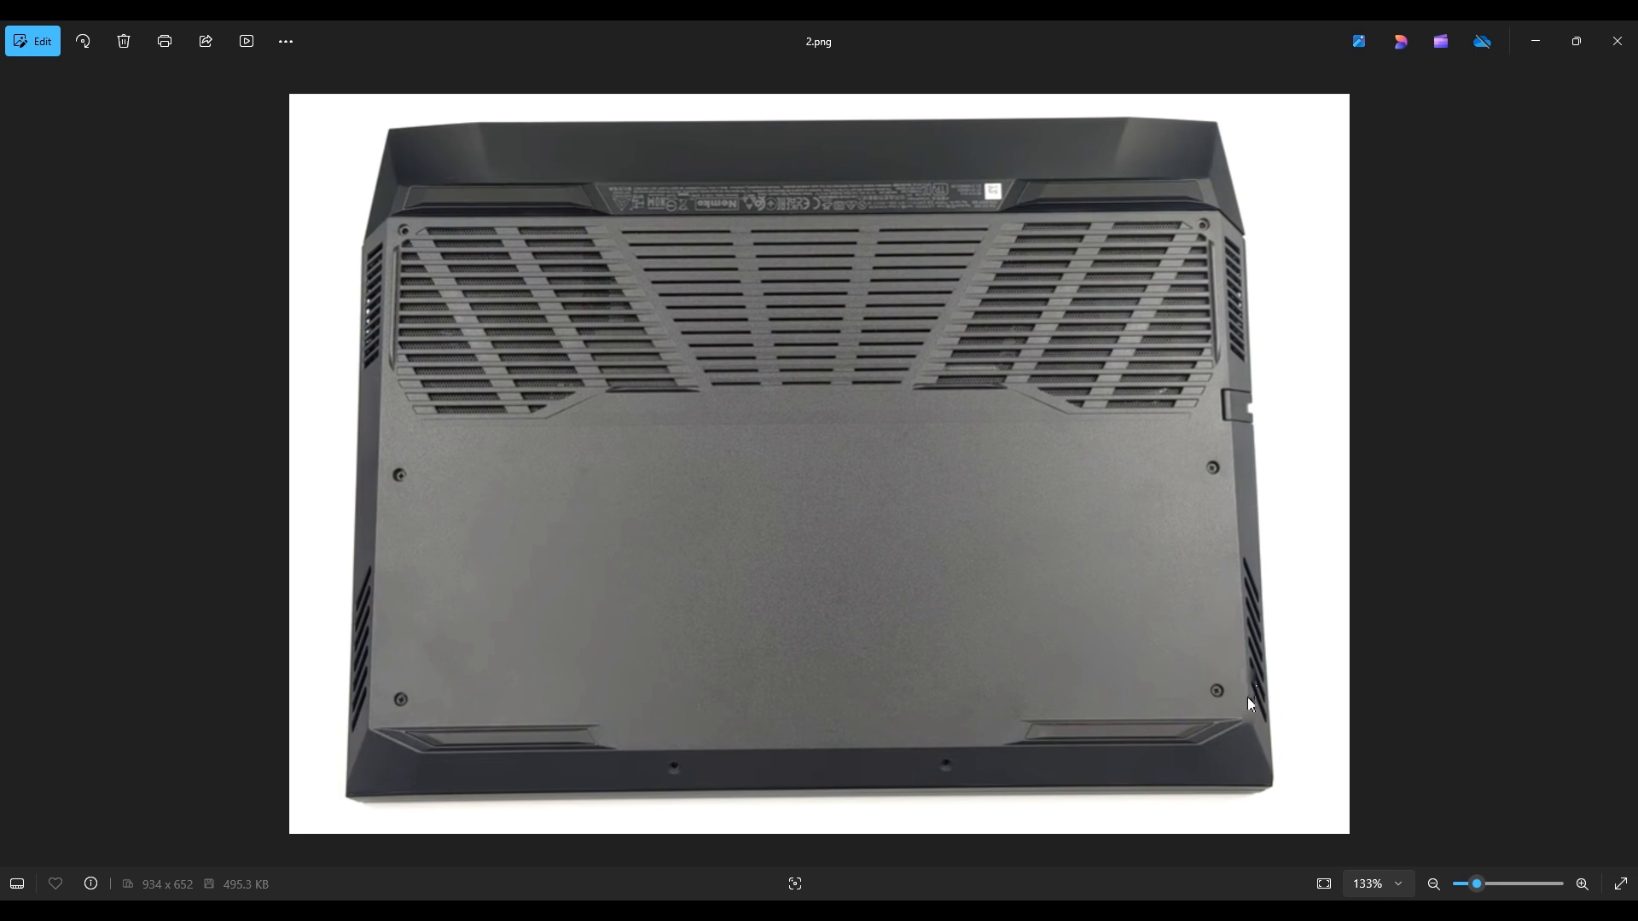
{"action": "mouse_move", "coordinate": [707, 781]}
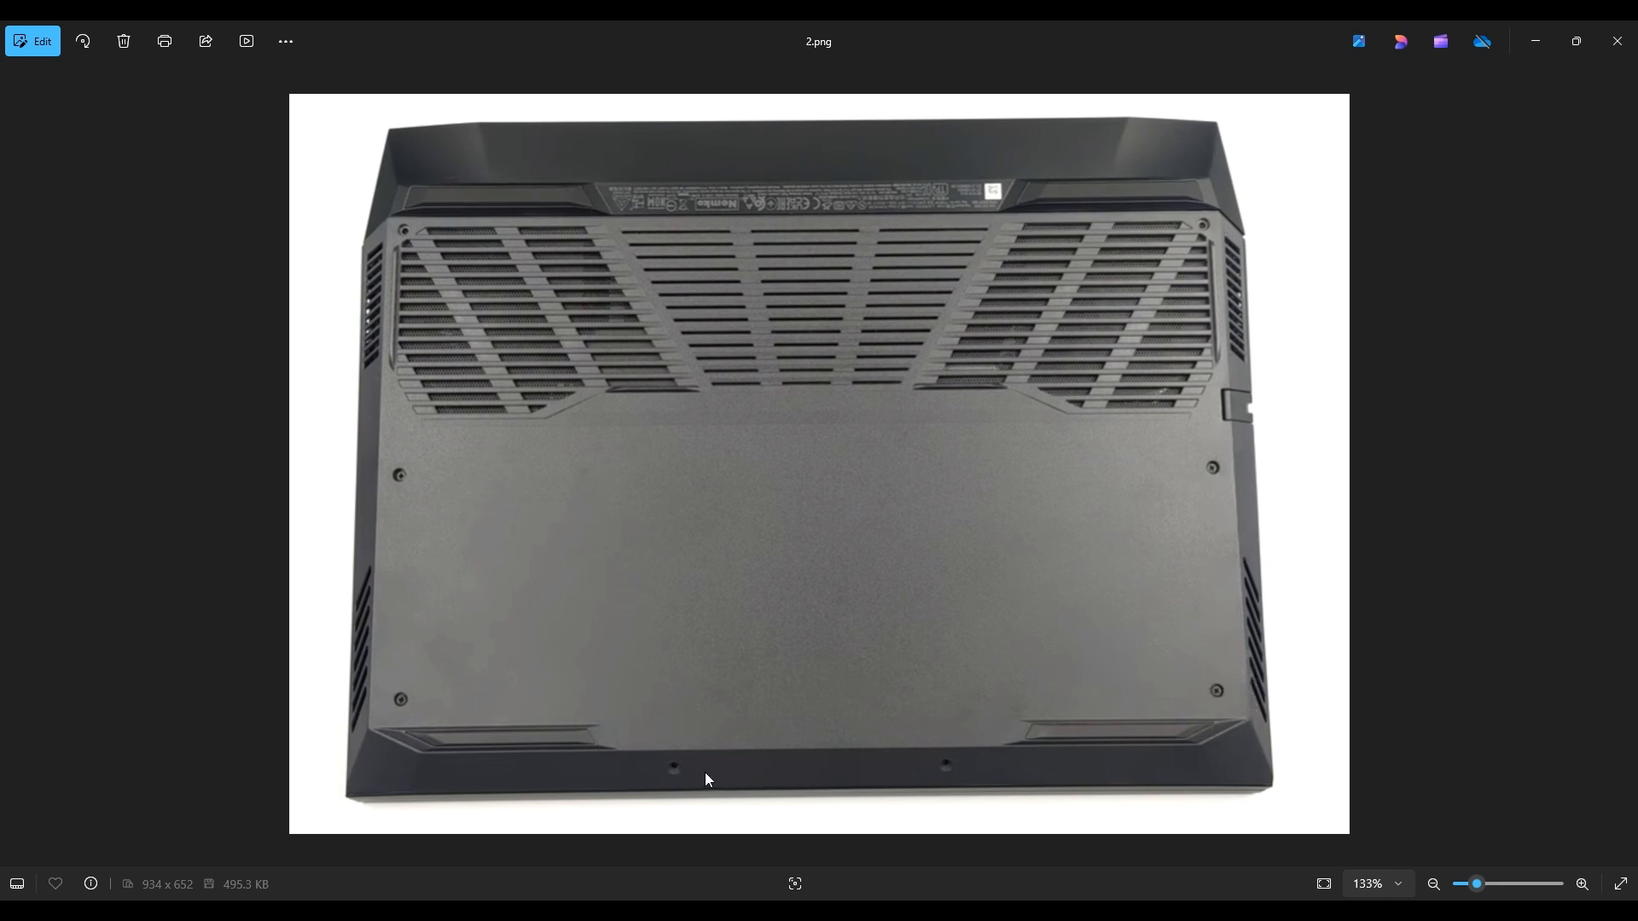
{"action": "mouse_move", "coordinate": [812, 773]}
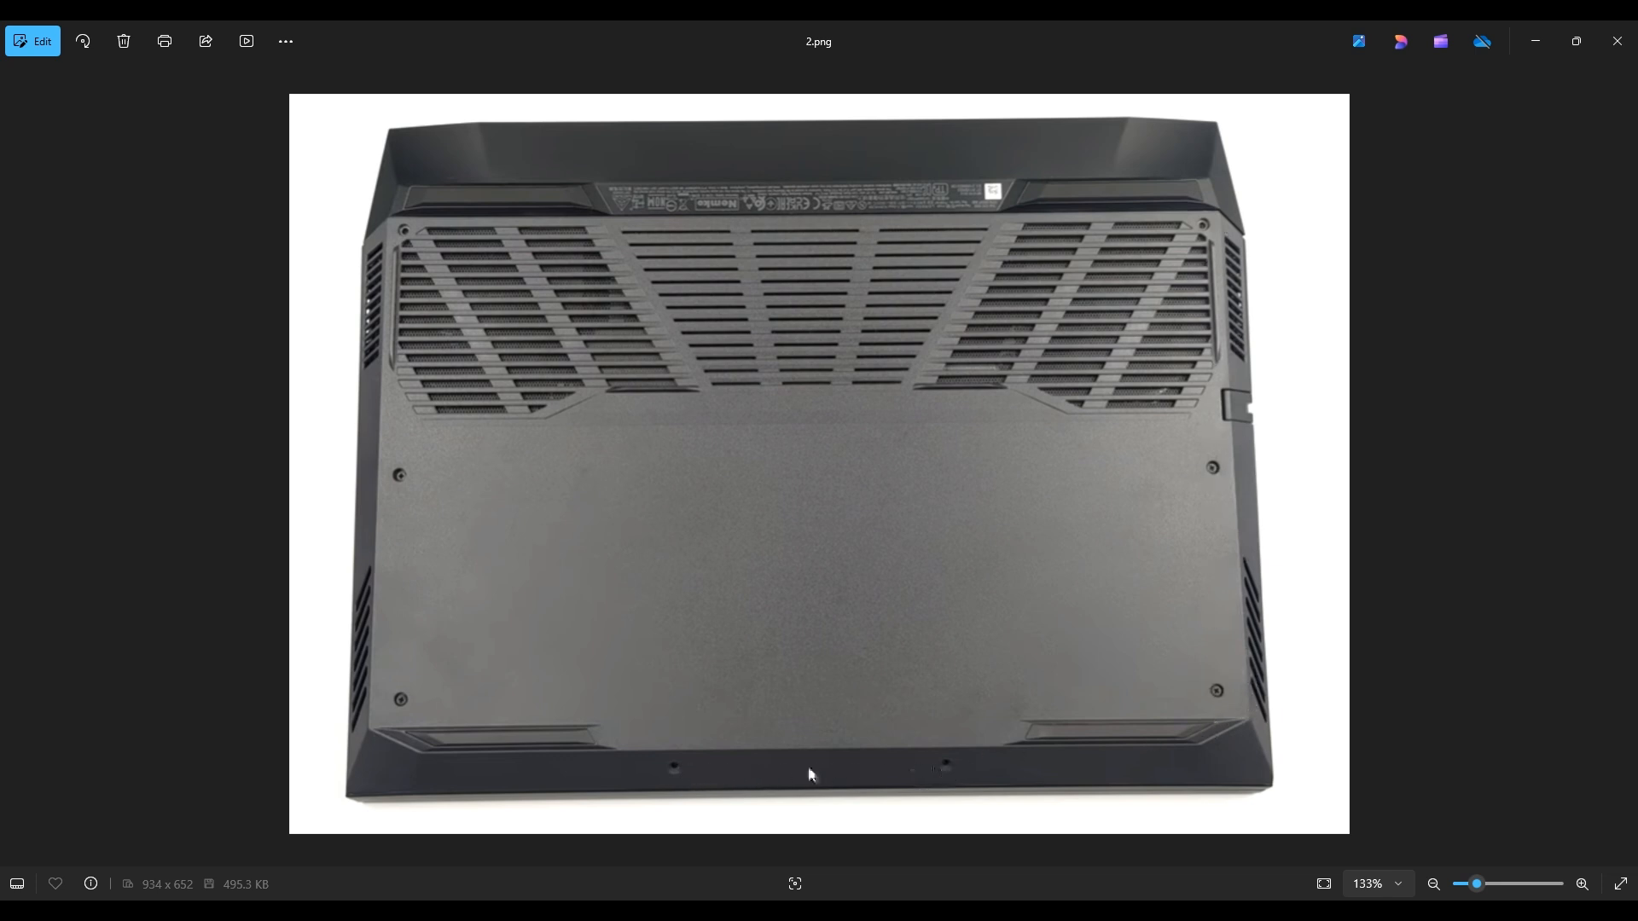
{"action": "mouse_move", "coordinate": [368, 291]}
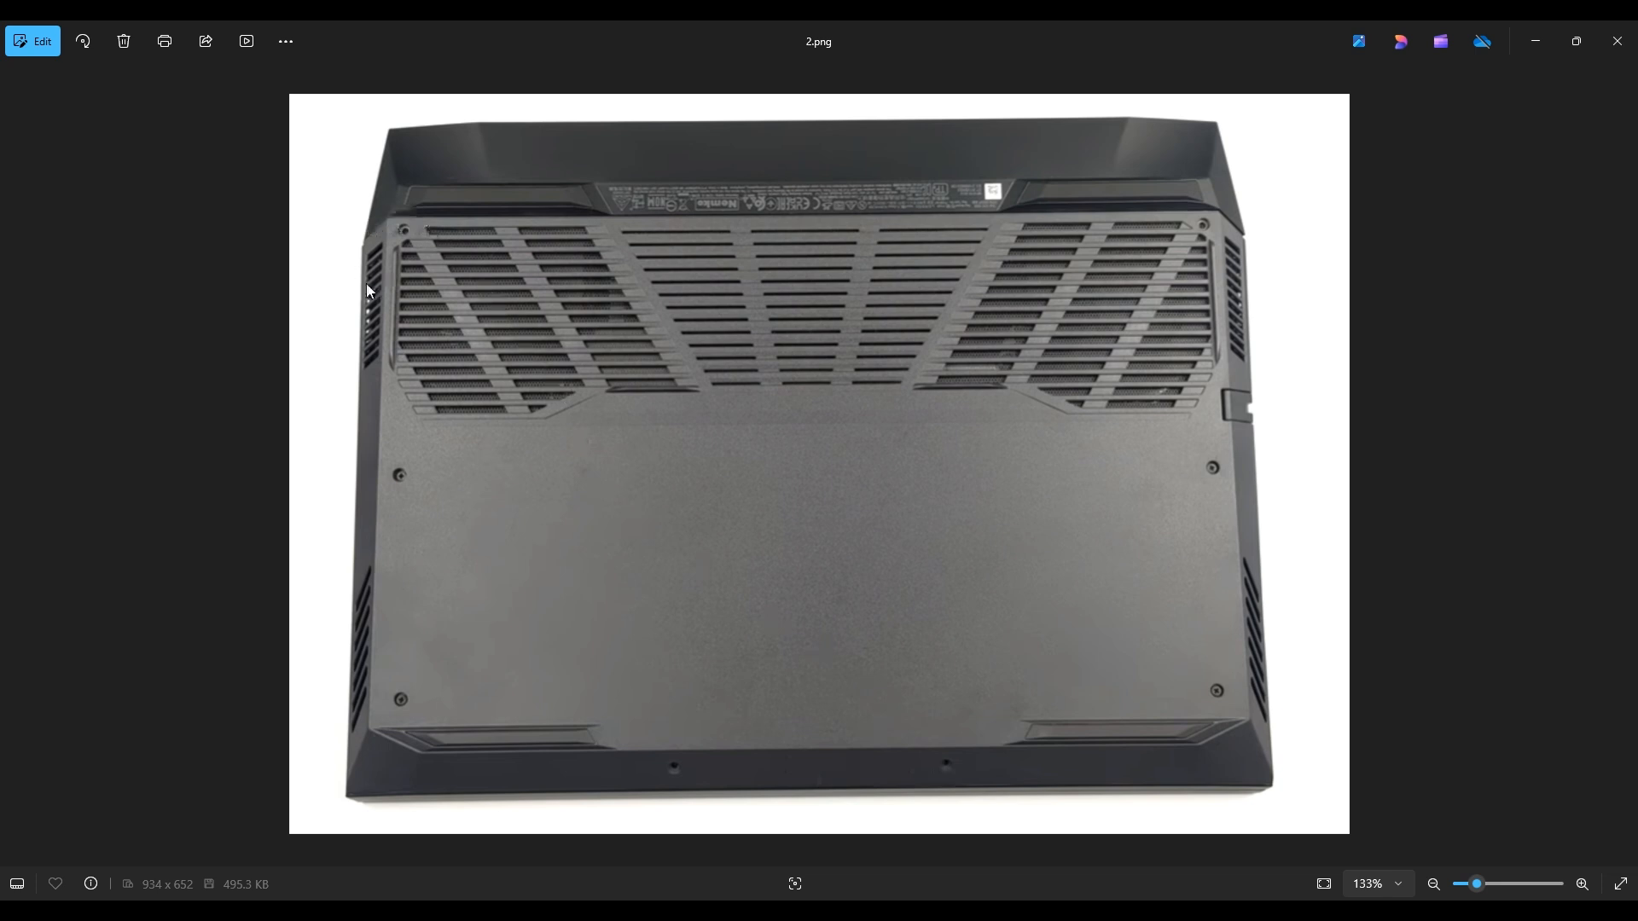
{"action": "mouse_move", "coordinate": [1234, 251]}
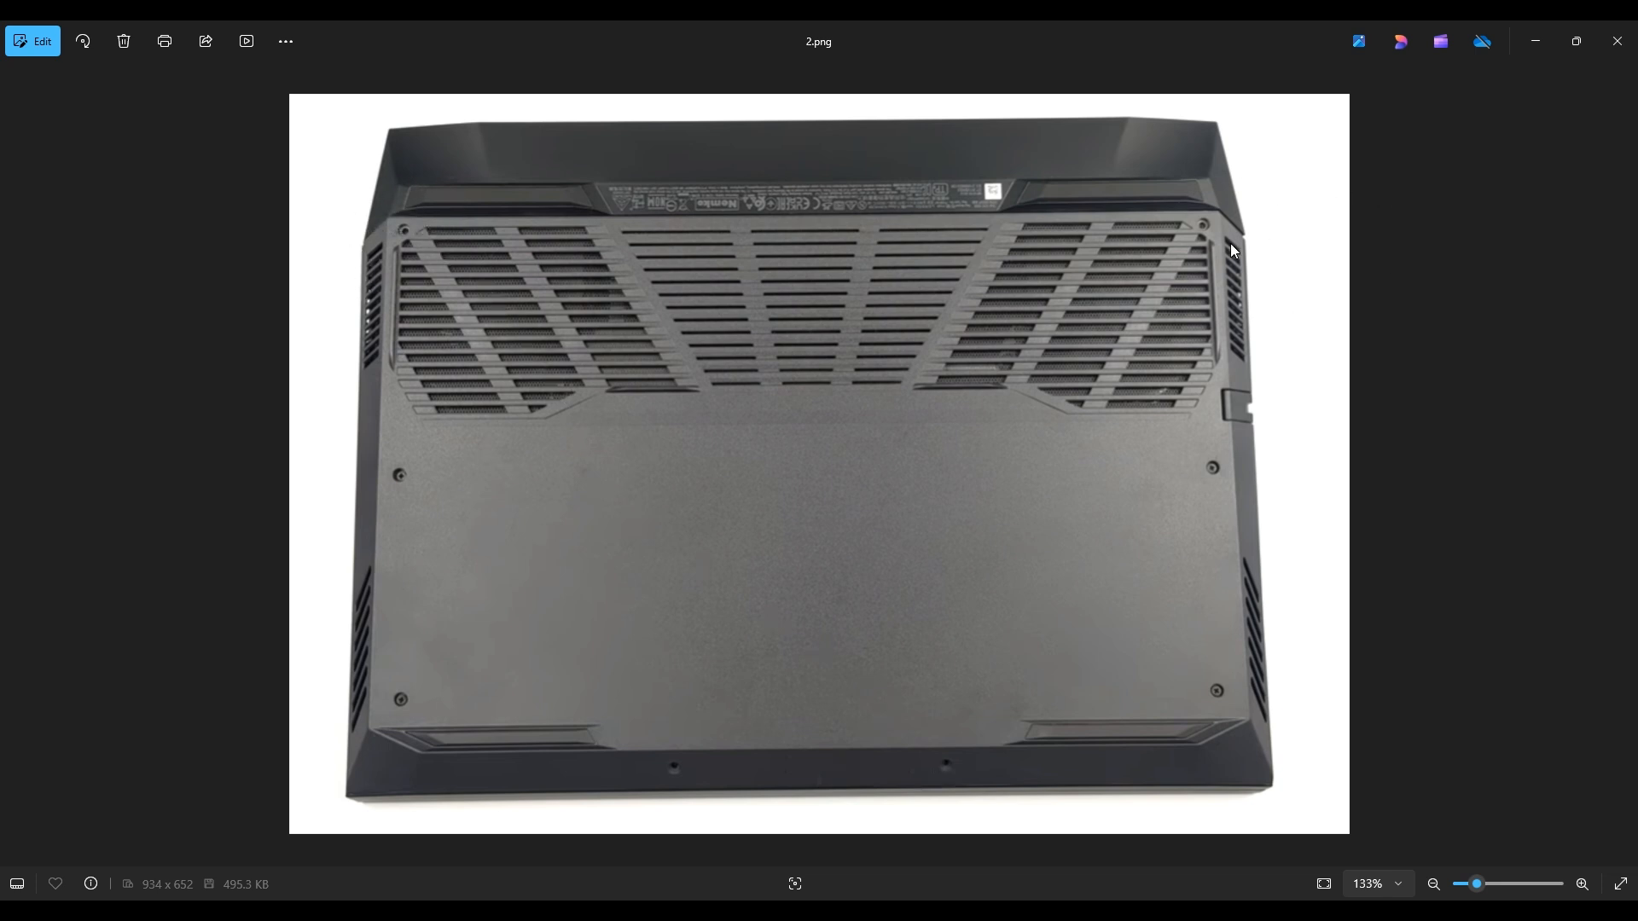
{"action": "mouse_move", "coordinate": [1197, 238]}
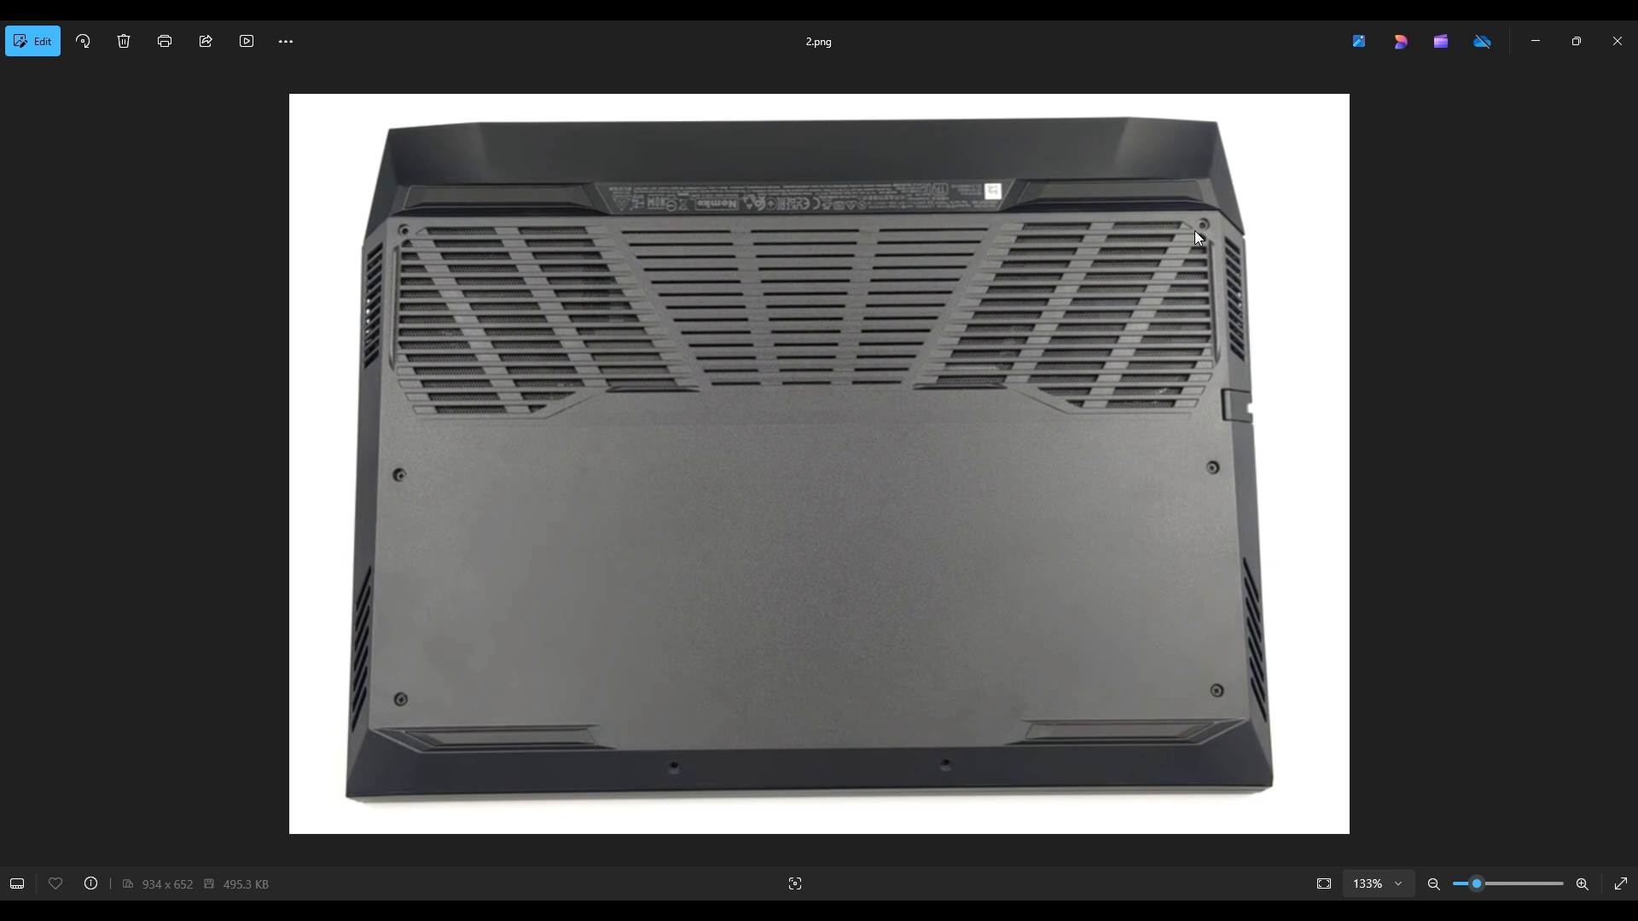
{"action": "mouse_move", "coordinate": [1243, 242]}
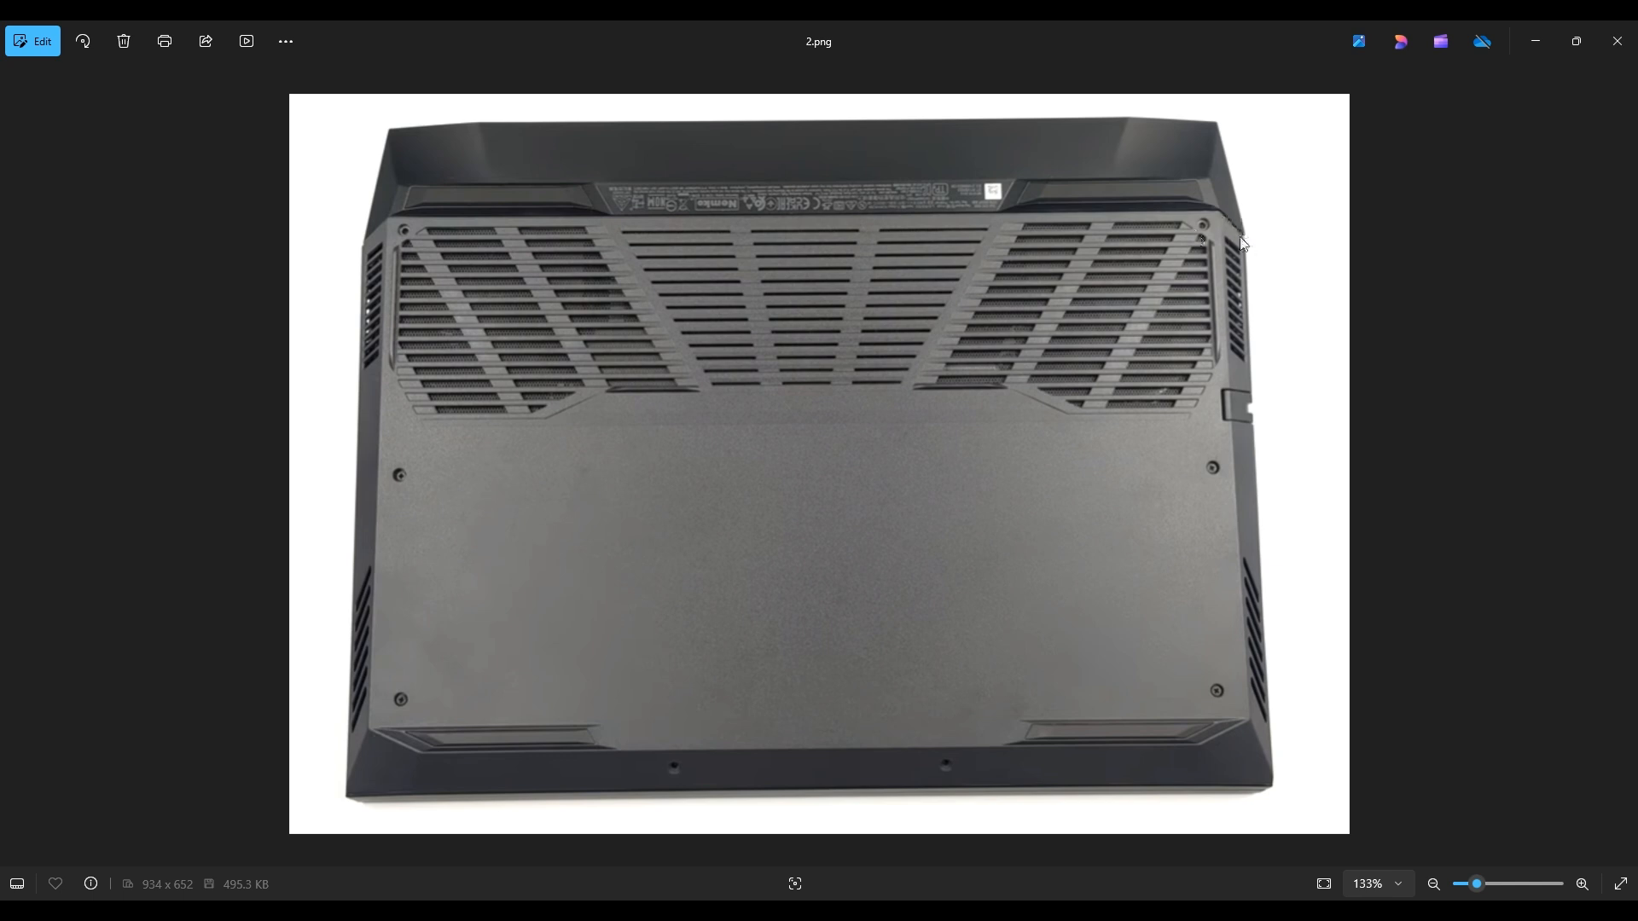
{"action": "mouse_move", "coordinate": [1223, 232]}
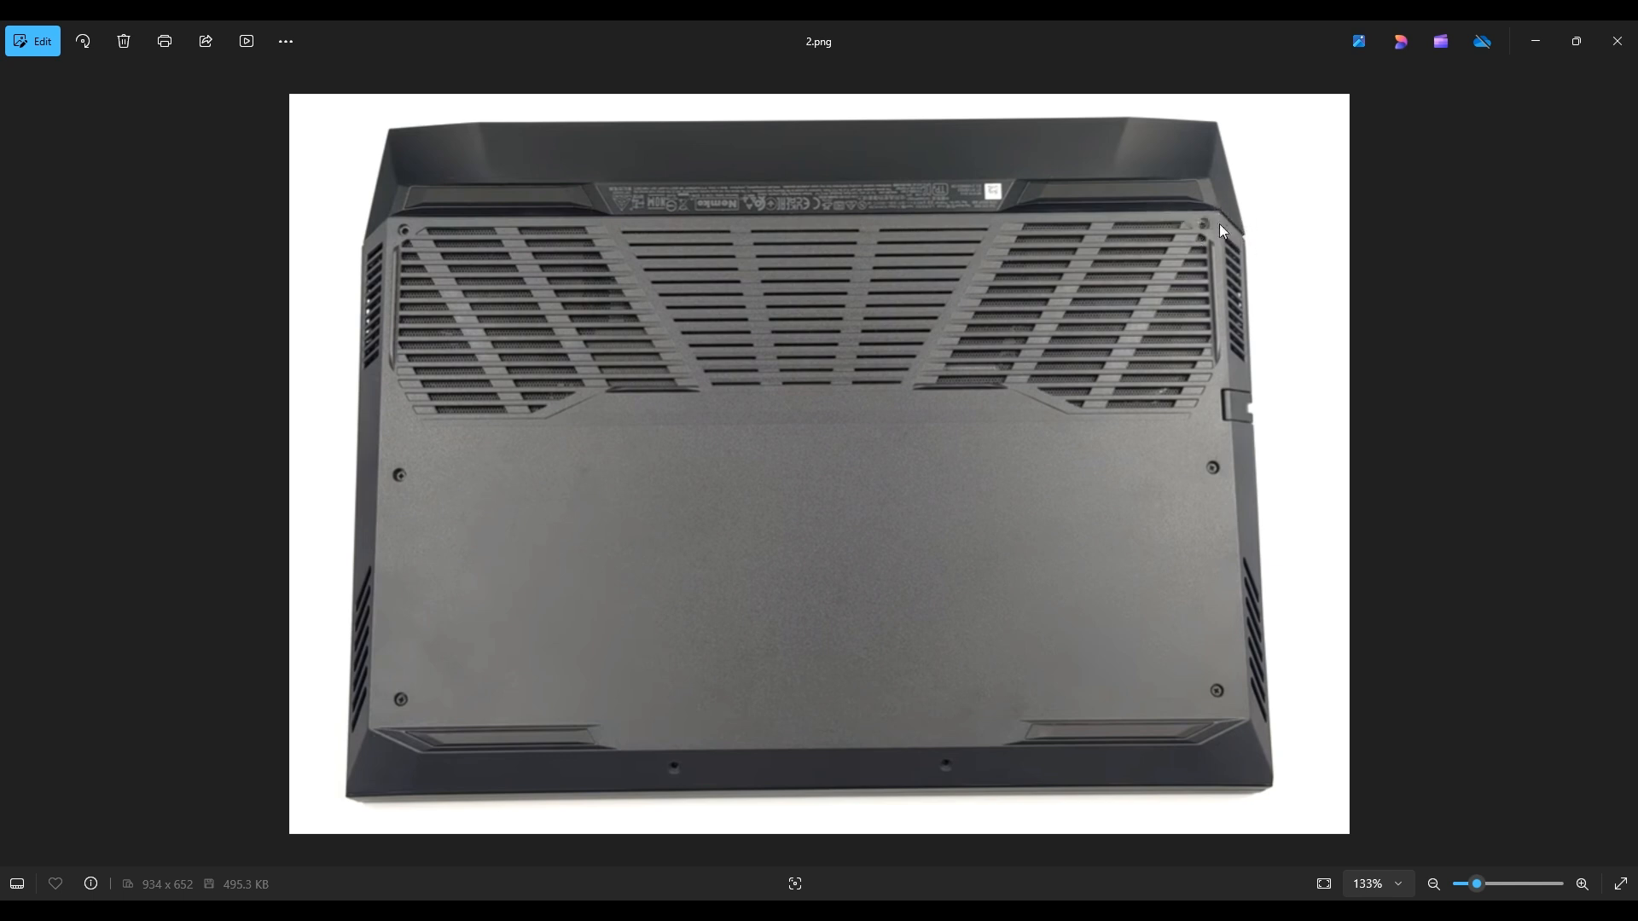
{"action": "mouse_move", "coordinate": [1243, 236]}
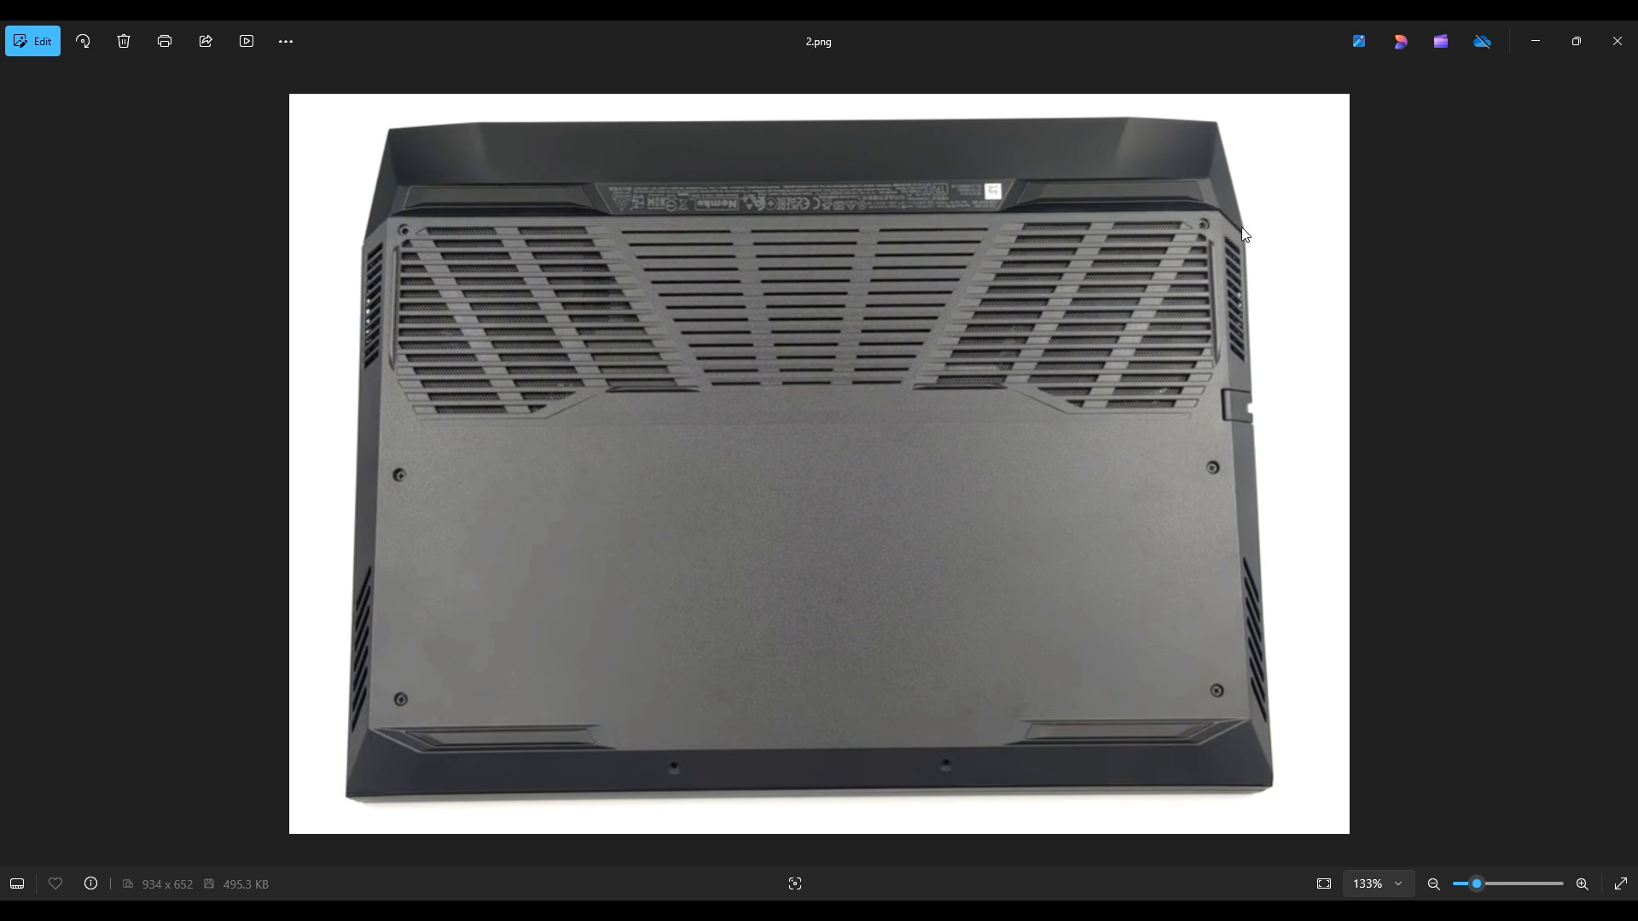
{"action": "mouse_move", "coordinate": [1242, 510]}
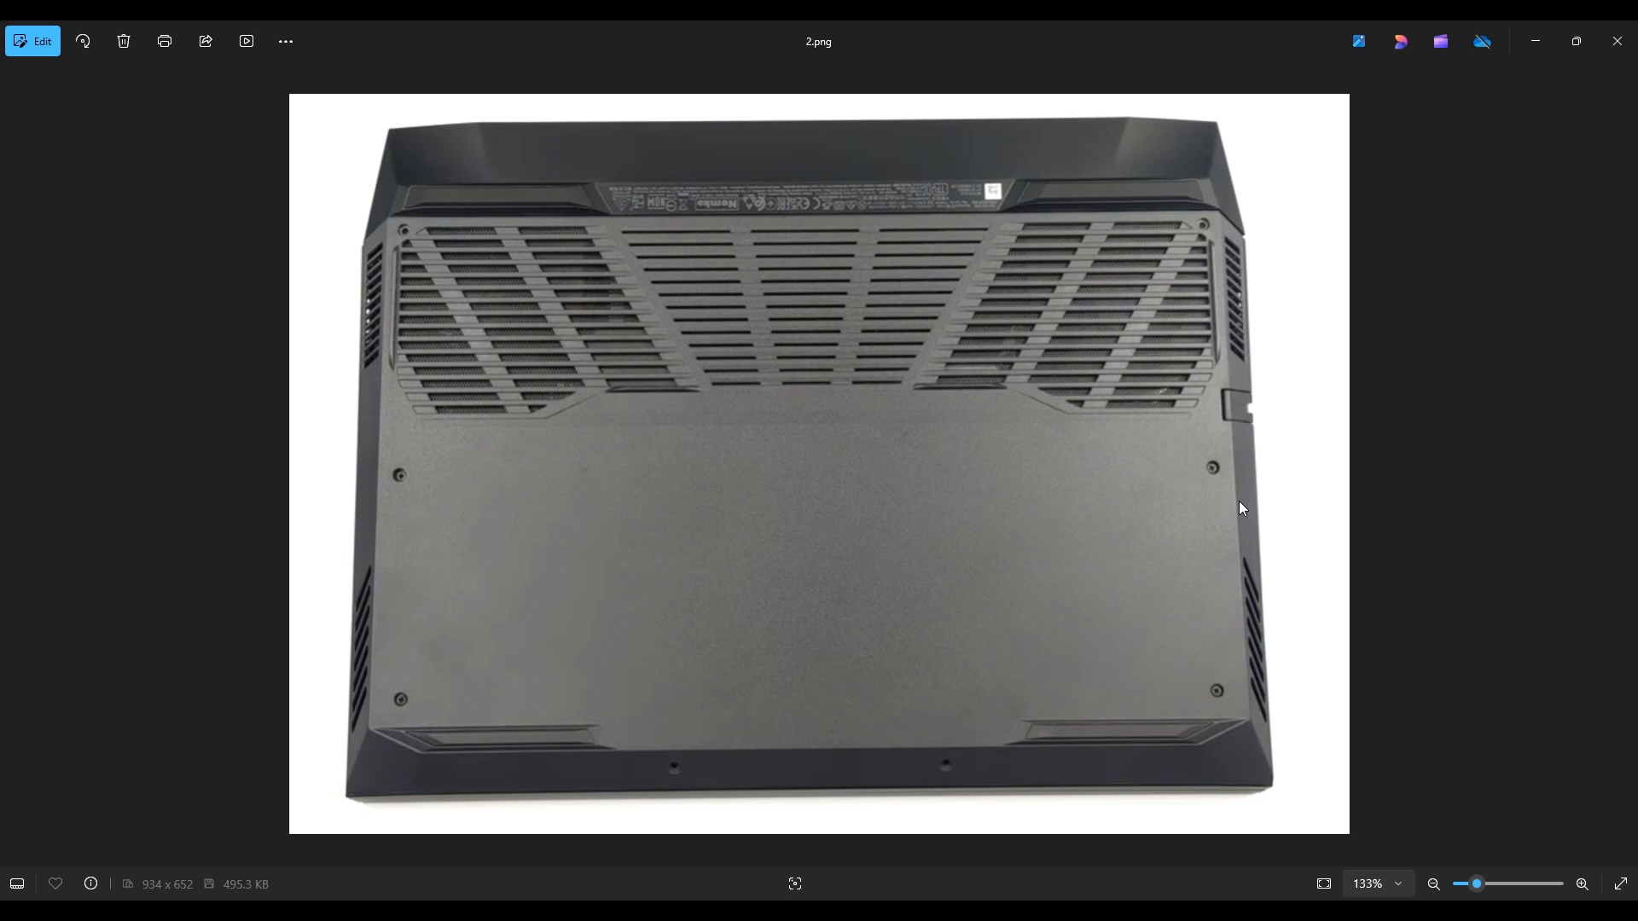
{"action": "mouse_move", "coordinate": [1270, 573]}
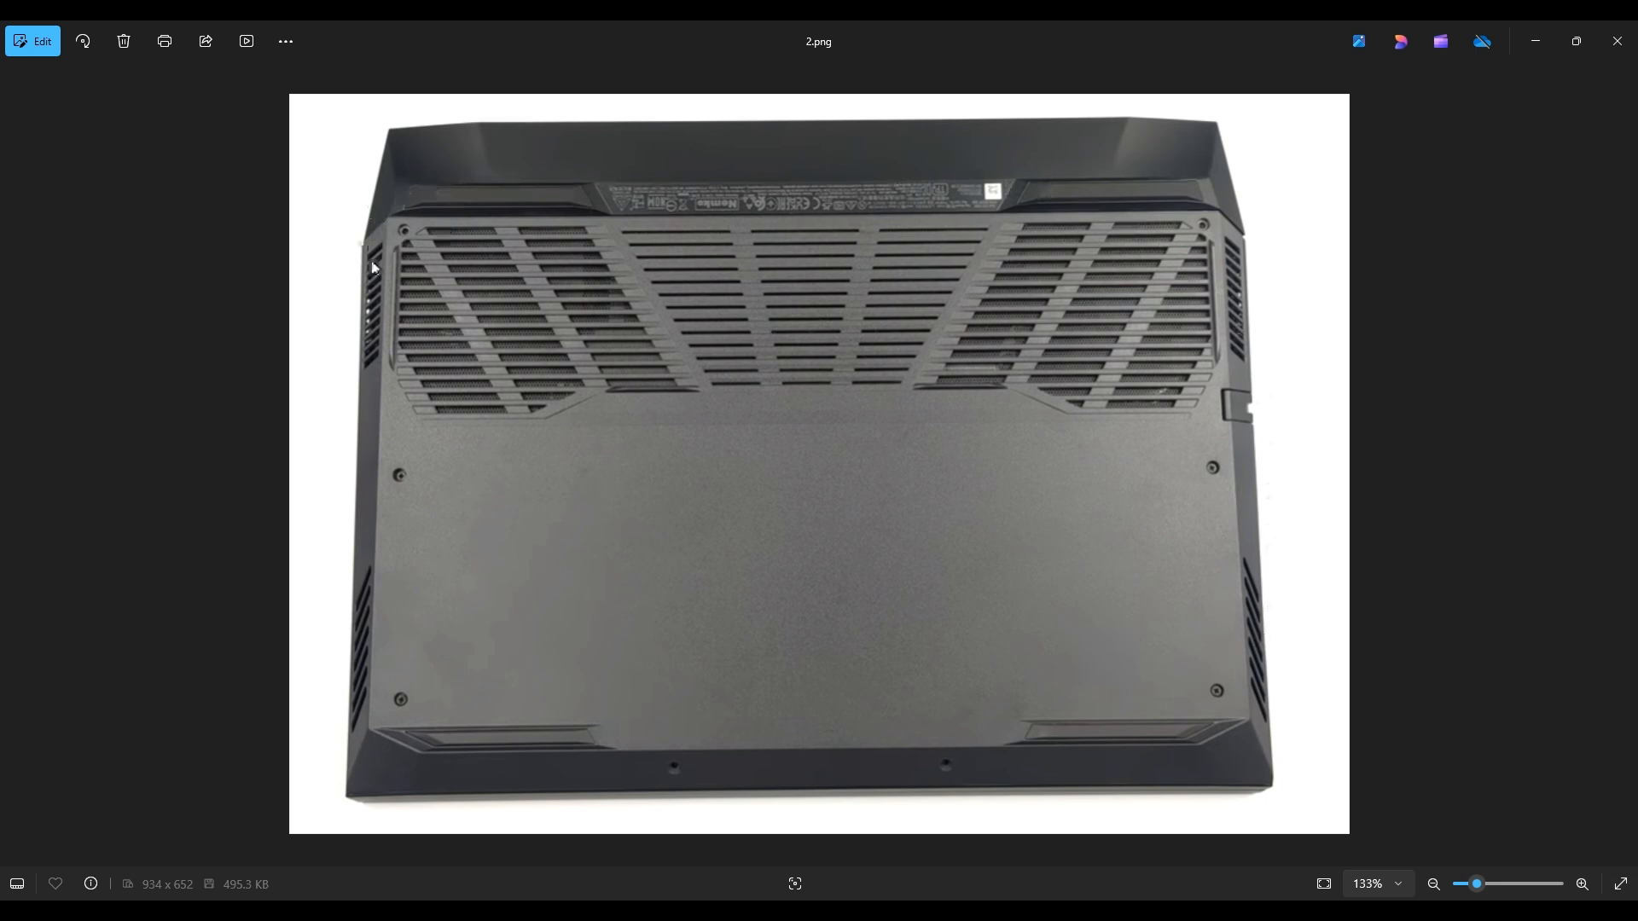
{"action": "mouse_move", "coordinate": [340, 595]}
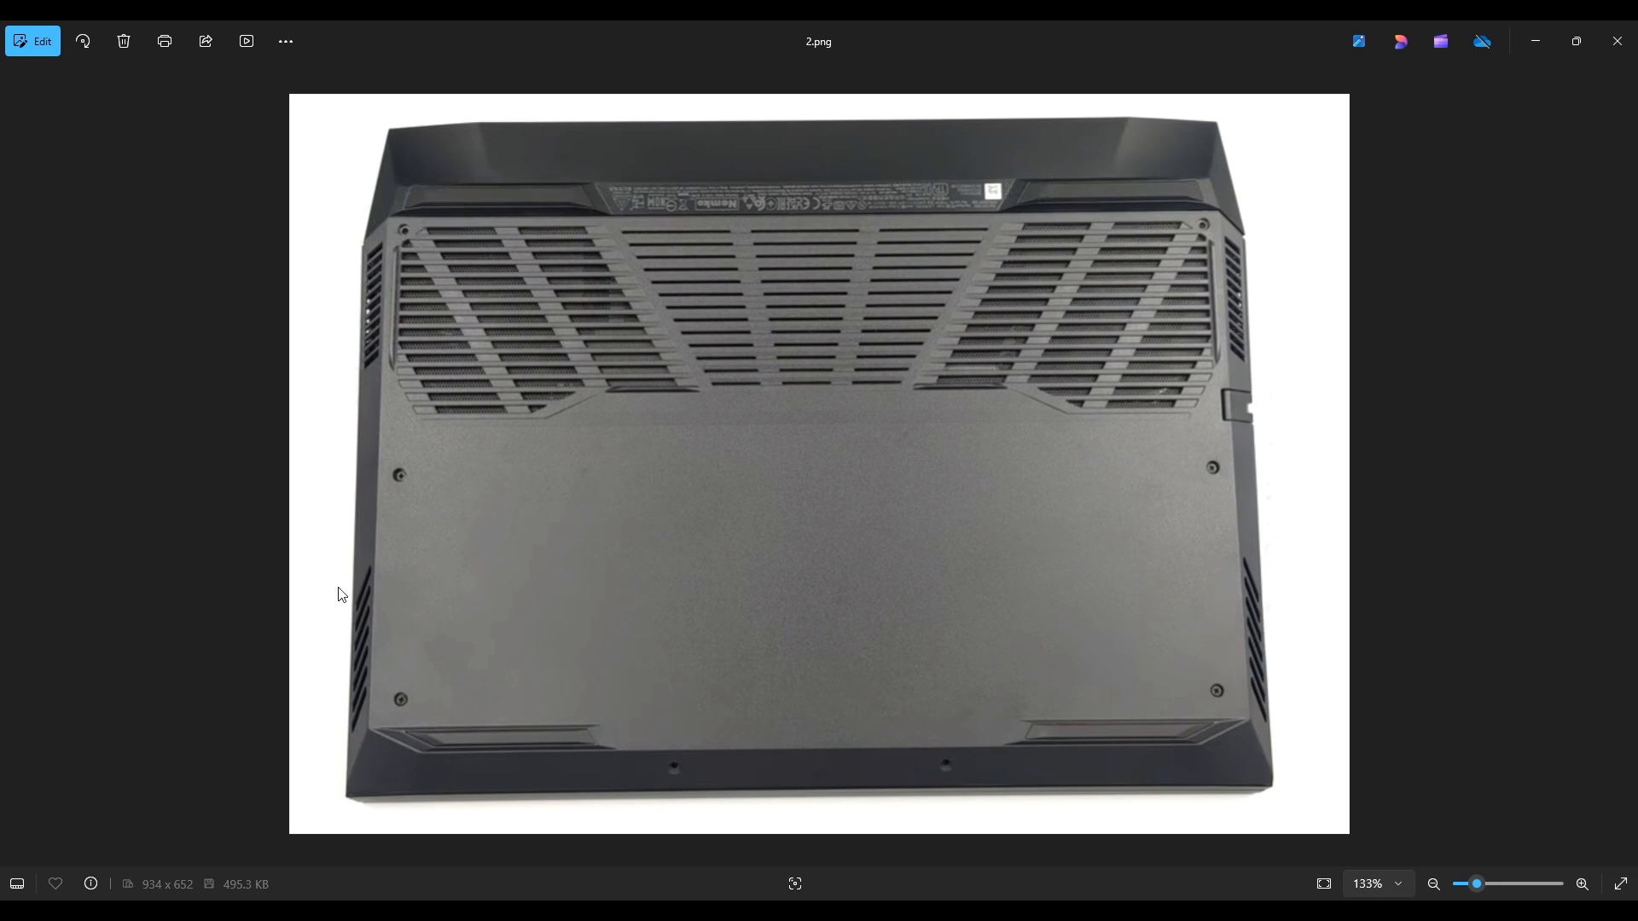
{"action": "mouse_move", "coordinate": [353, 603]}
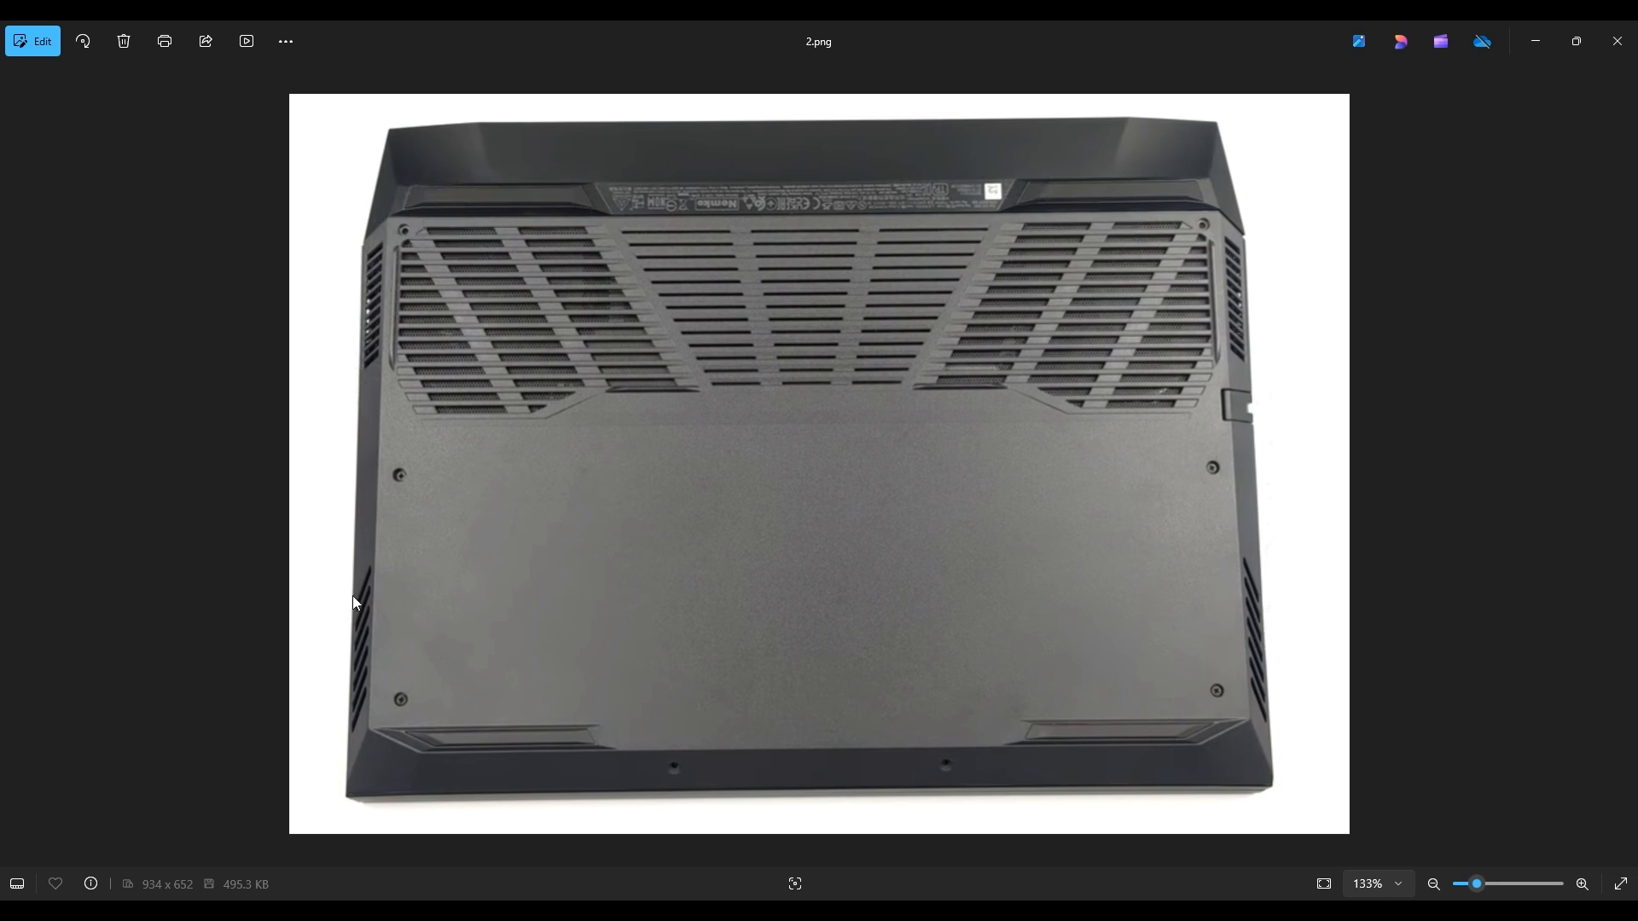
- Advance from 2.png to 3.png, showing the opened laptop's fans, RAM, wireless card and battery
{"action": "key", "text": "Right"}
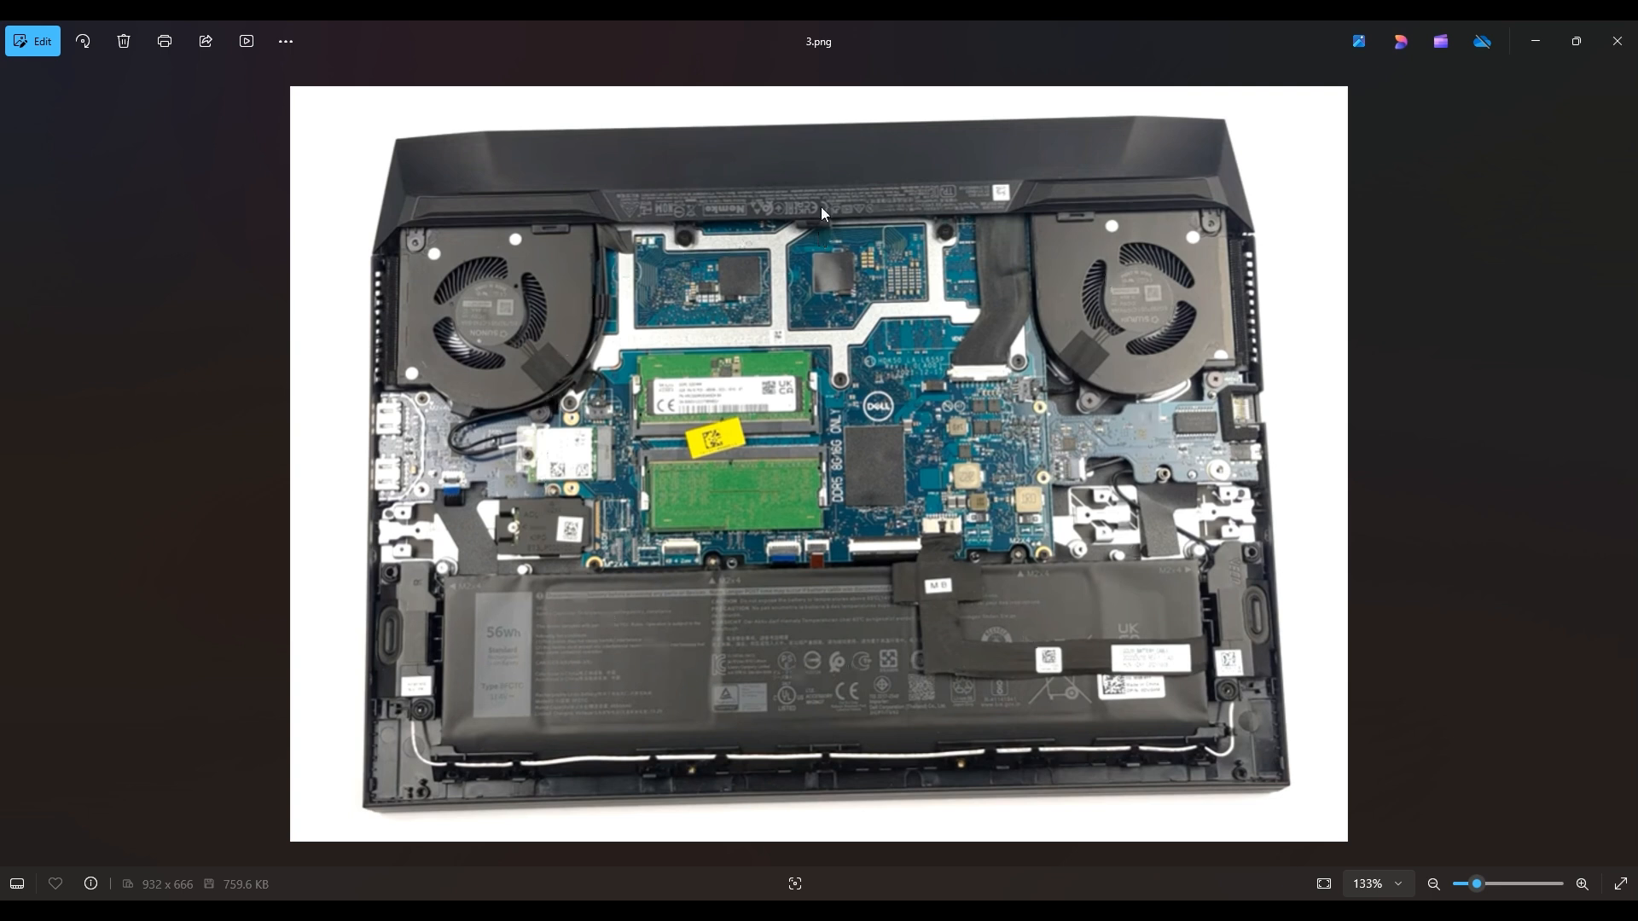
{"action": "mouse_move", "coordinate": [1297, 251]}
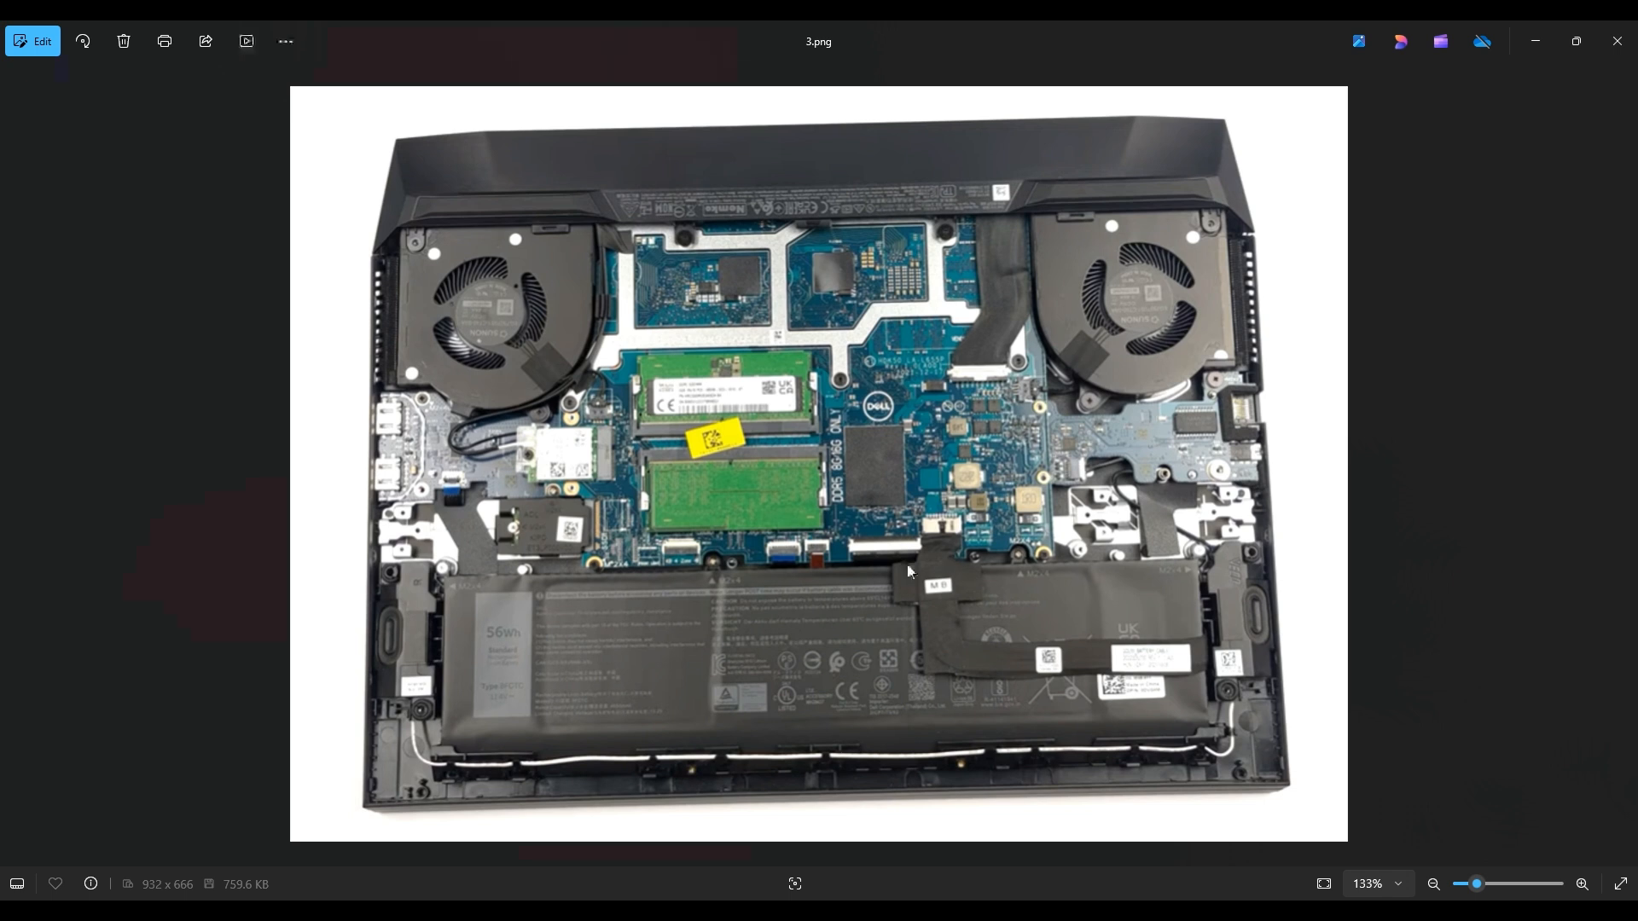
{"action": "mouse_move", "coordinate": [634, 618]}
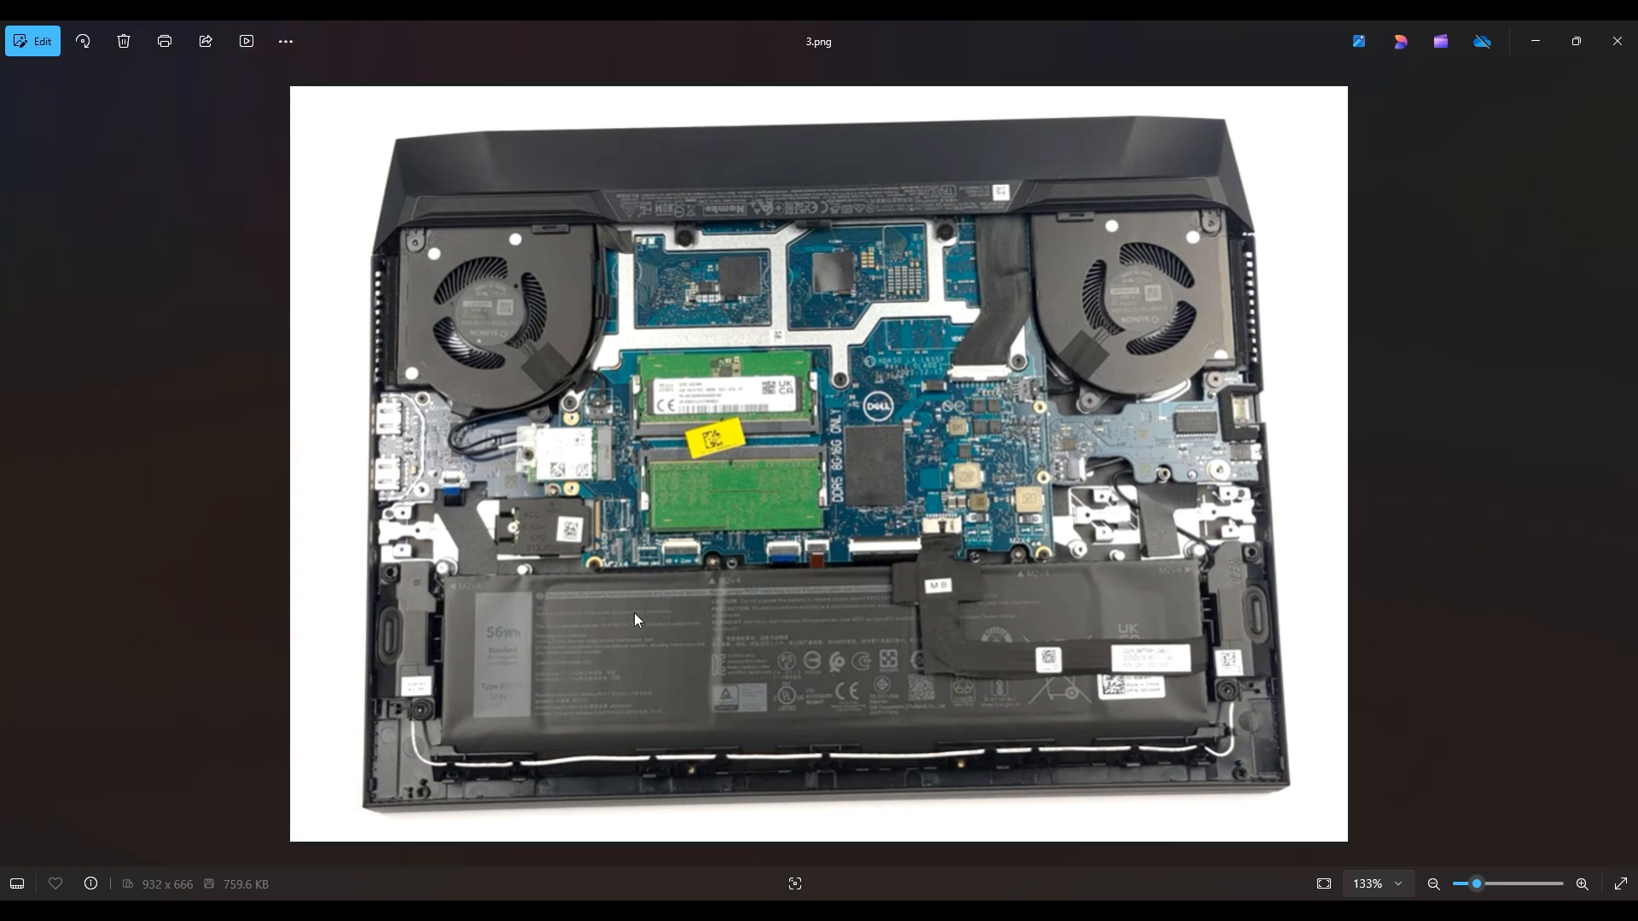
{"action": "mouse_move", "coordinate": [693, 615]}
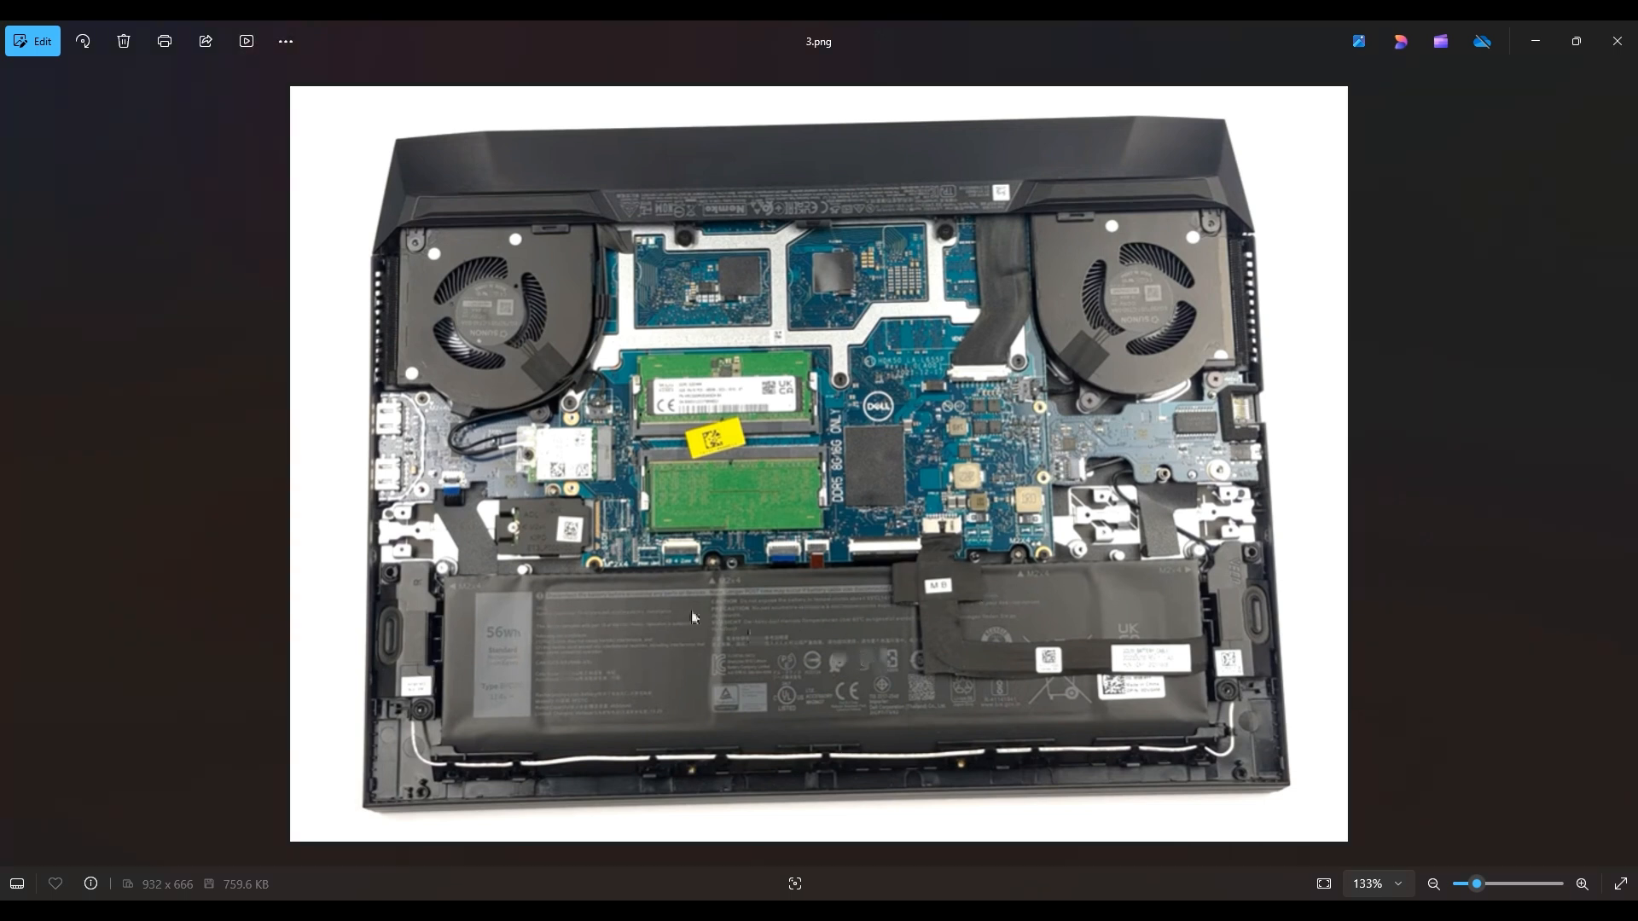
{"action": "mouse_move", "coordinate": [1207, 558]}
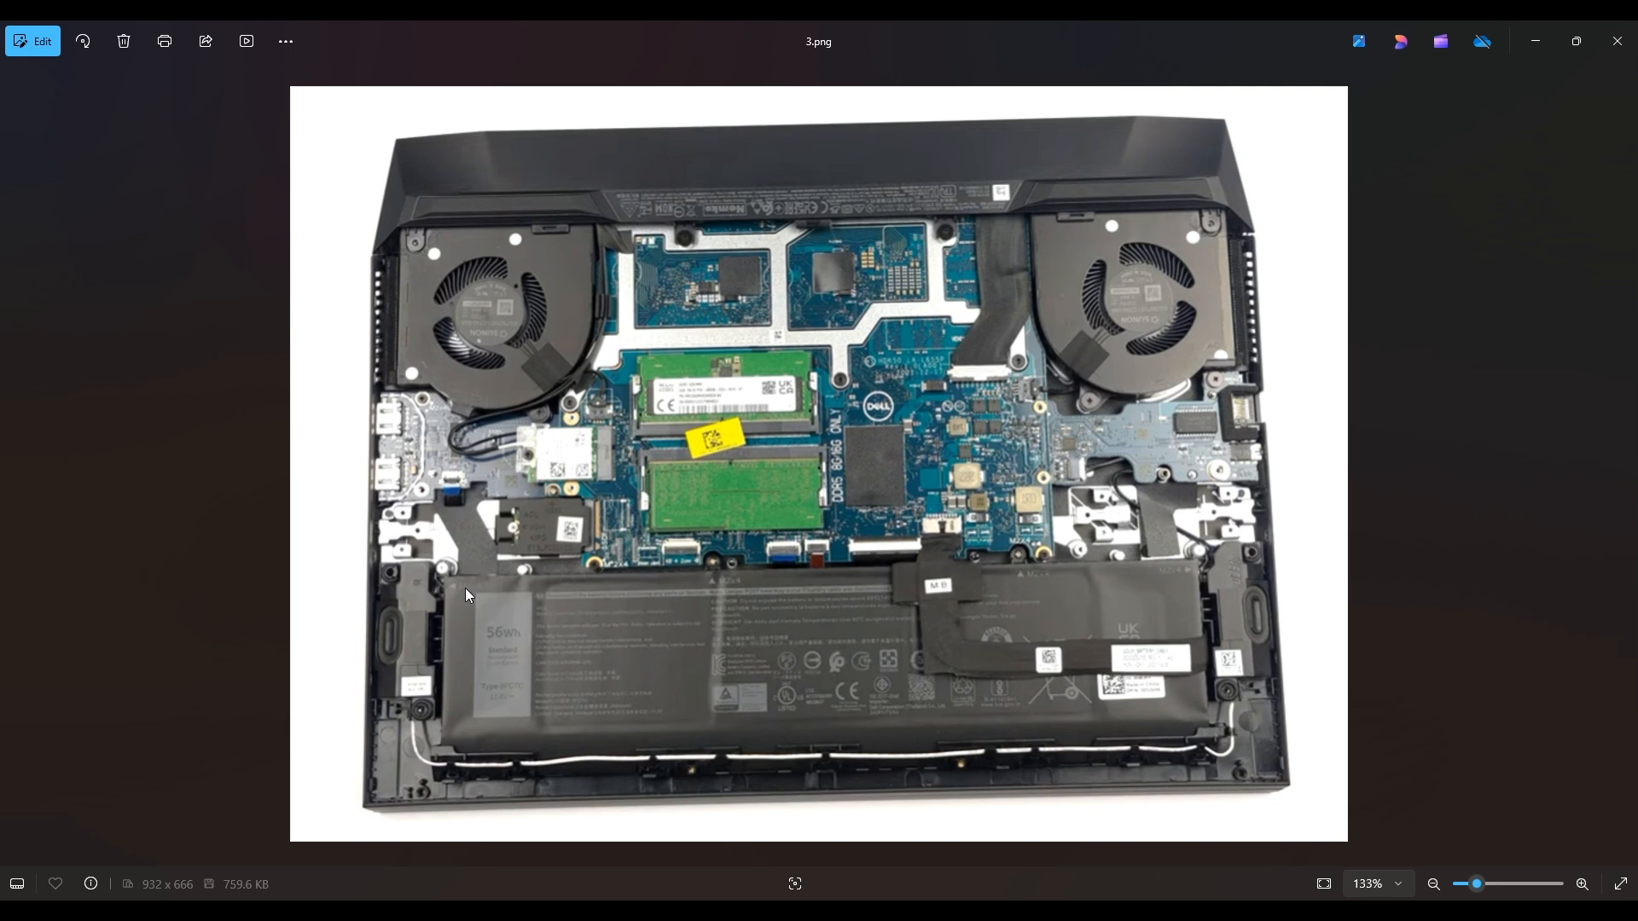
{"action": "mouse_move", "coordinate": [456, 580]}
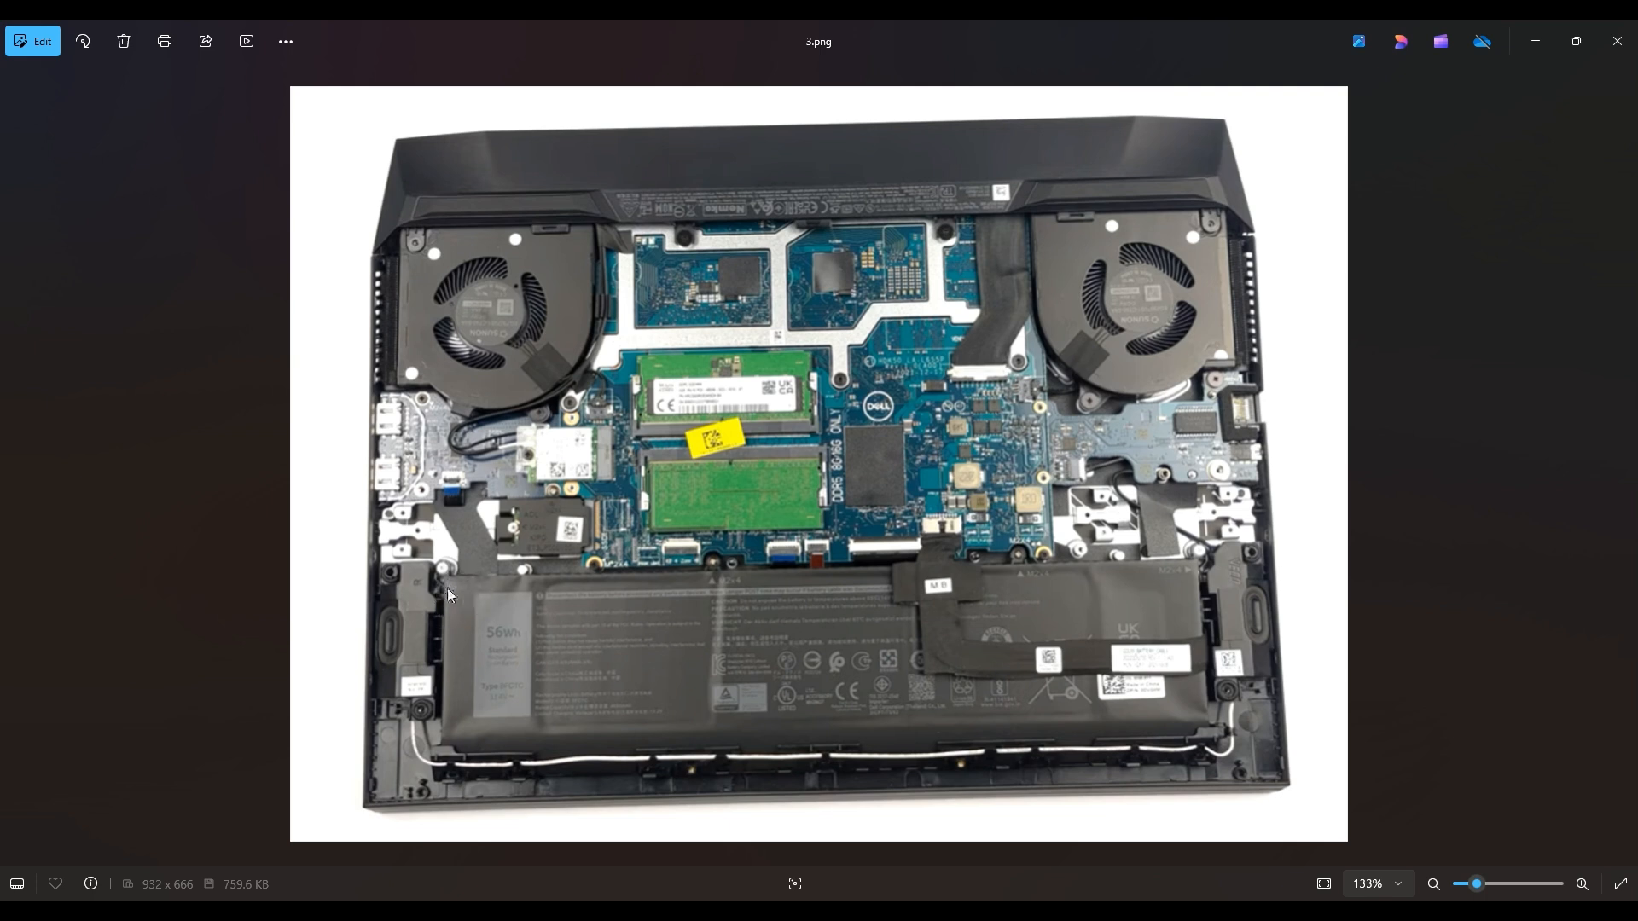
{"action": "mouse_move", "coordinate": [463, 597]}
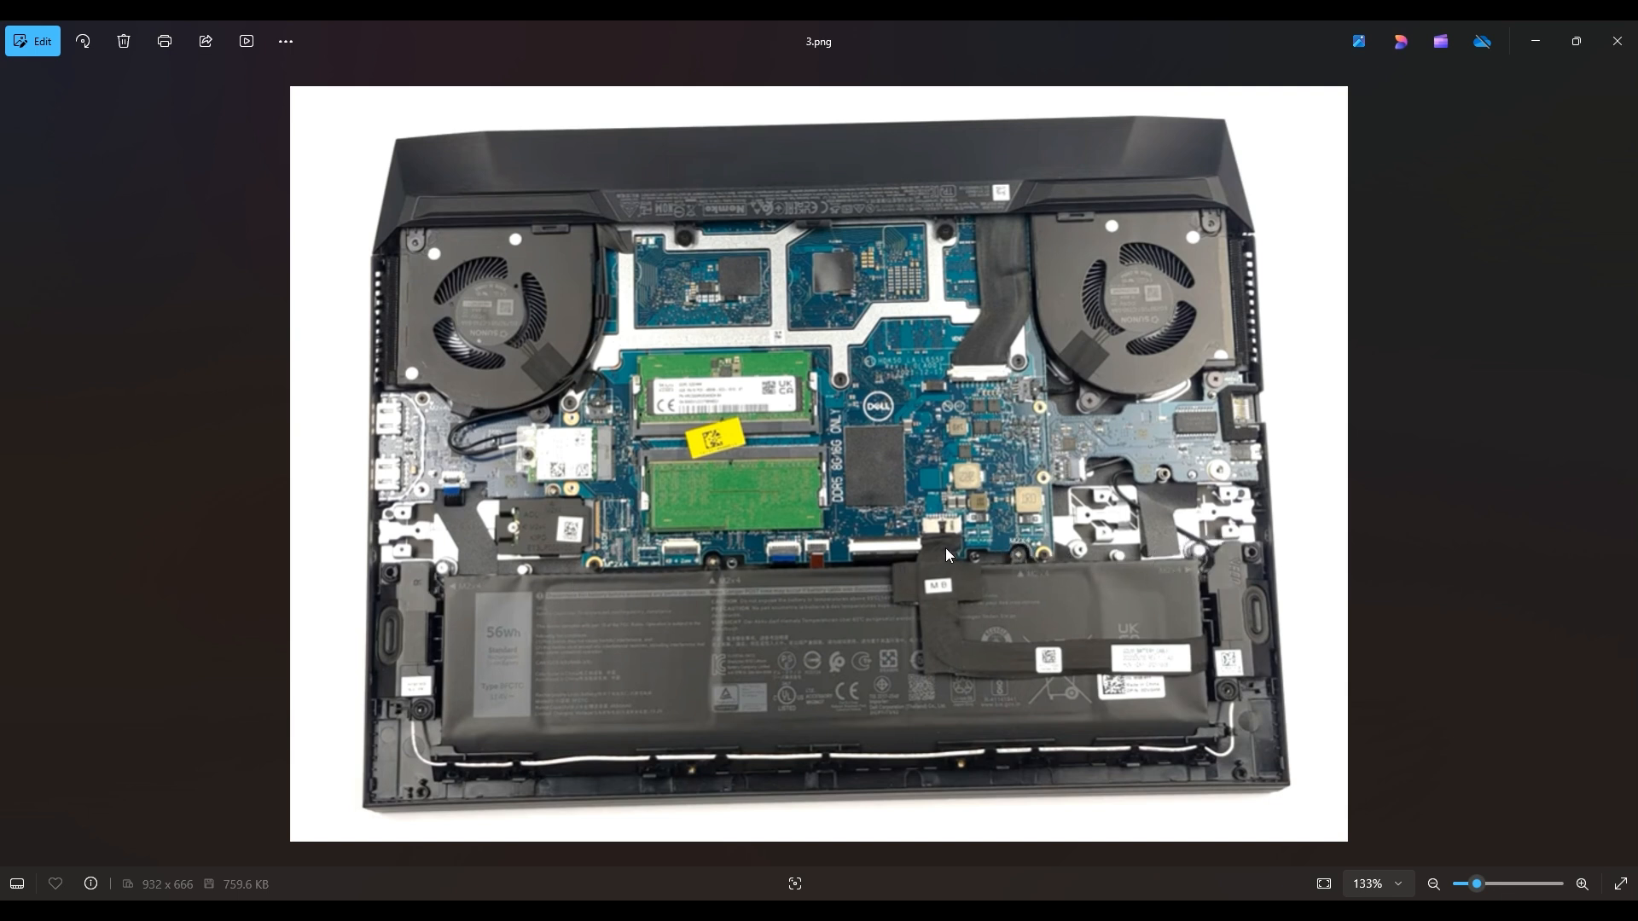
{"action": "mouse_move", "coordinate": [961, 526]}
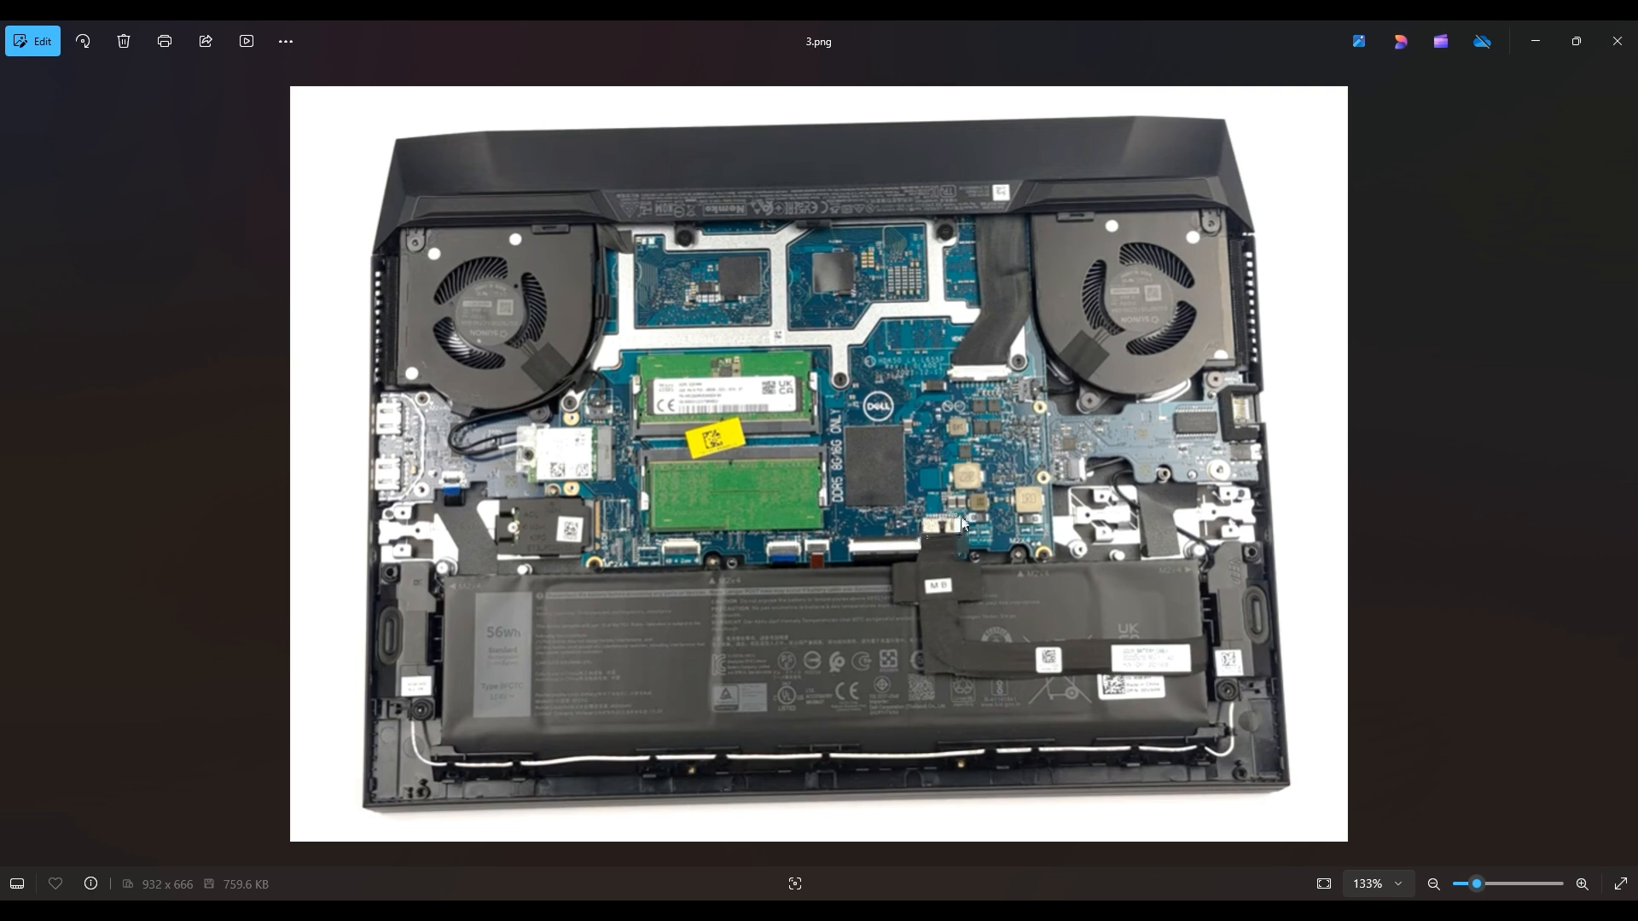
{"action": "mouse_move", "coordinate": [941, 540]}
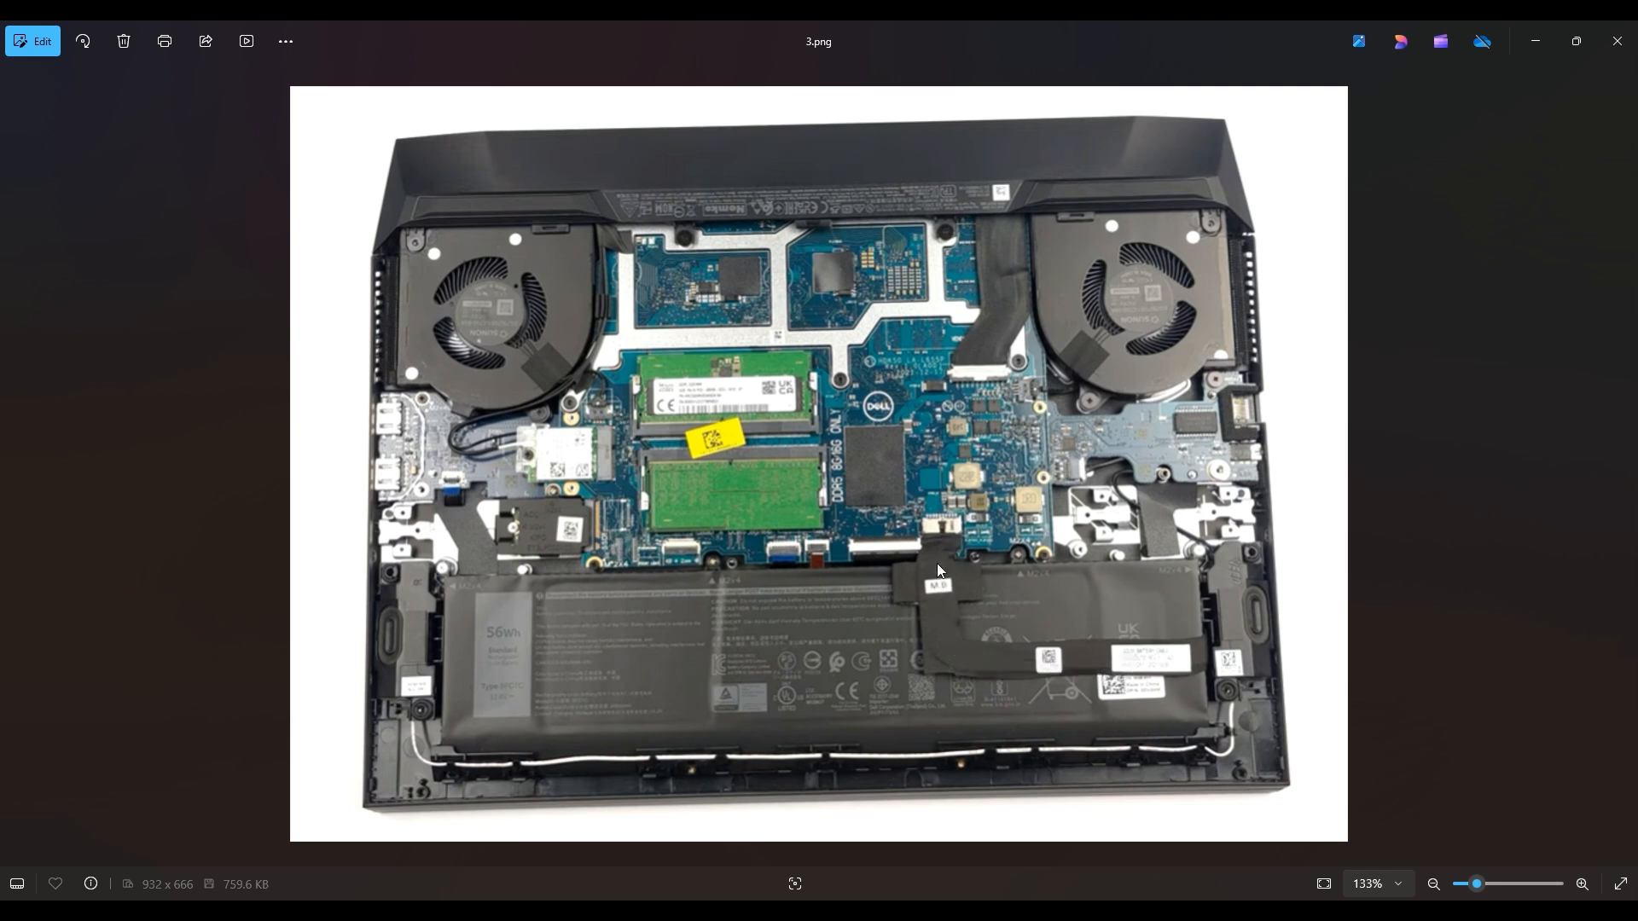
{"action": "mouse_move", "coordinate": [952, 551]}
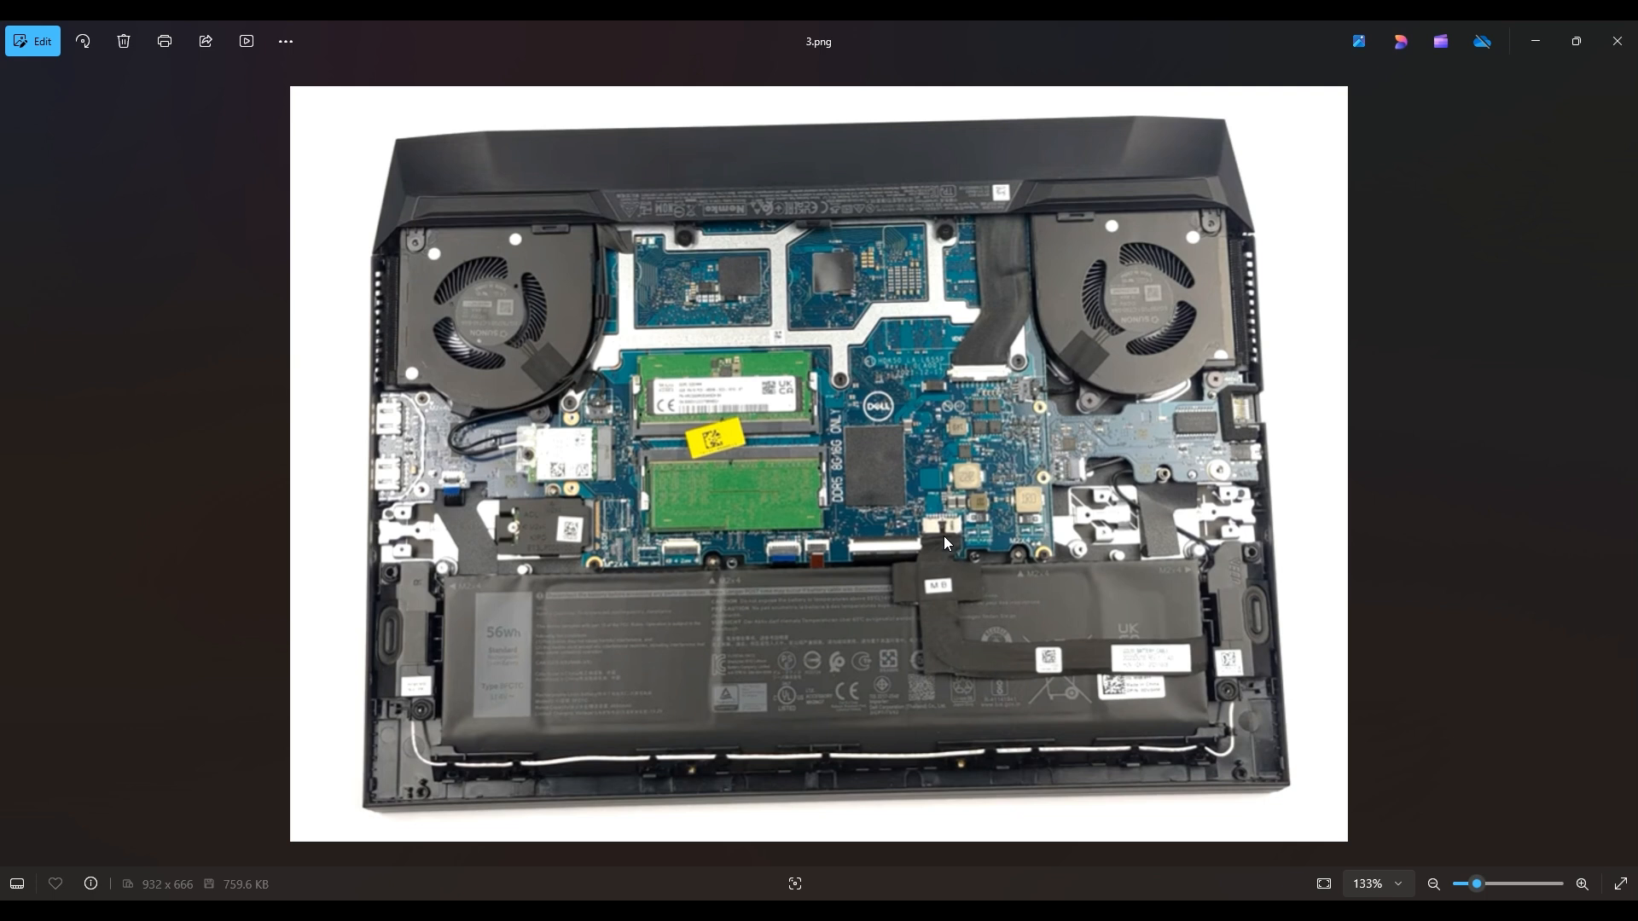
{"action": "mouse_move", "coordinate": [925, 536]}
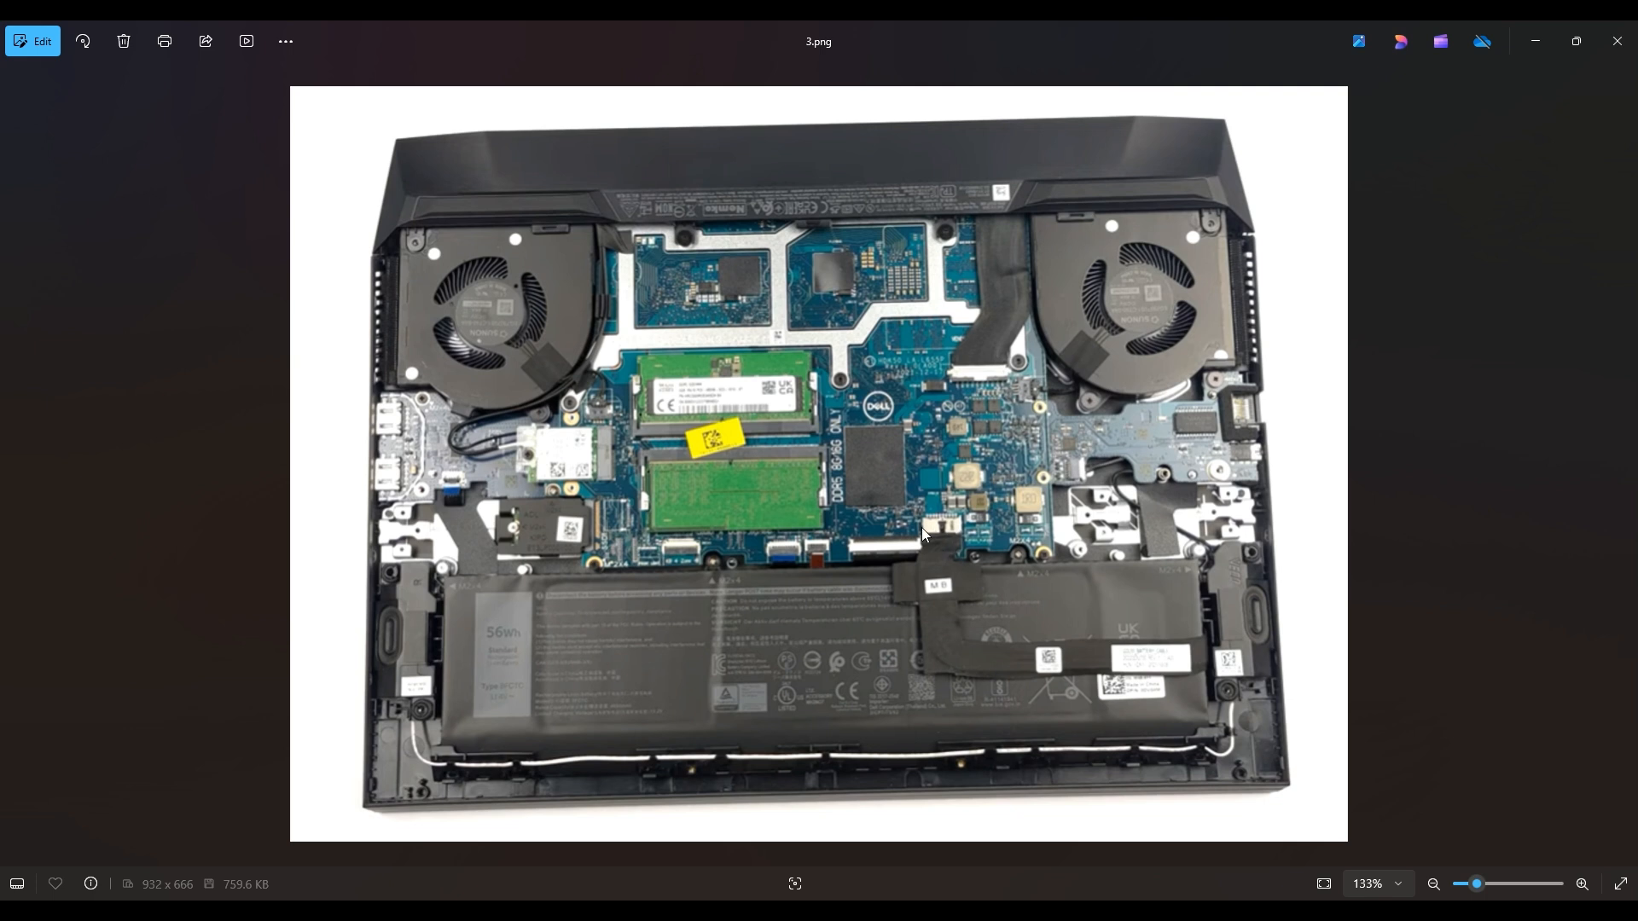
{"action": "mouse_move", "coordinate": [945, 530]}
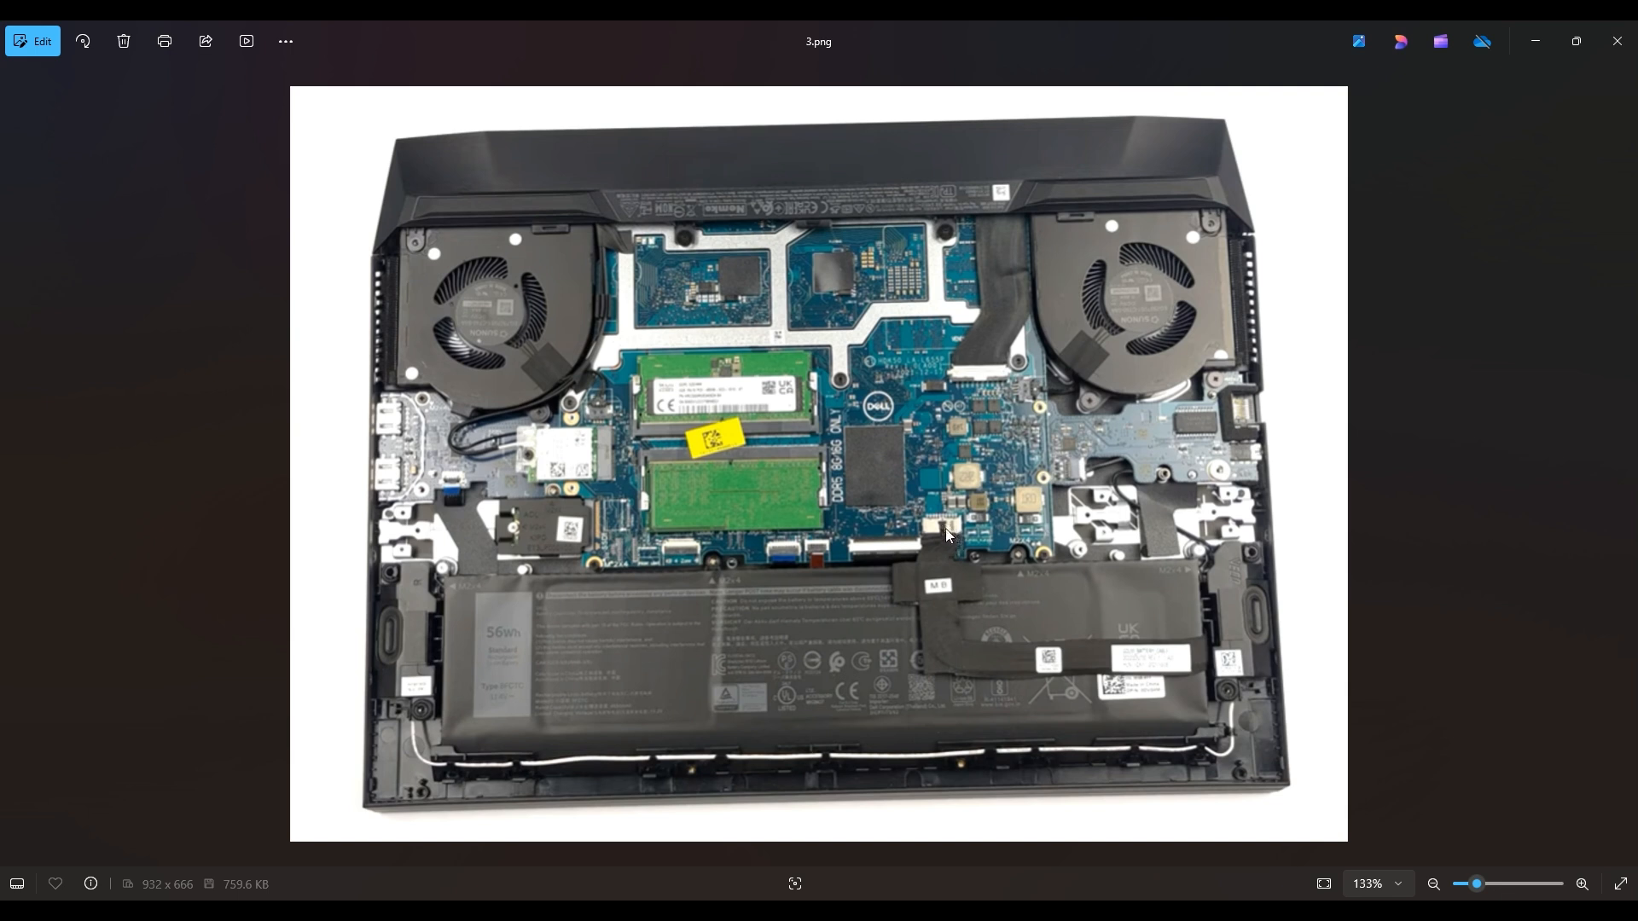
{"action": "mouse_move", "coordinate": [944, 530]}
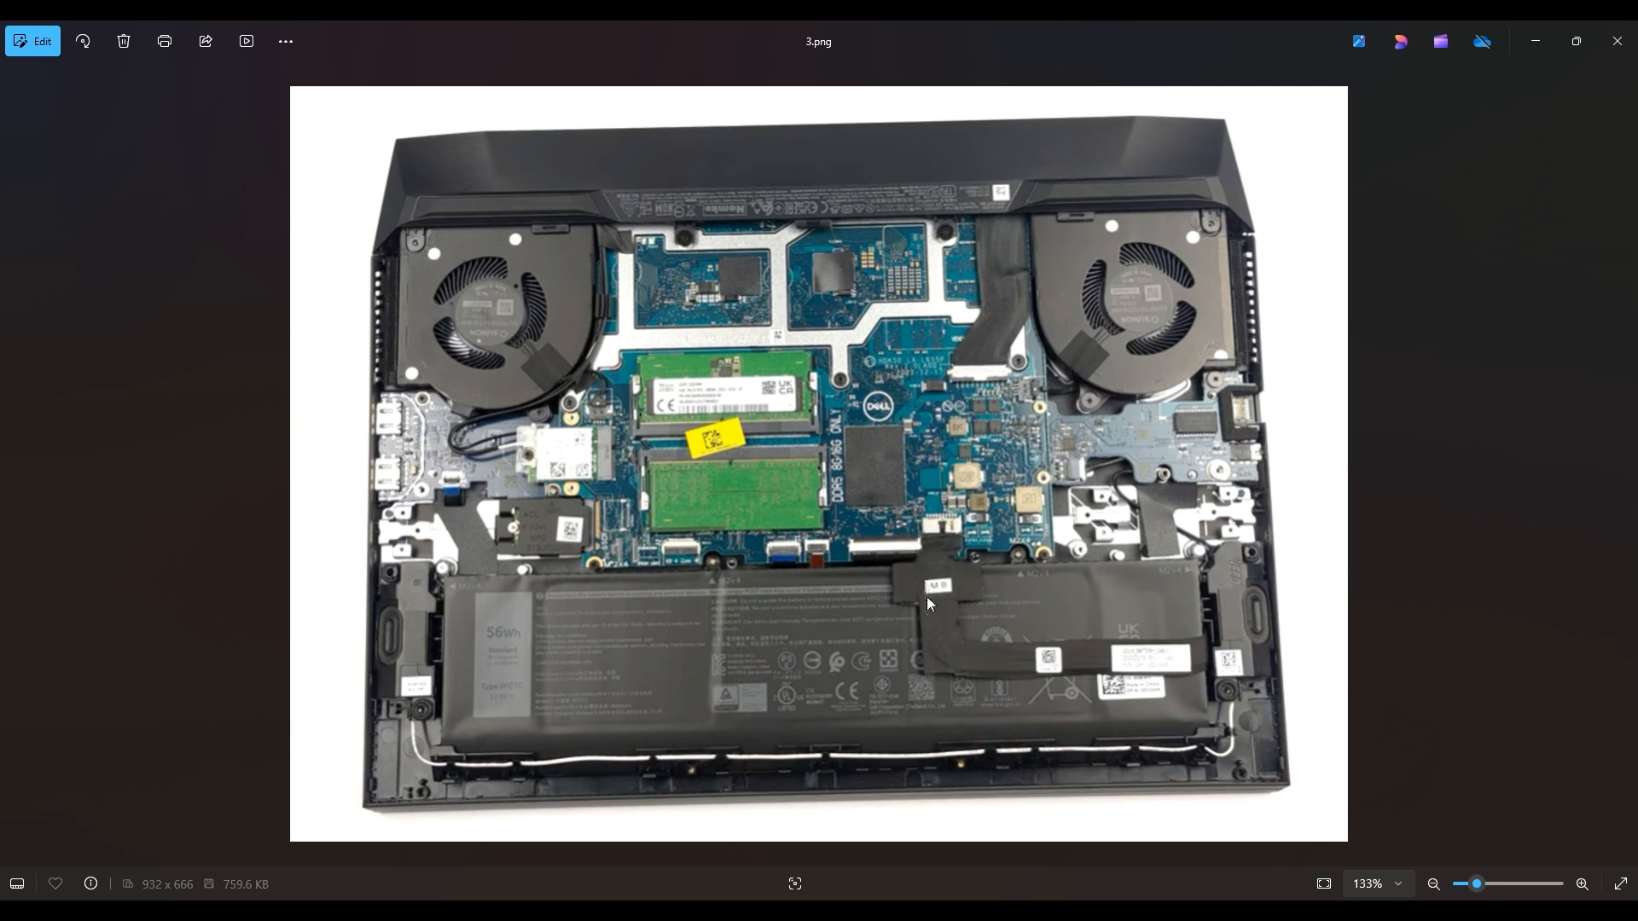
{"action": "mouse_move", "coordinate": [956, 555]}
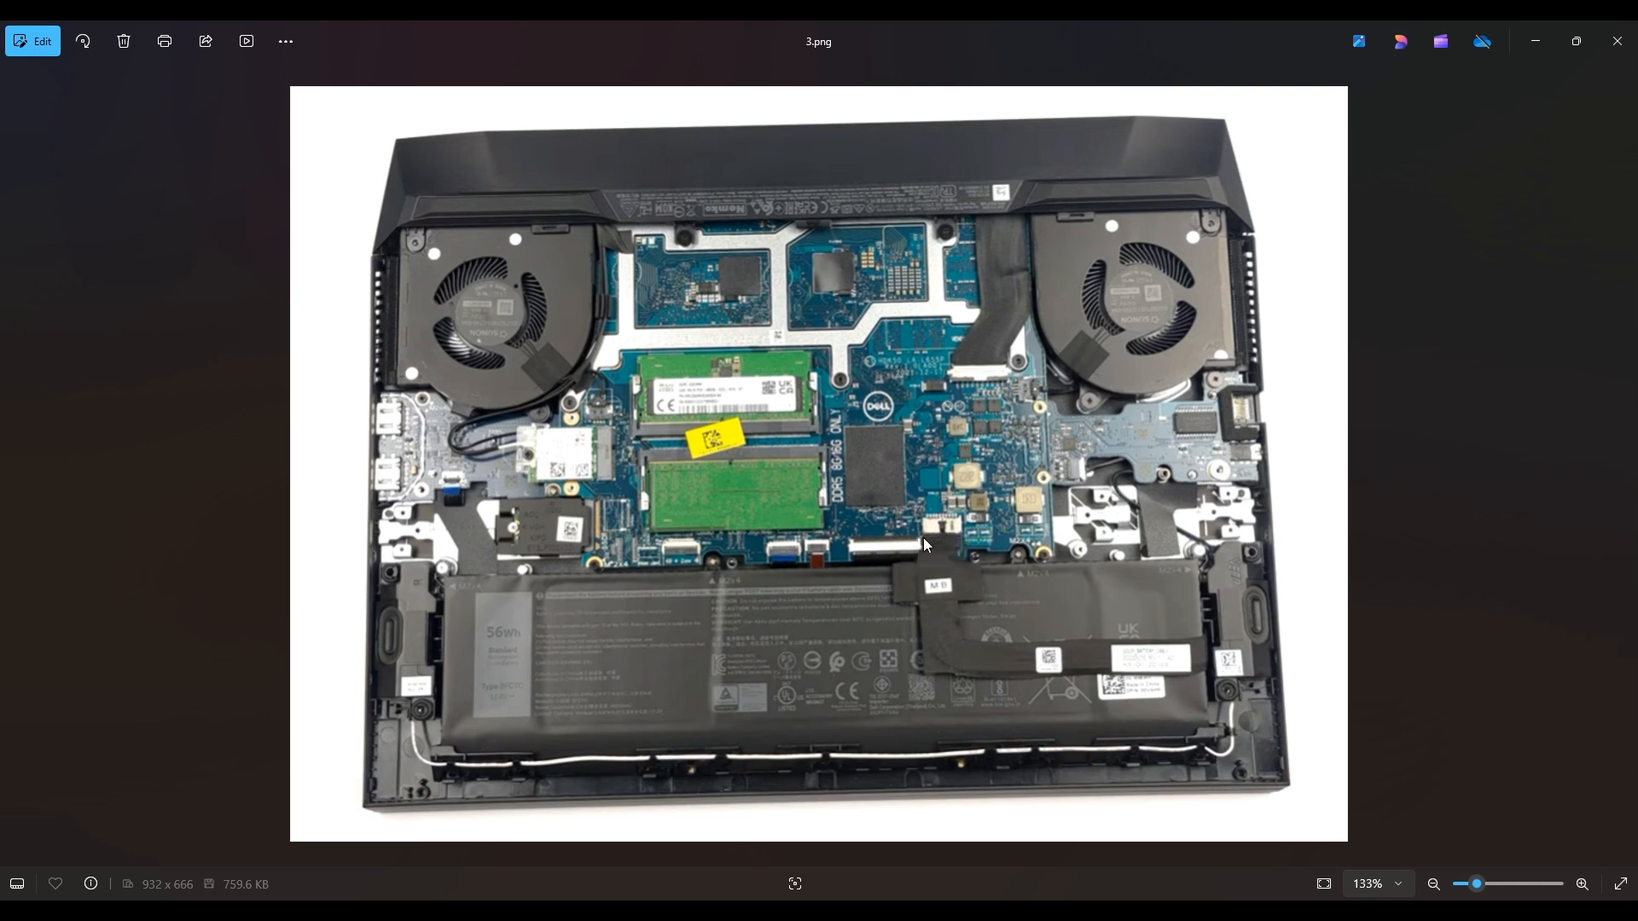
{"action": "mouse_move", "coordinate": [937, 554]}
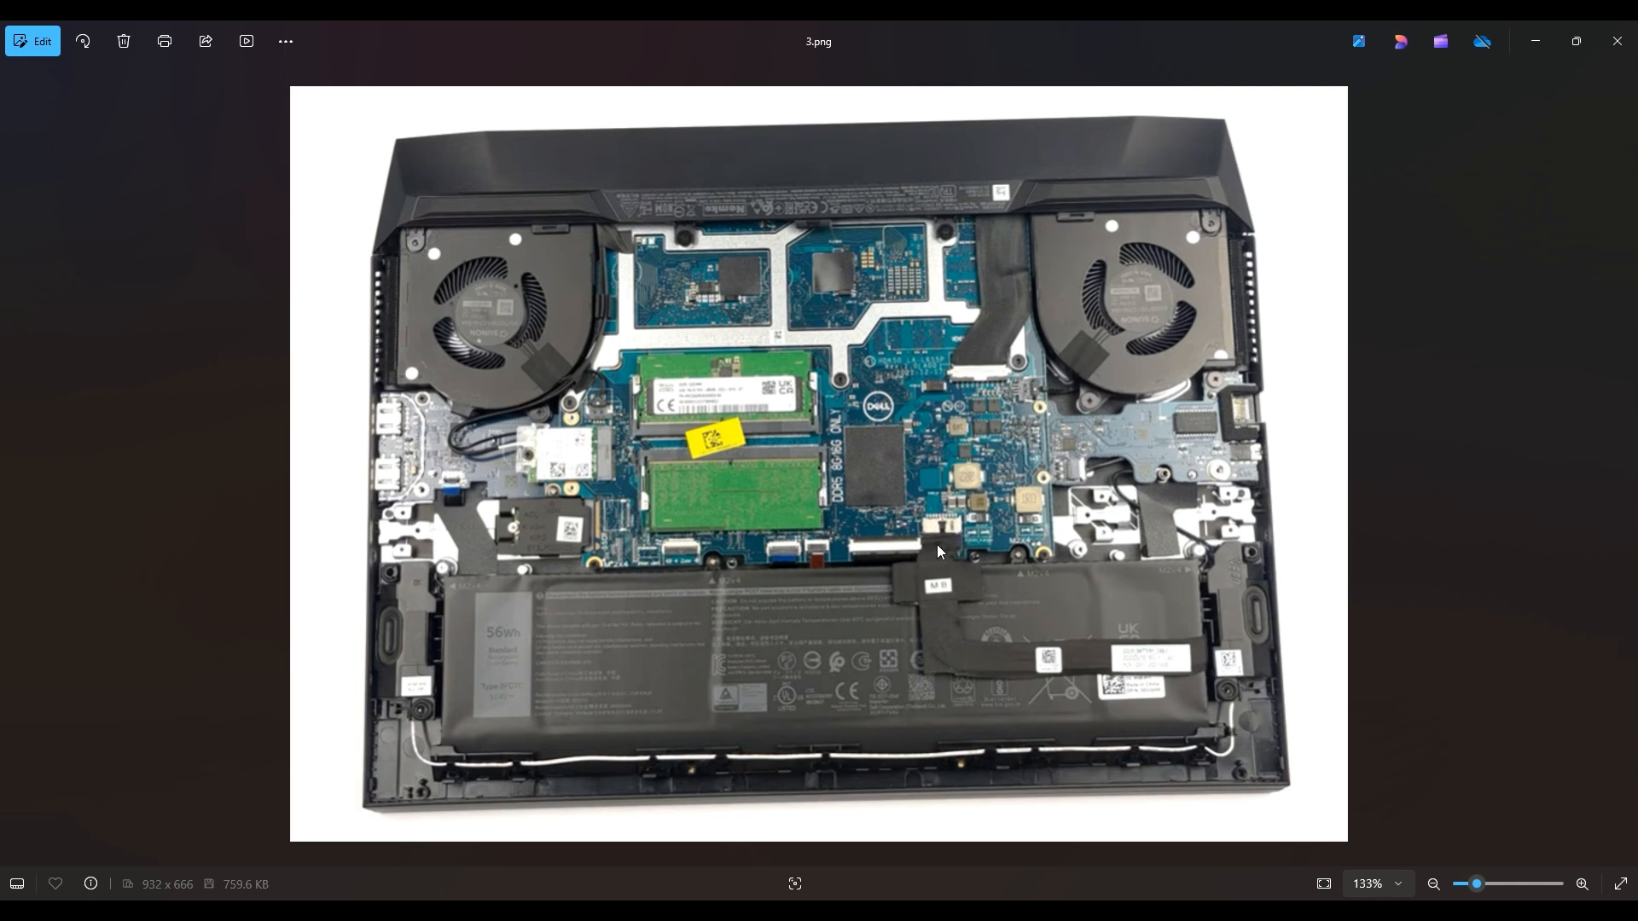
{"action": "mouse_move", "coordinate": [944, 534]}
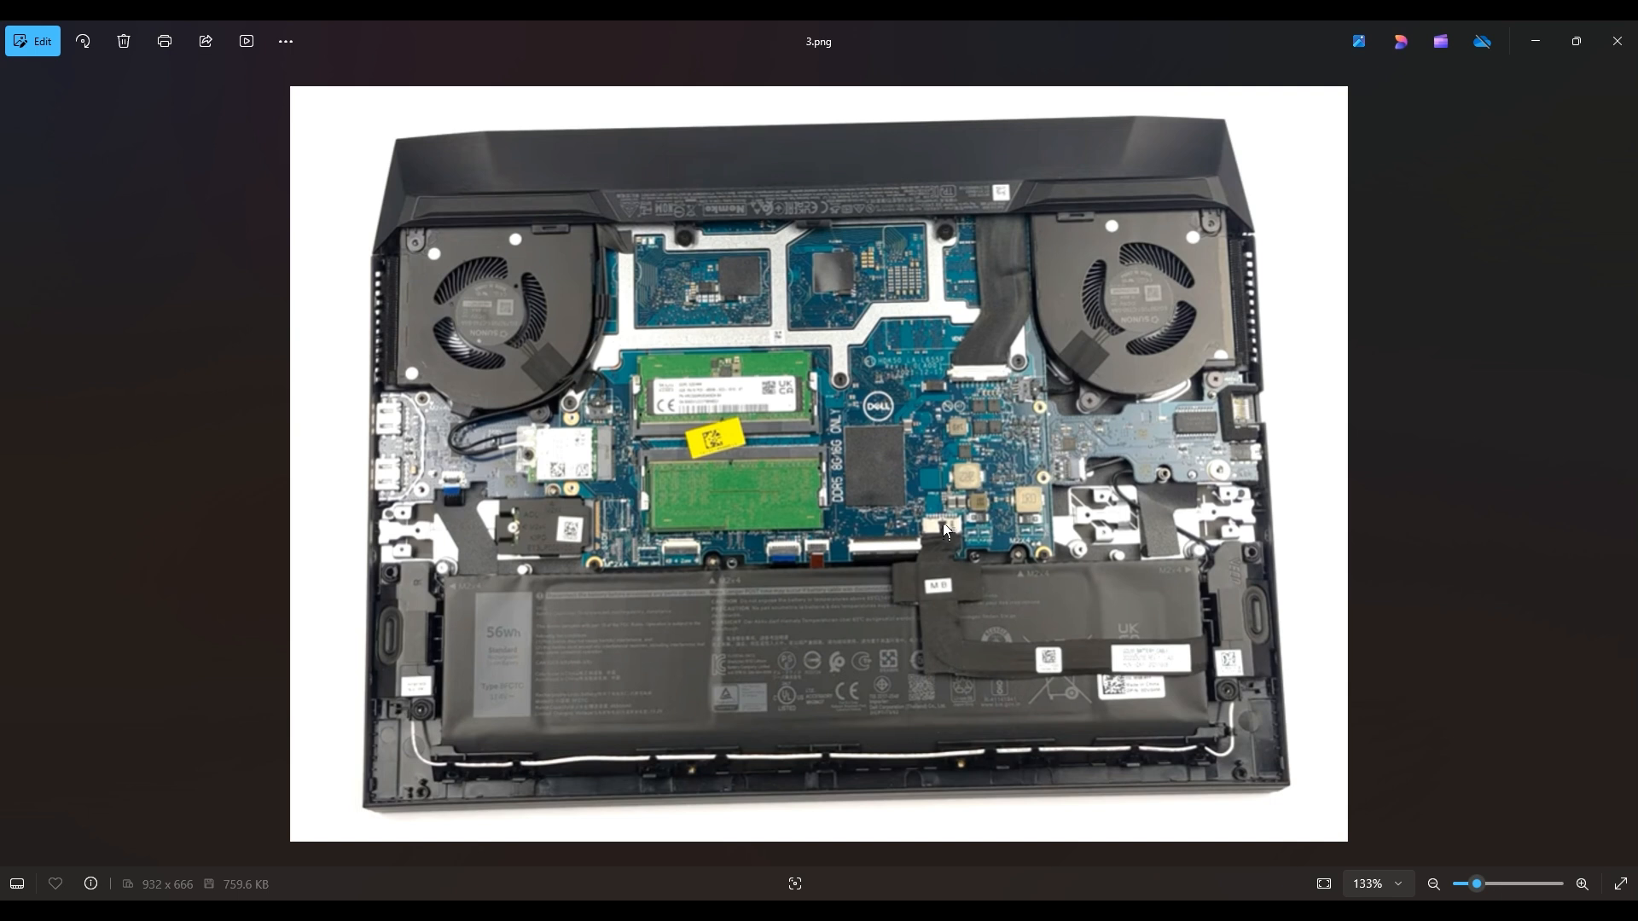
{"action": "mouse_move", "coordinate": [923, 540]}
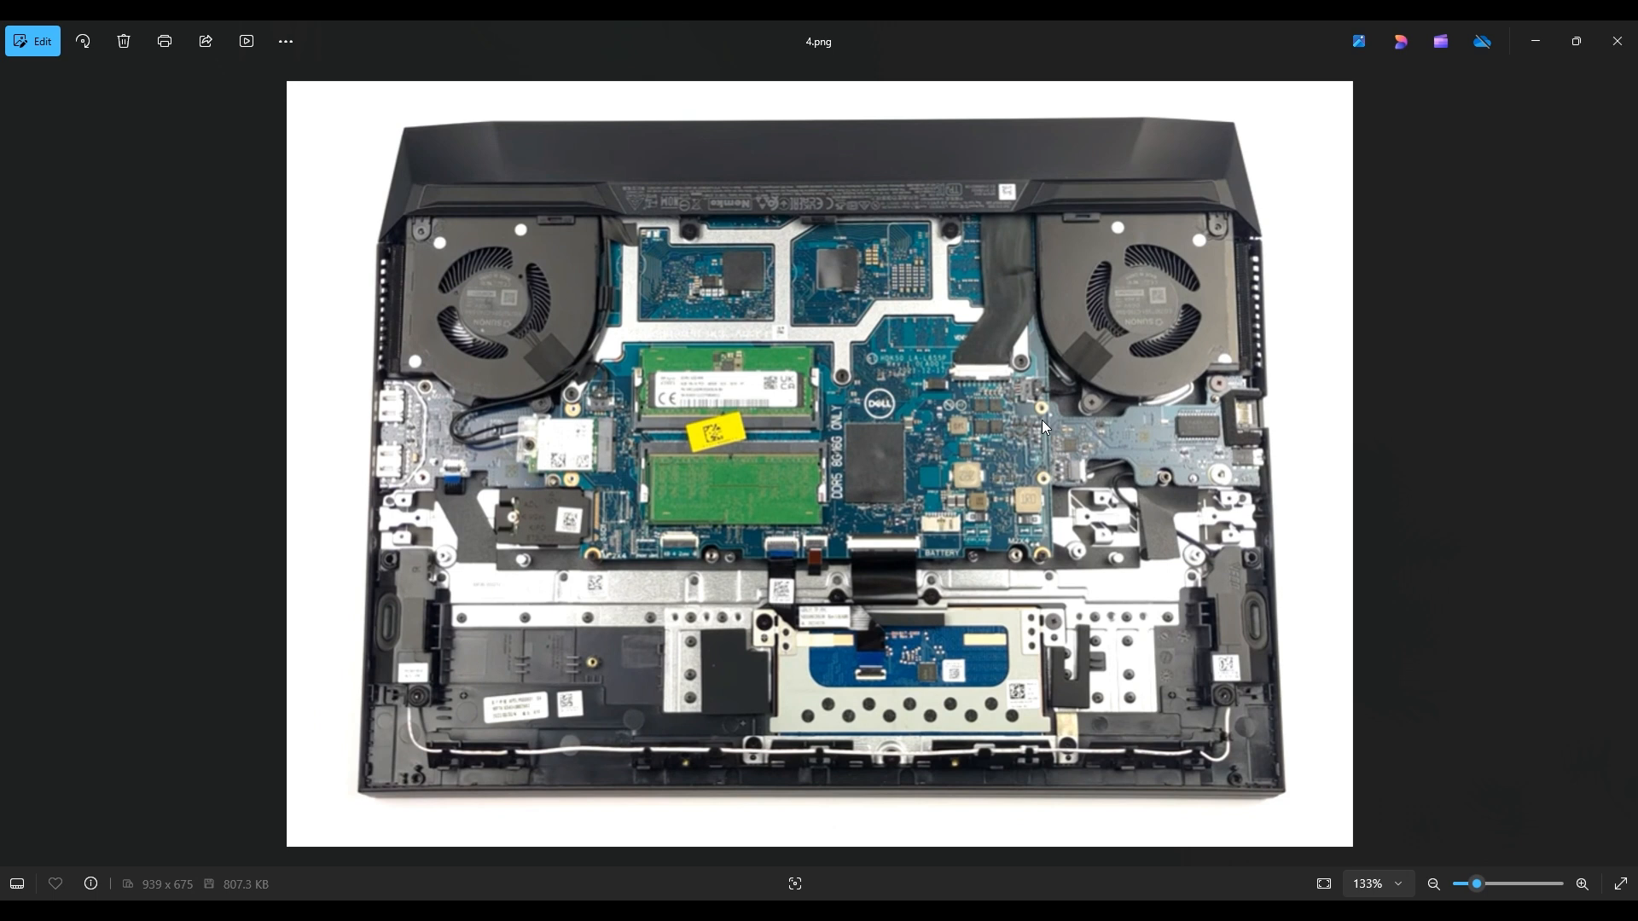
{"action": "mouse_move", "coordinate": [400, 536]}
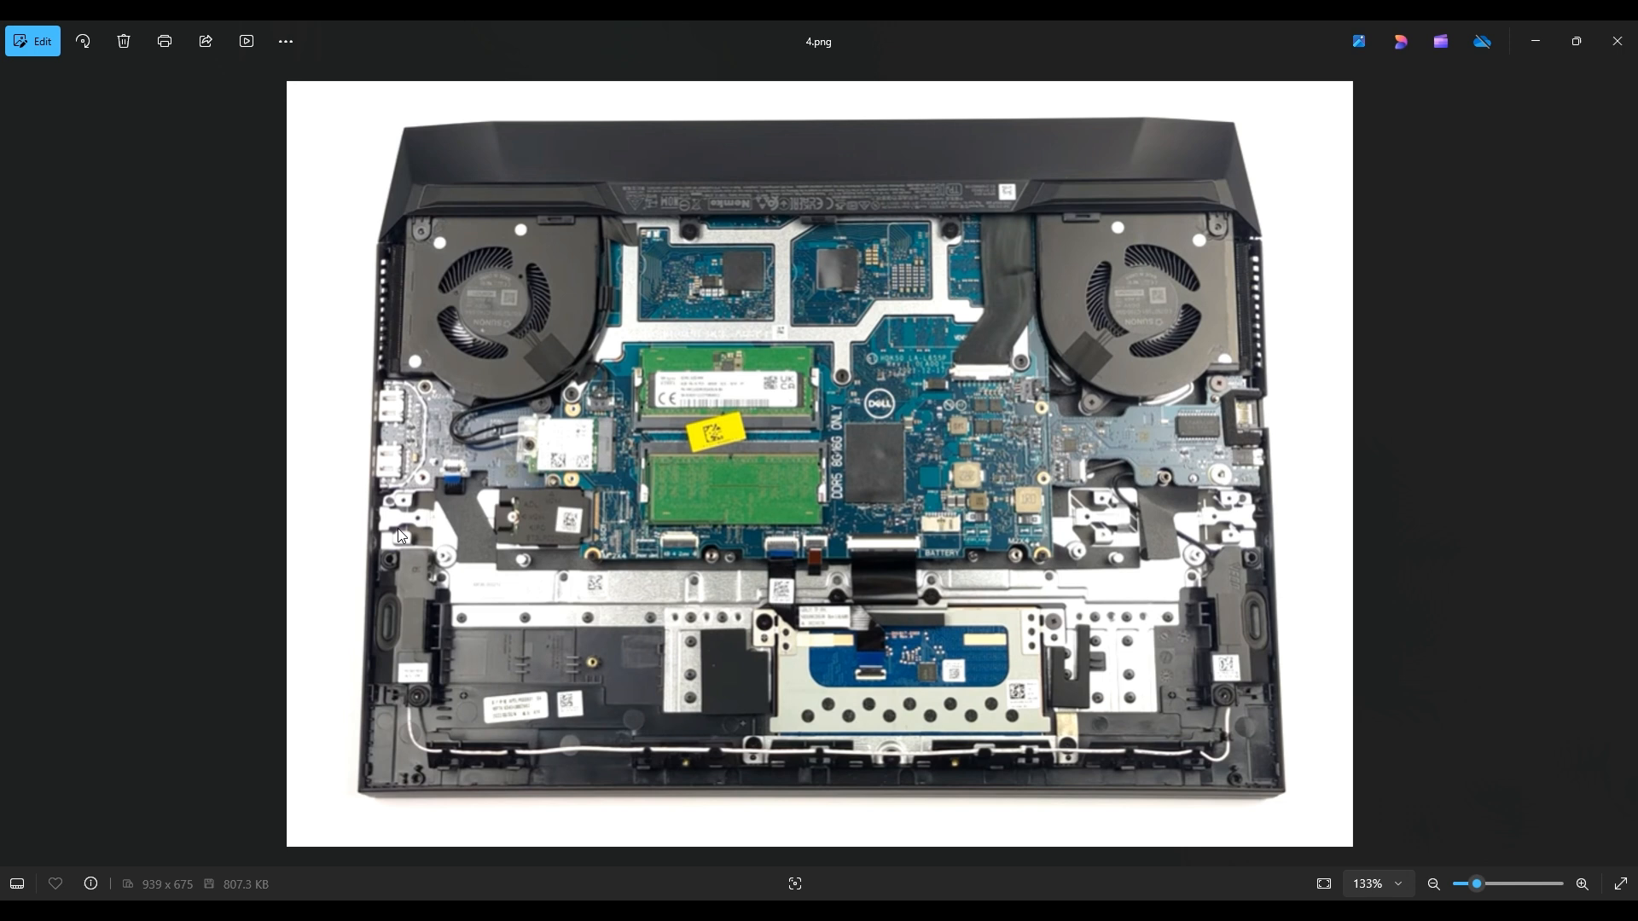
{"action": "mouse_move", "coordinate": [554, 529]}
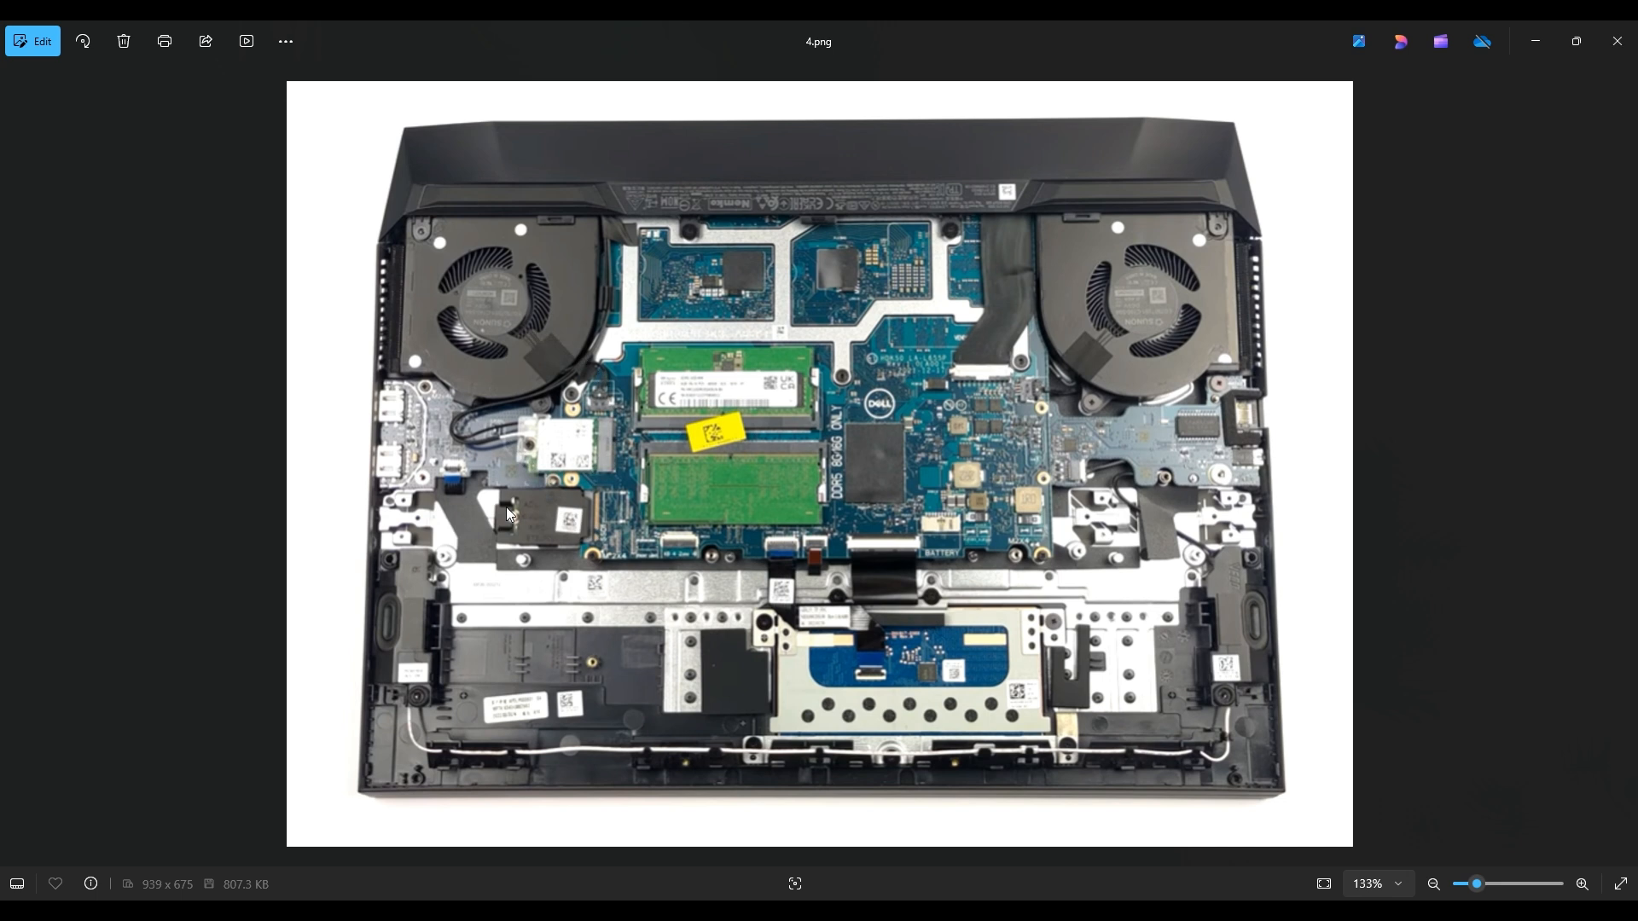
{"action": "mouse_move", "coordinate": [445, 525]}
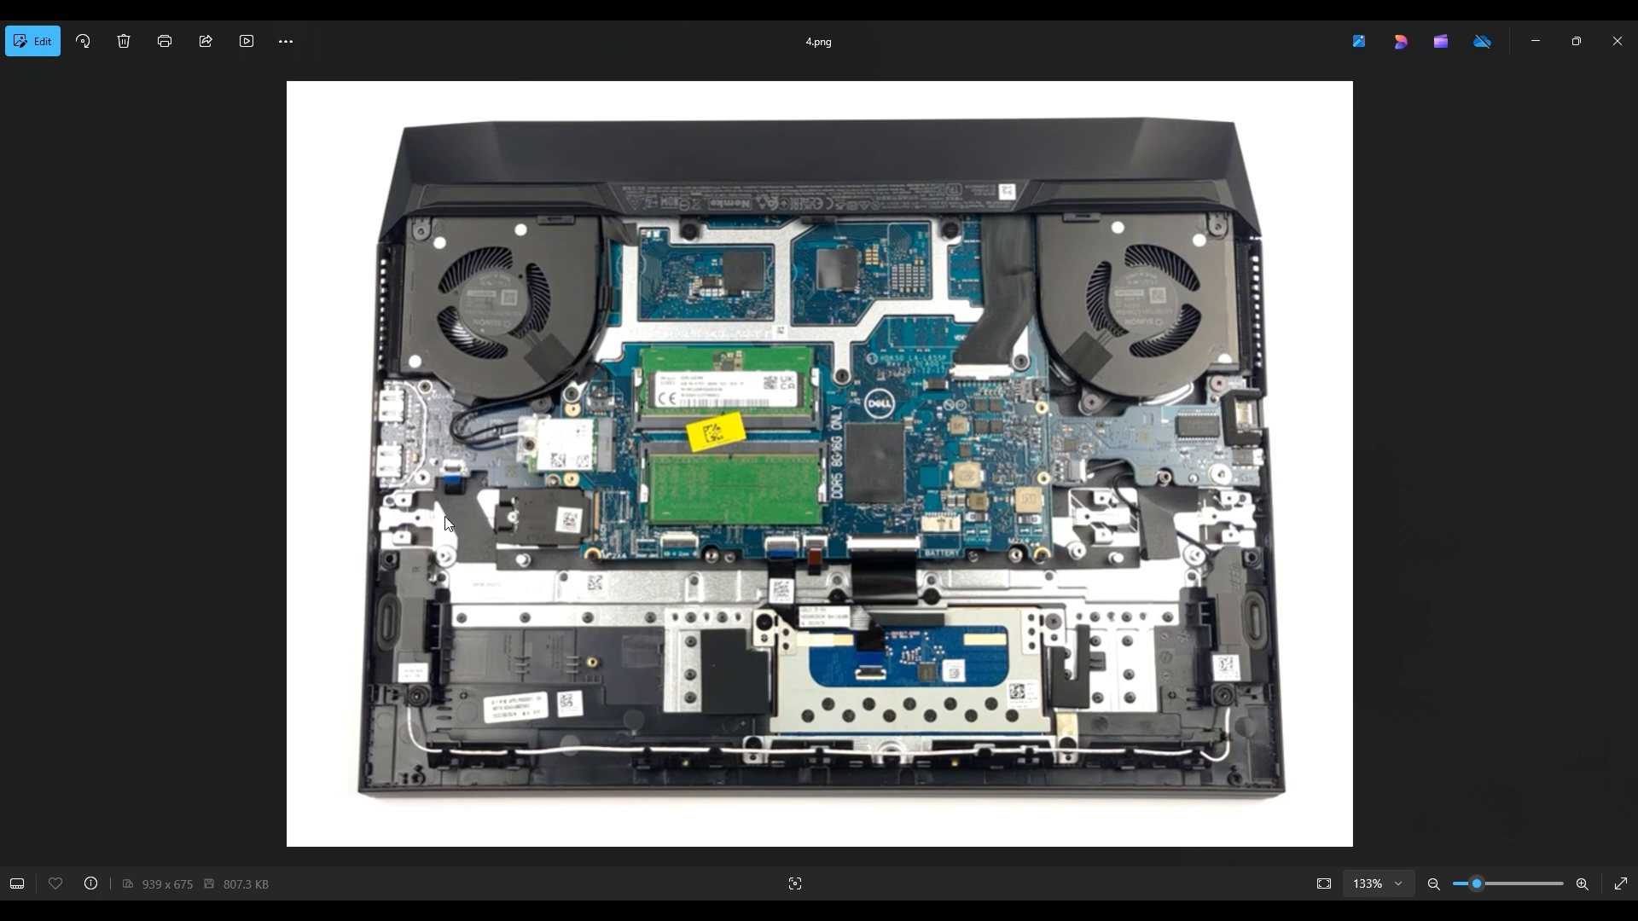
{"action": "mouse_move", "coordinate": [519, 512]}
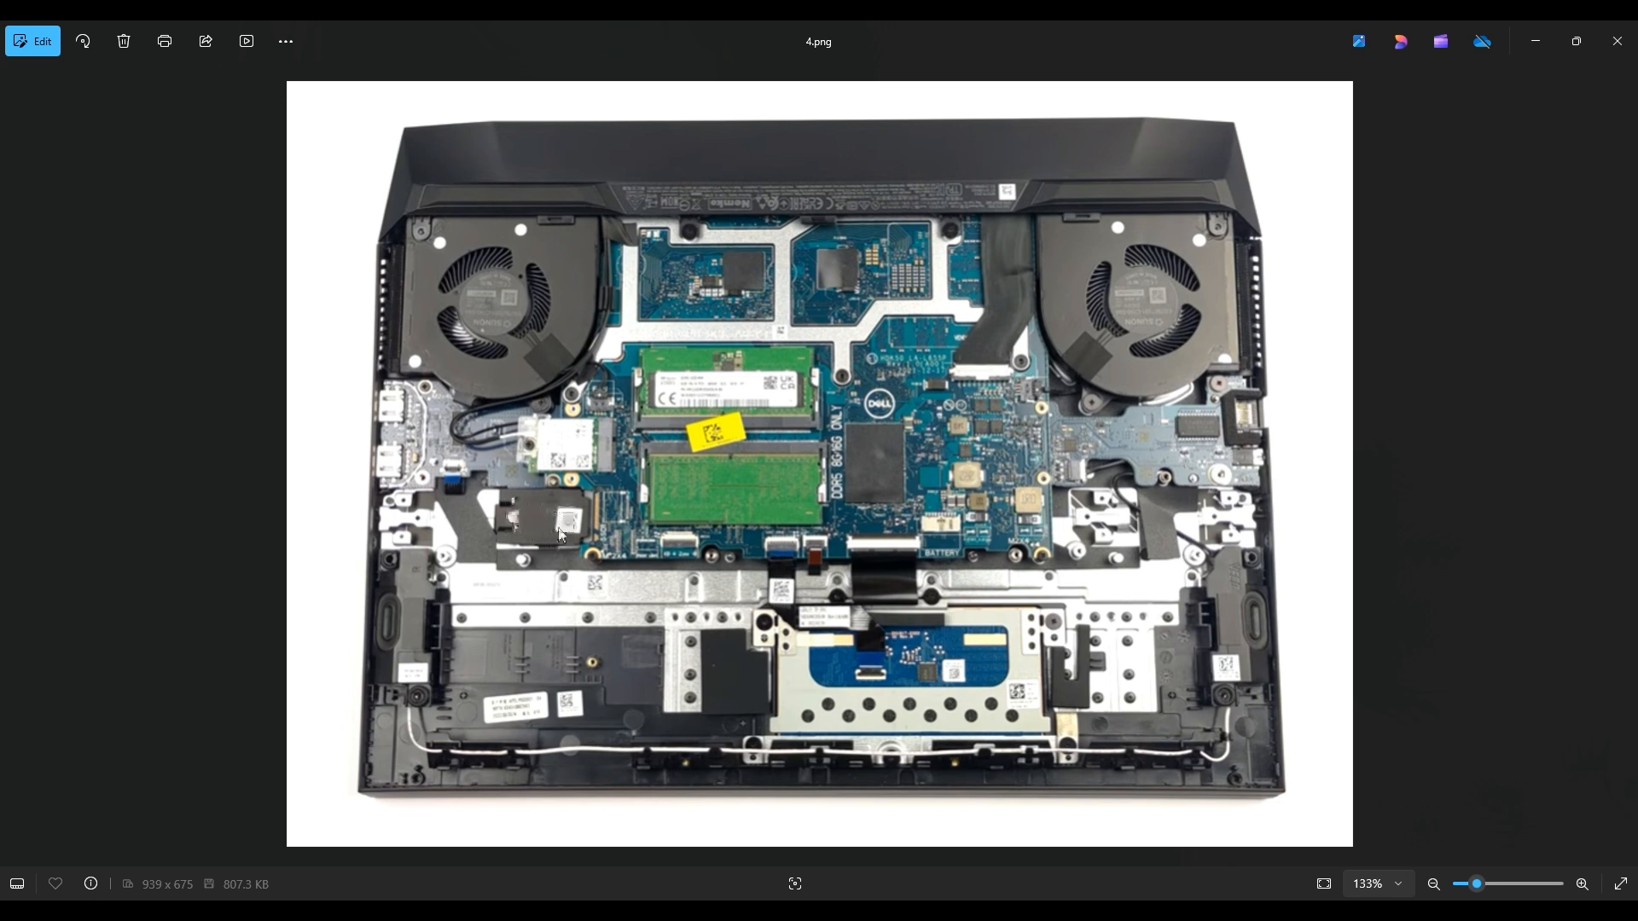
{"action": "mouse_move", "coordinate": [504, 526]}
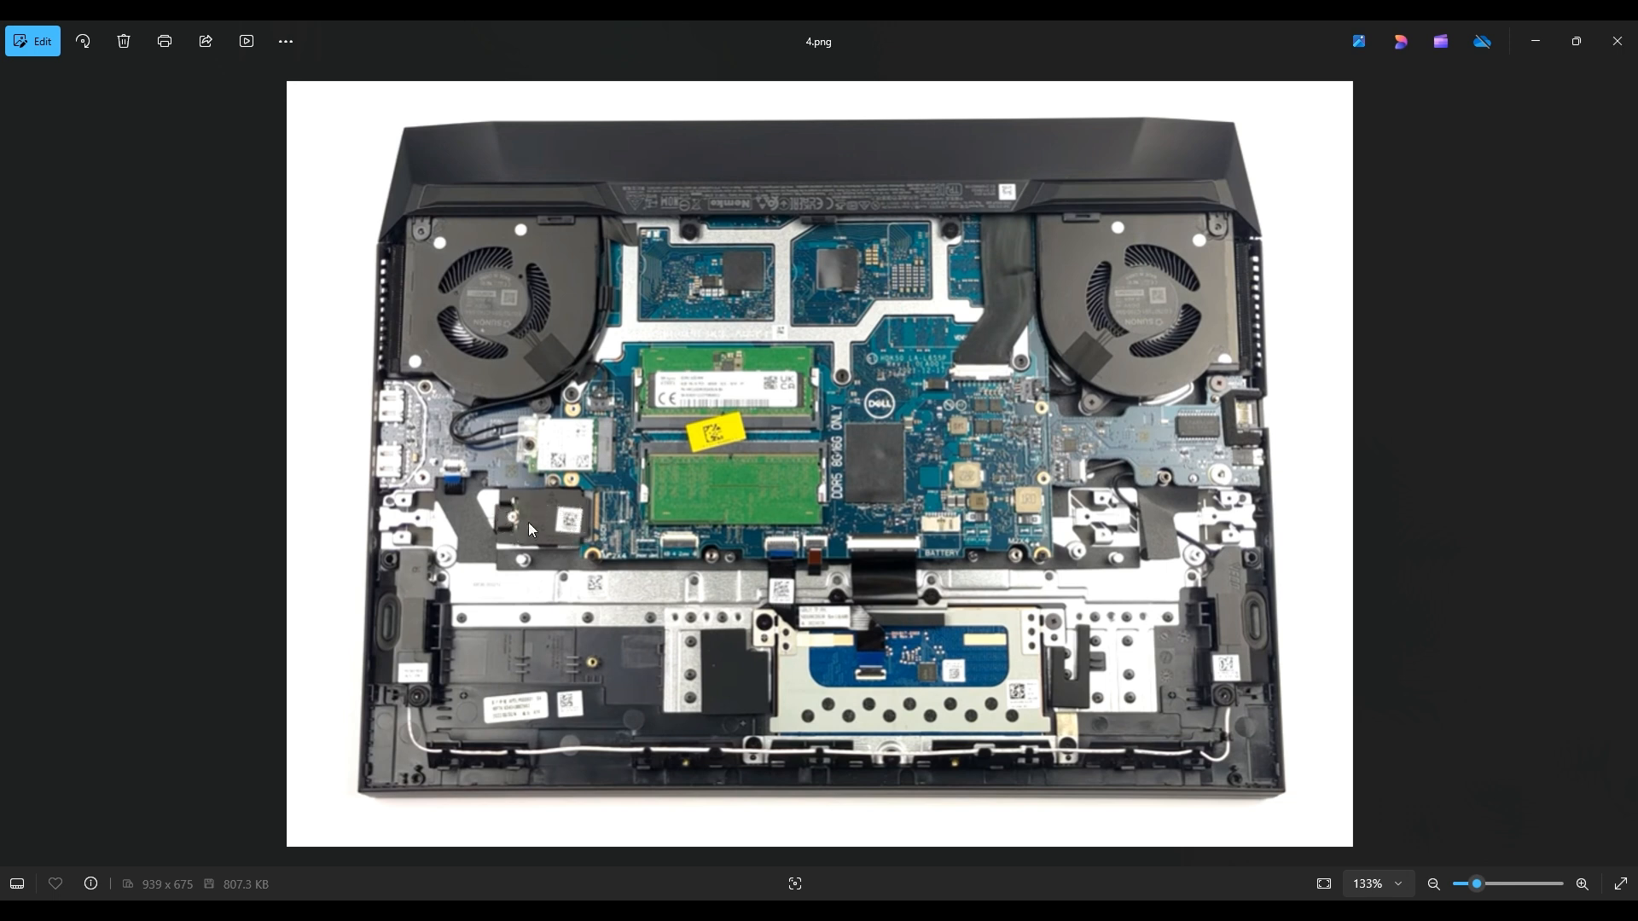
{"action": "mouse_move", "coordinate": [563, 522]}
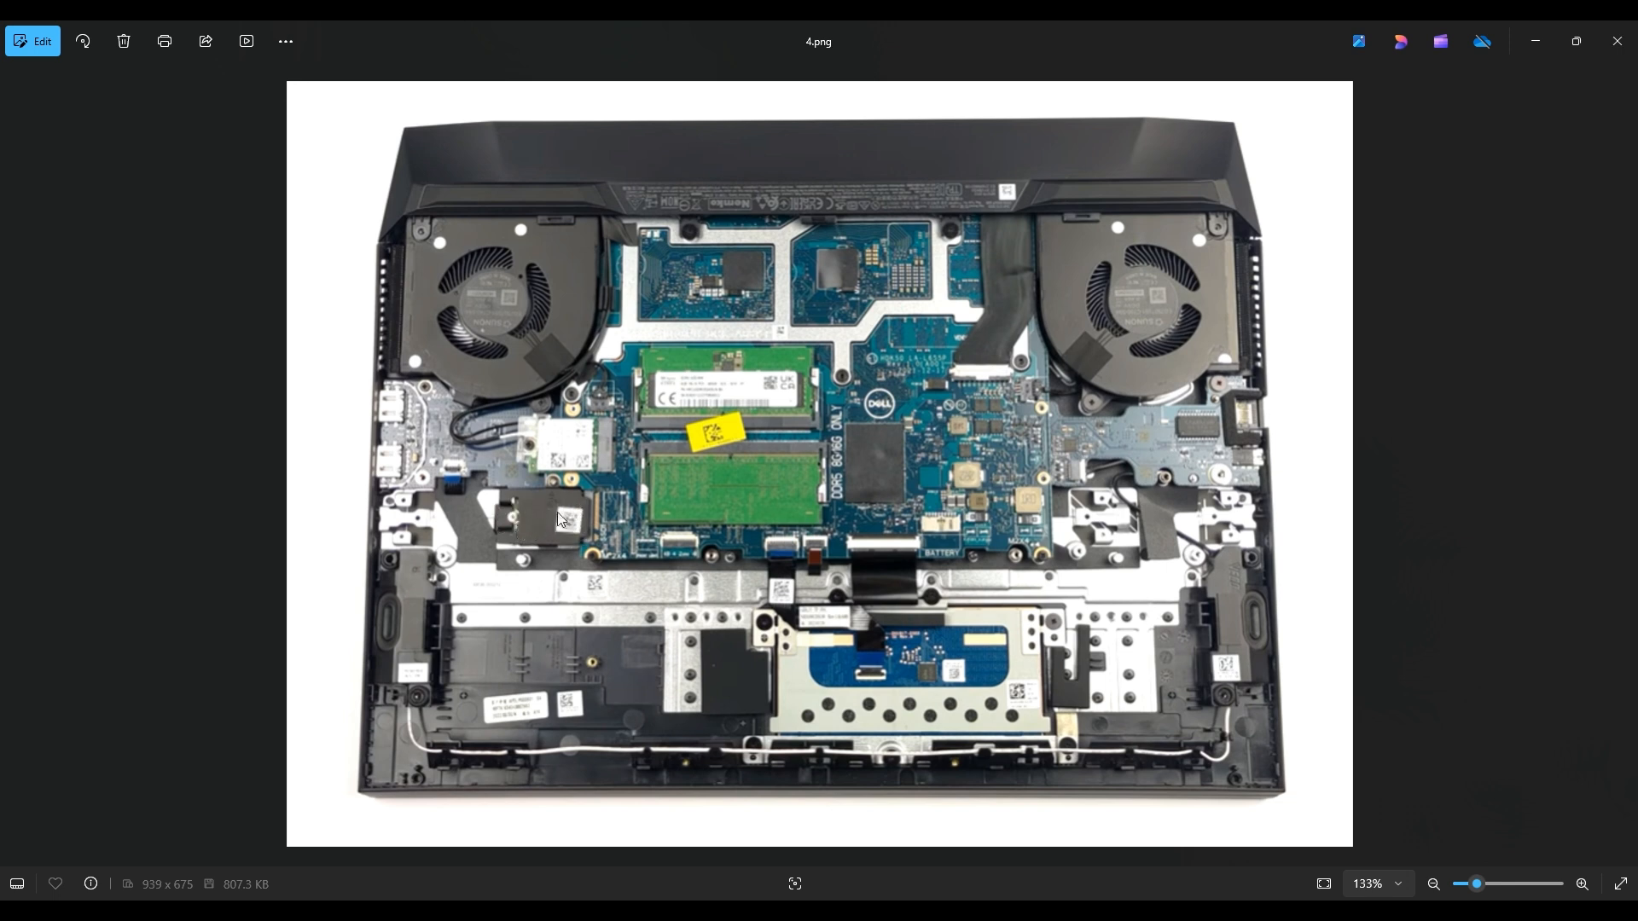
{"action": "mouse_move", "coordinate": [542, 525]}
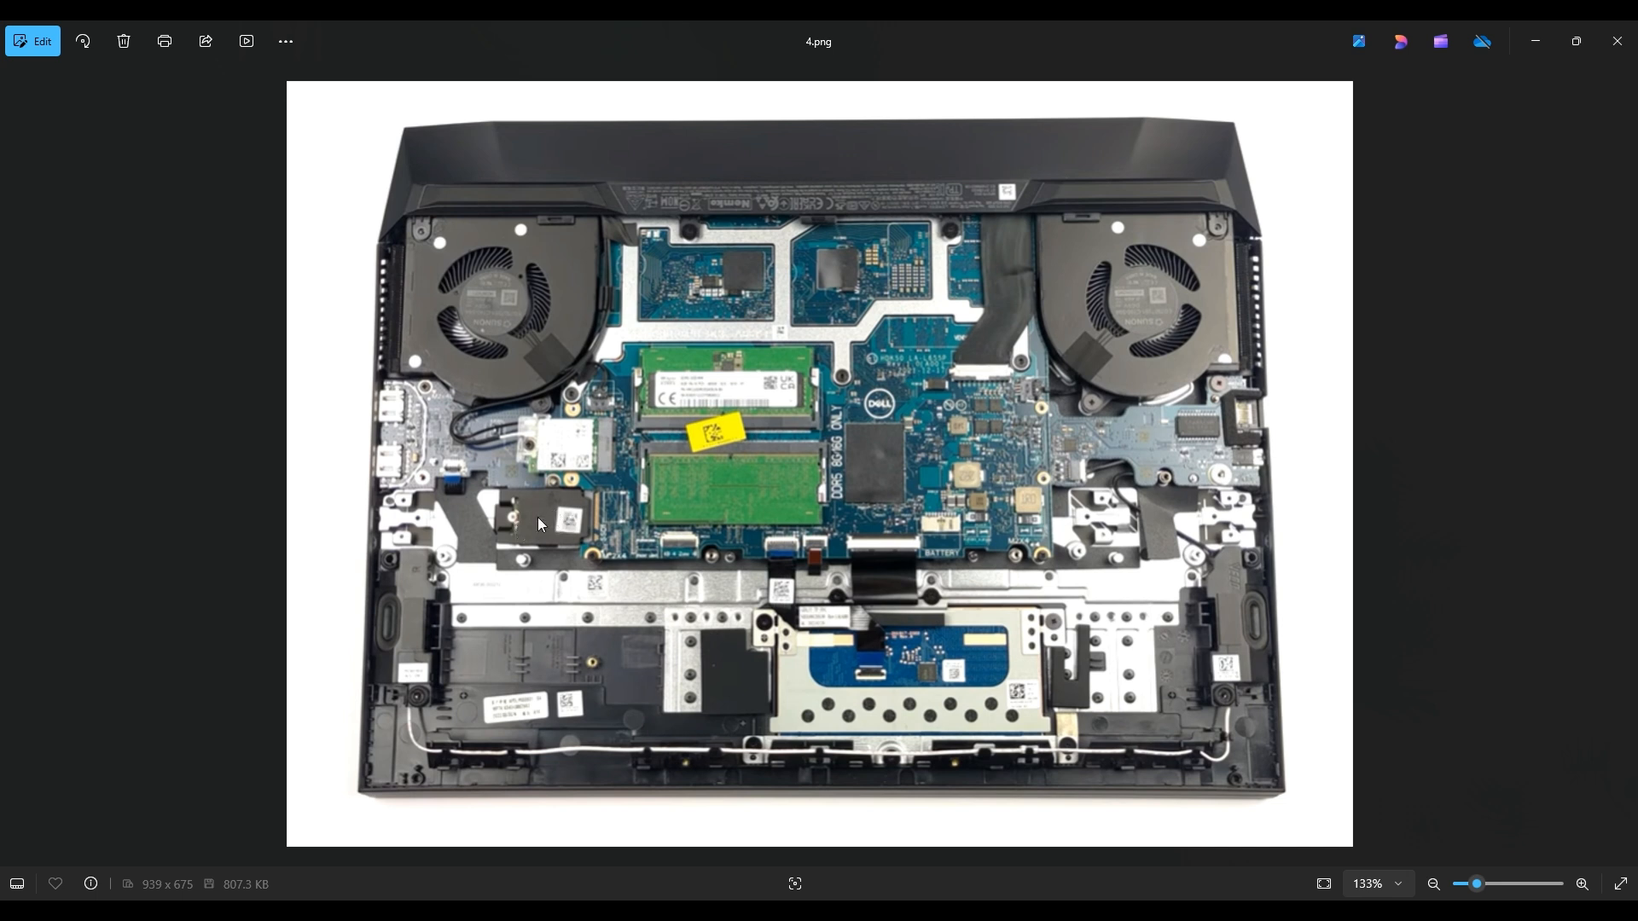
{"action": "mouse_move", "coordinate": [514, 531]}
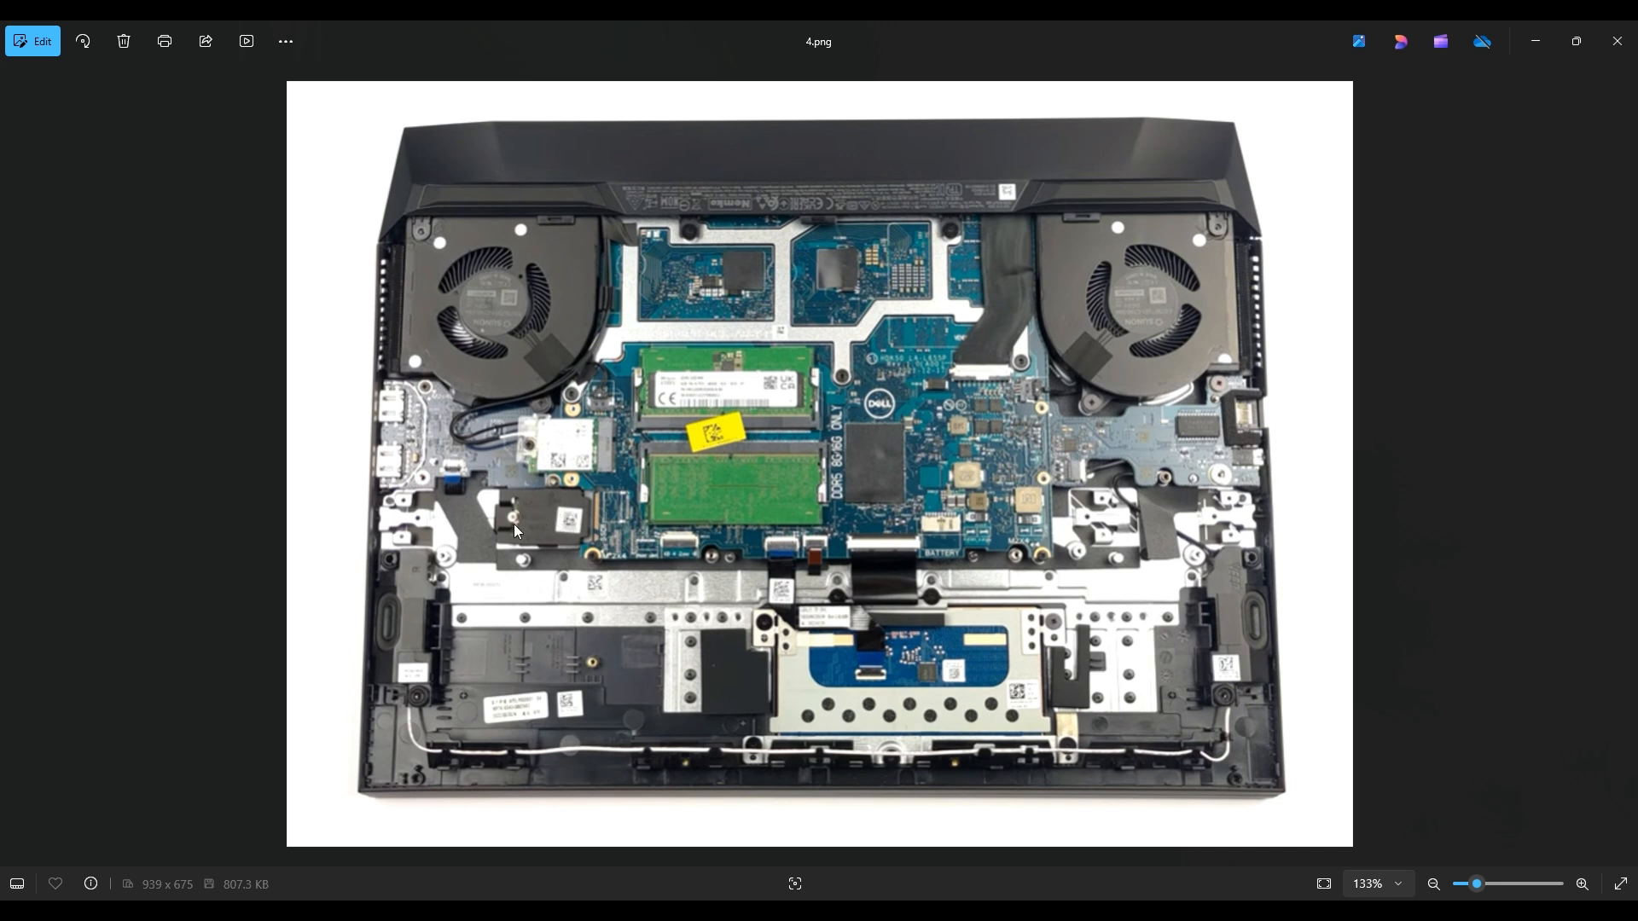
{"action": "mouse_move", "coordinate": [542, 539]}
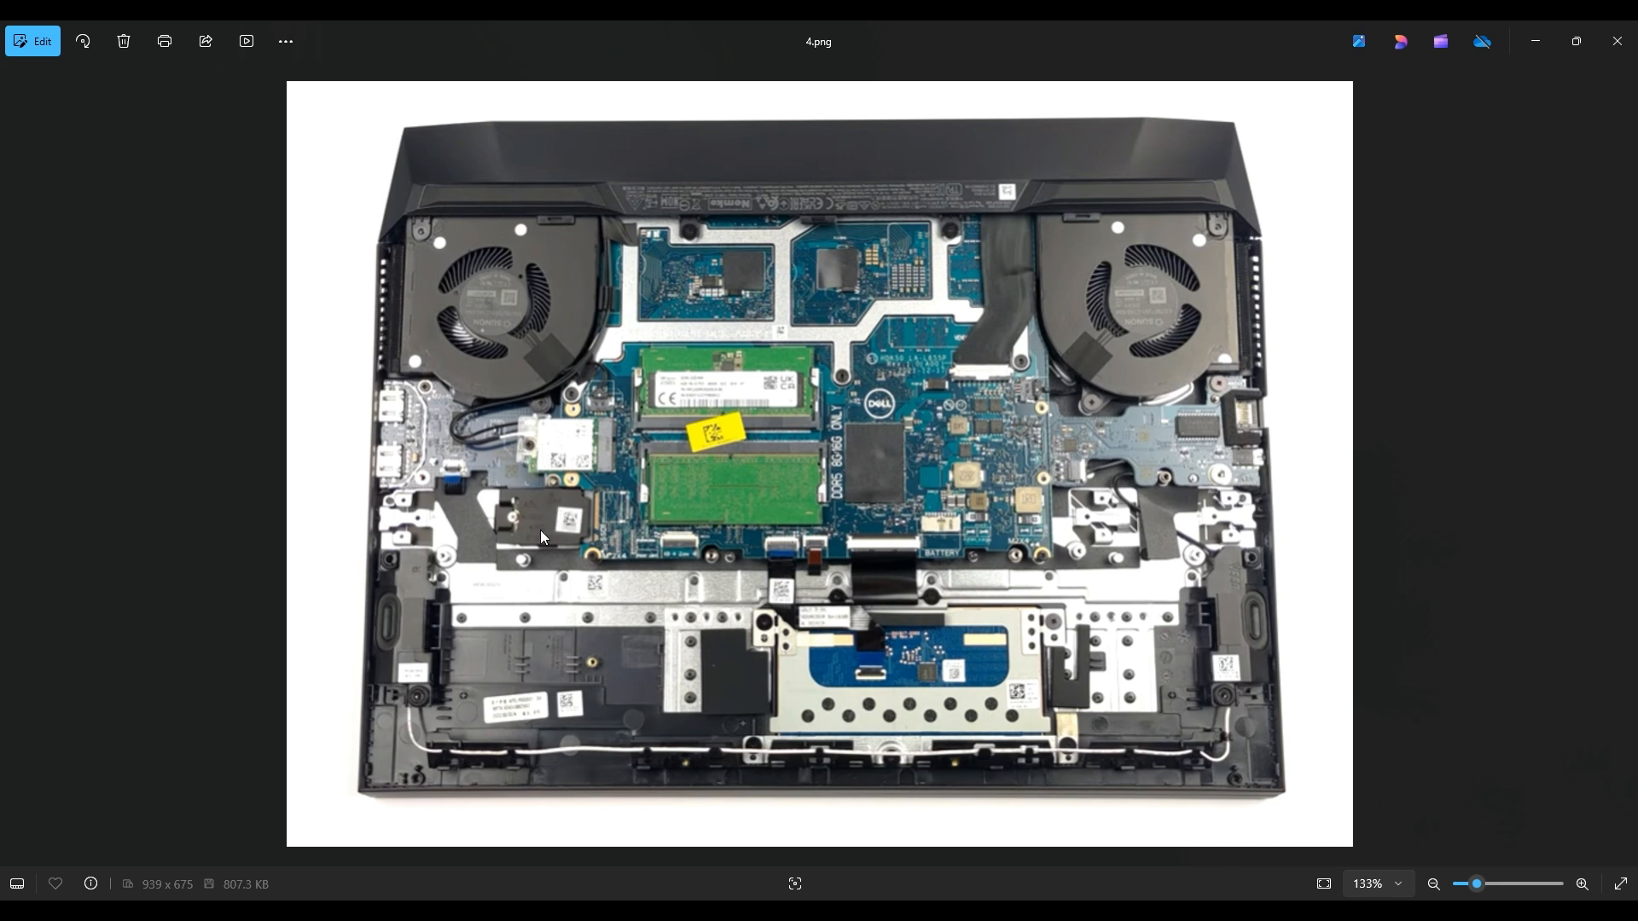
{"action": "mouse_move", "coordinate": [574, 519]}
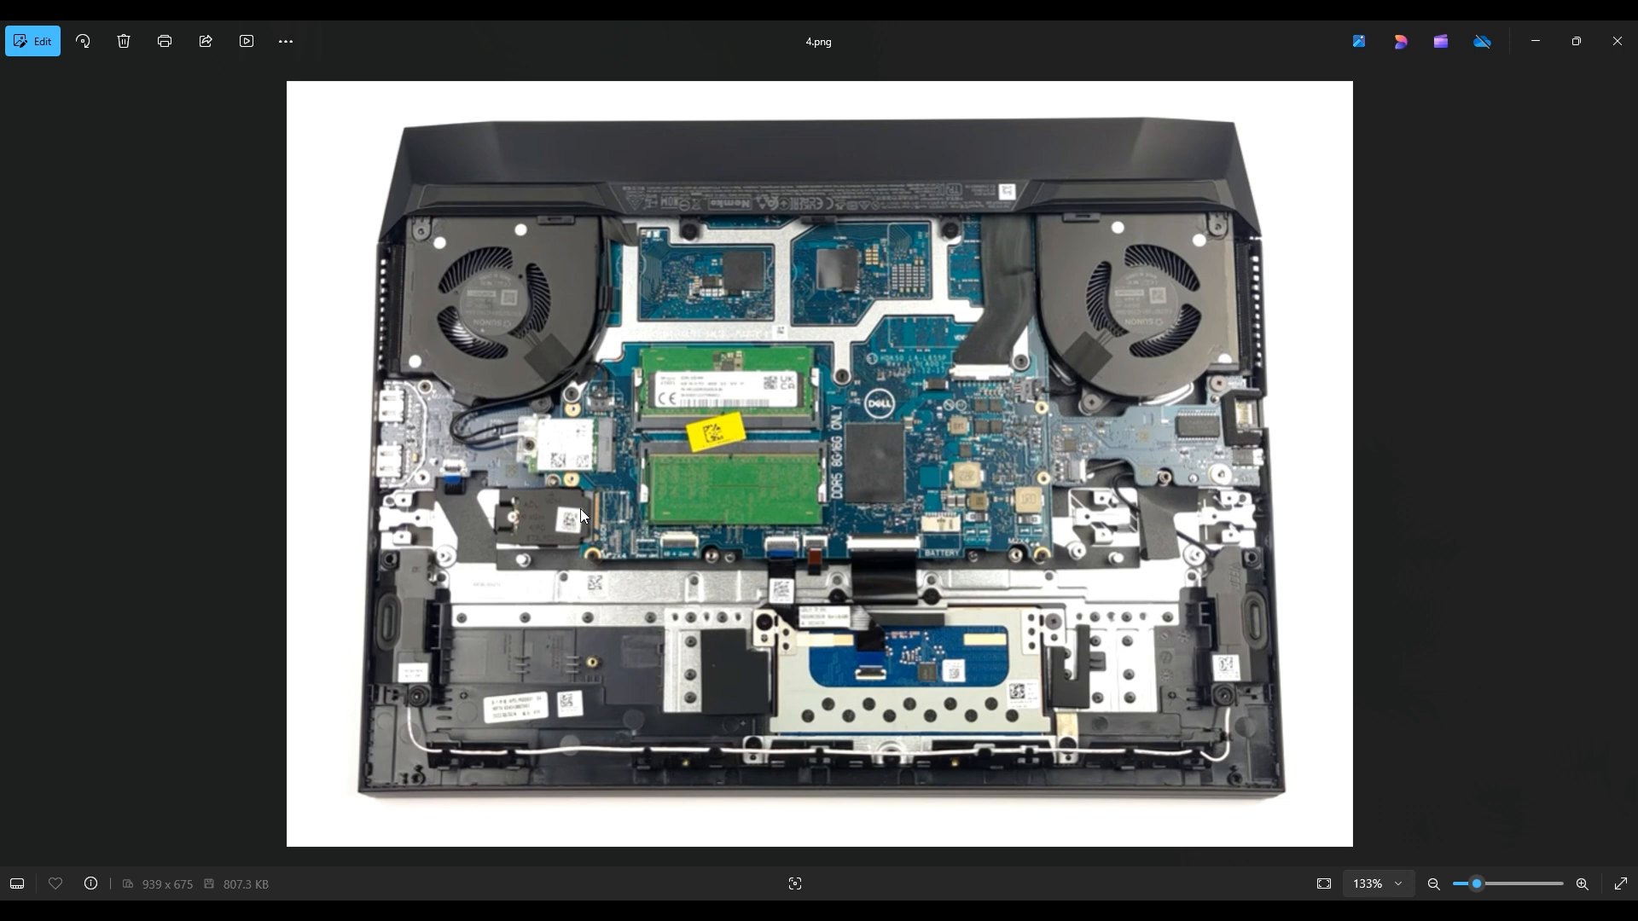
{"action": "mouse_move", "coordinate": [532, 717]}
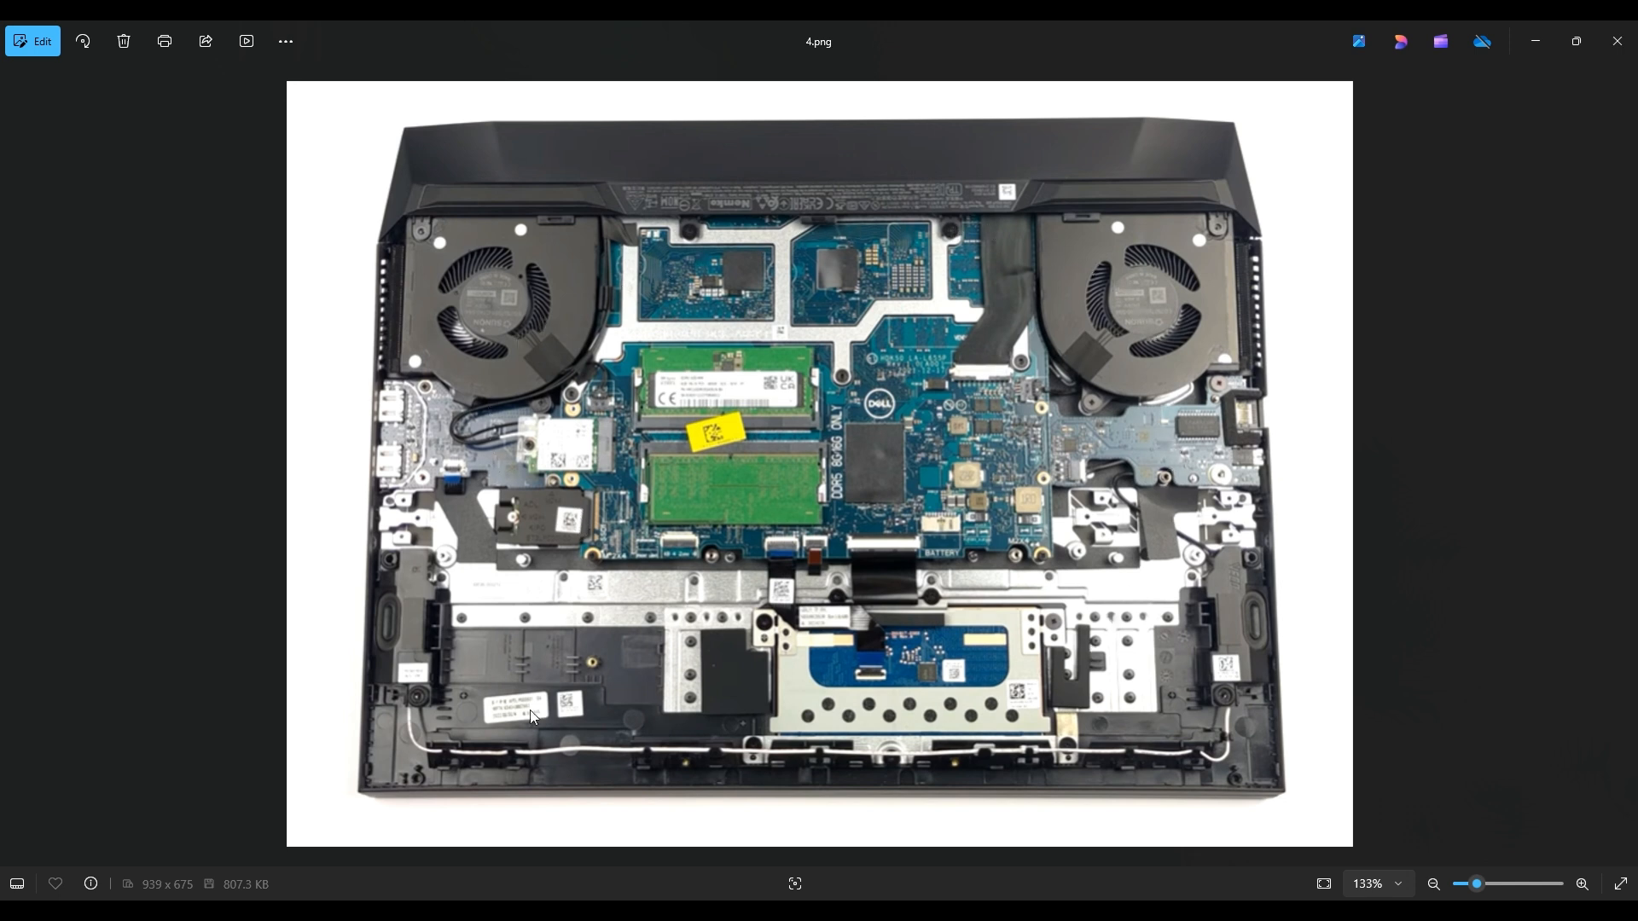
{"action": "mouse_move", "coordinate": [548, 339]}
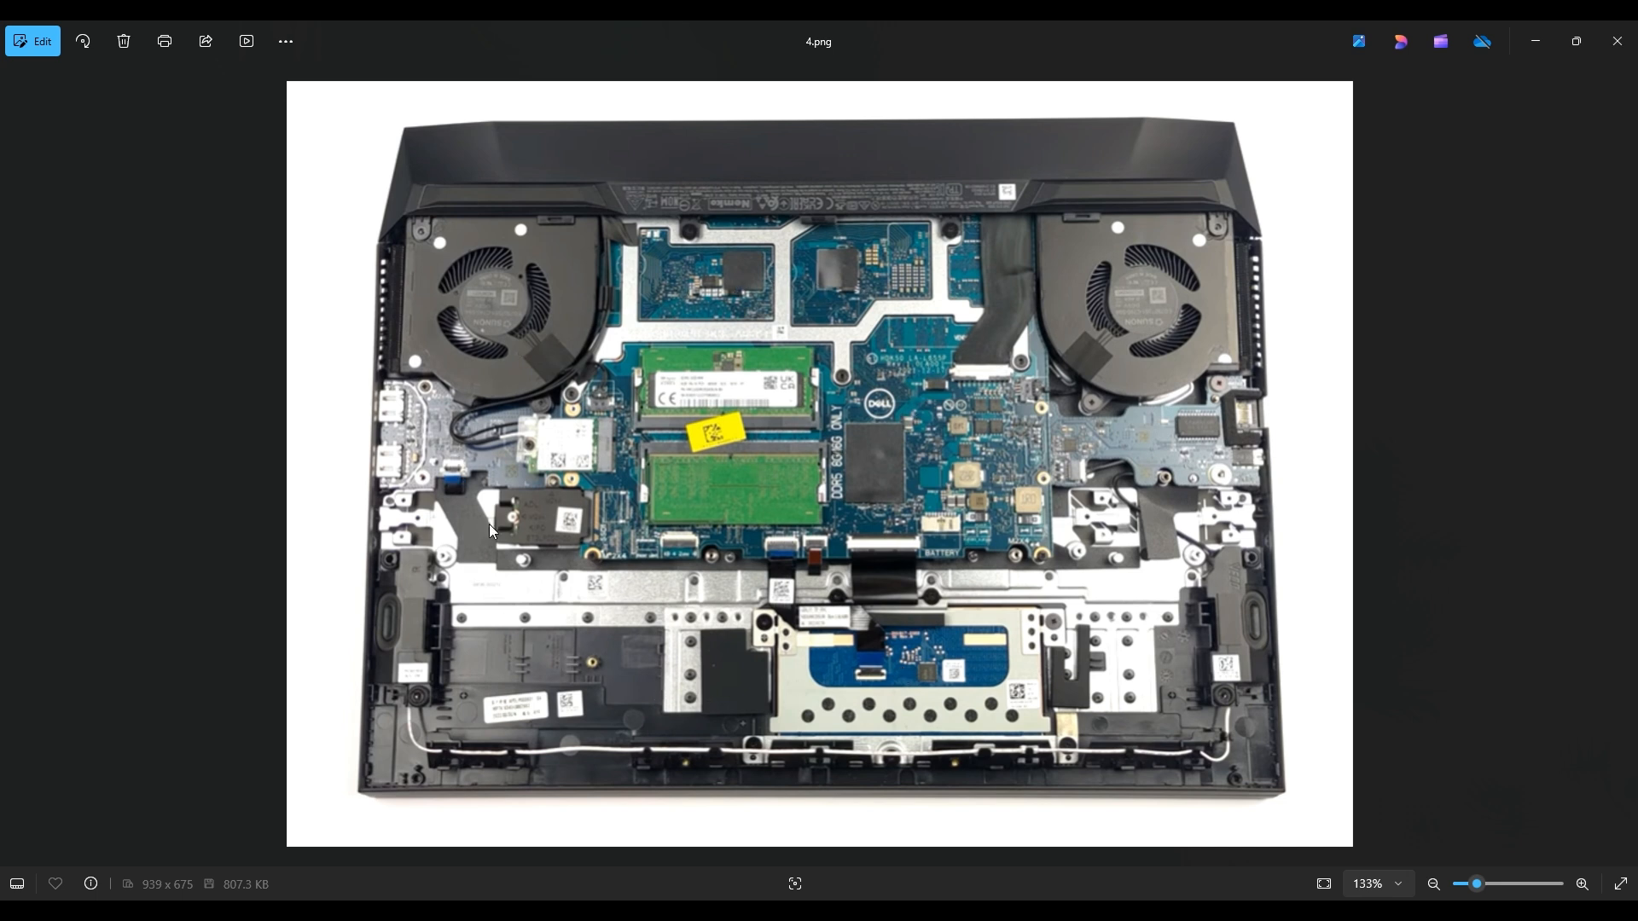
{"action": "mouse_move", "coordinate": [512, 525]}
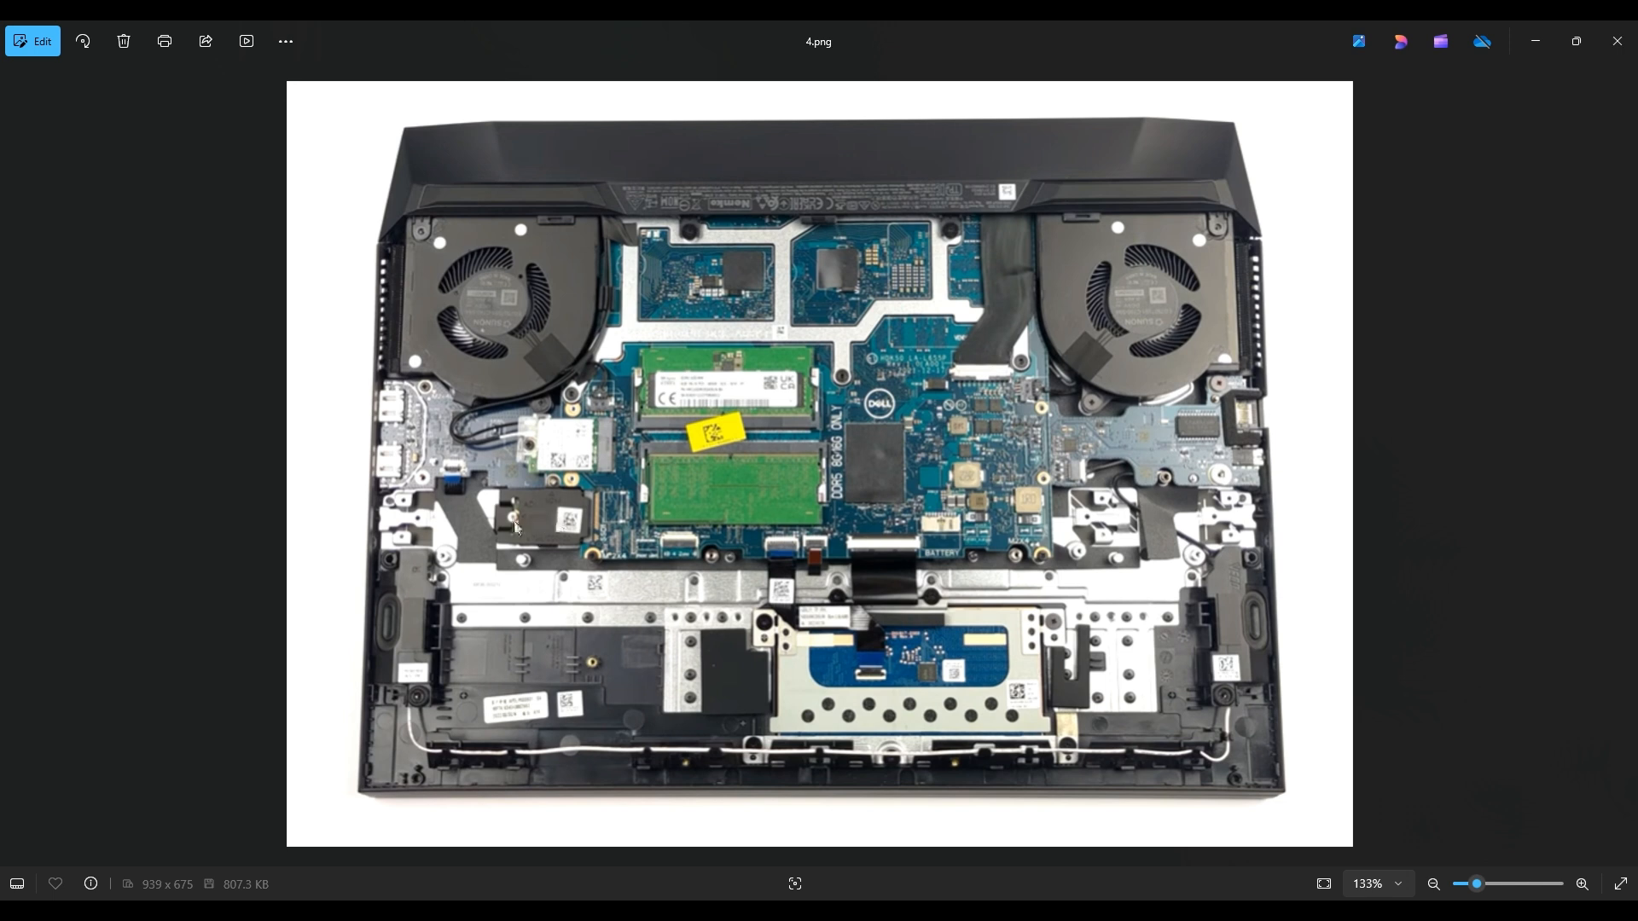
{"action": "mouse_move", "coordinate": [532, 511]}
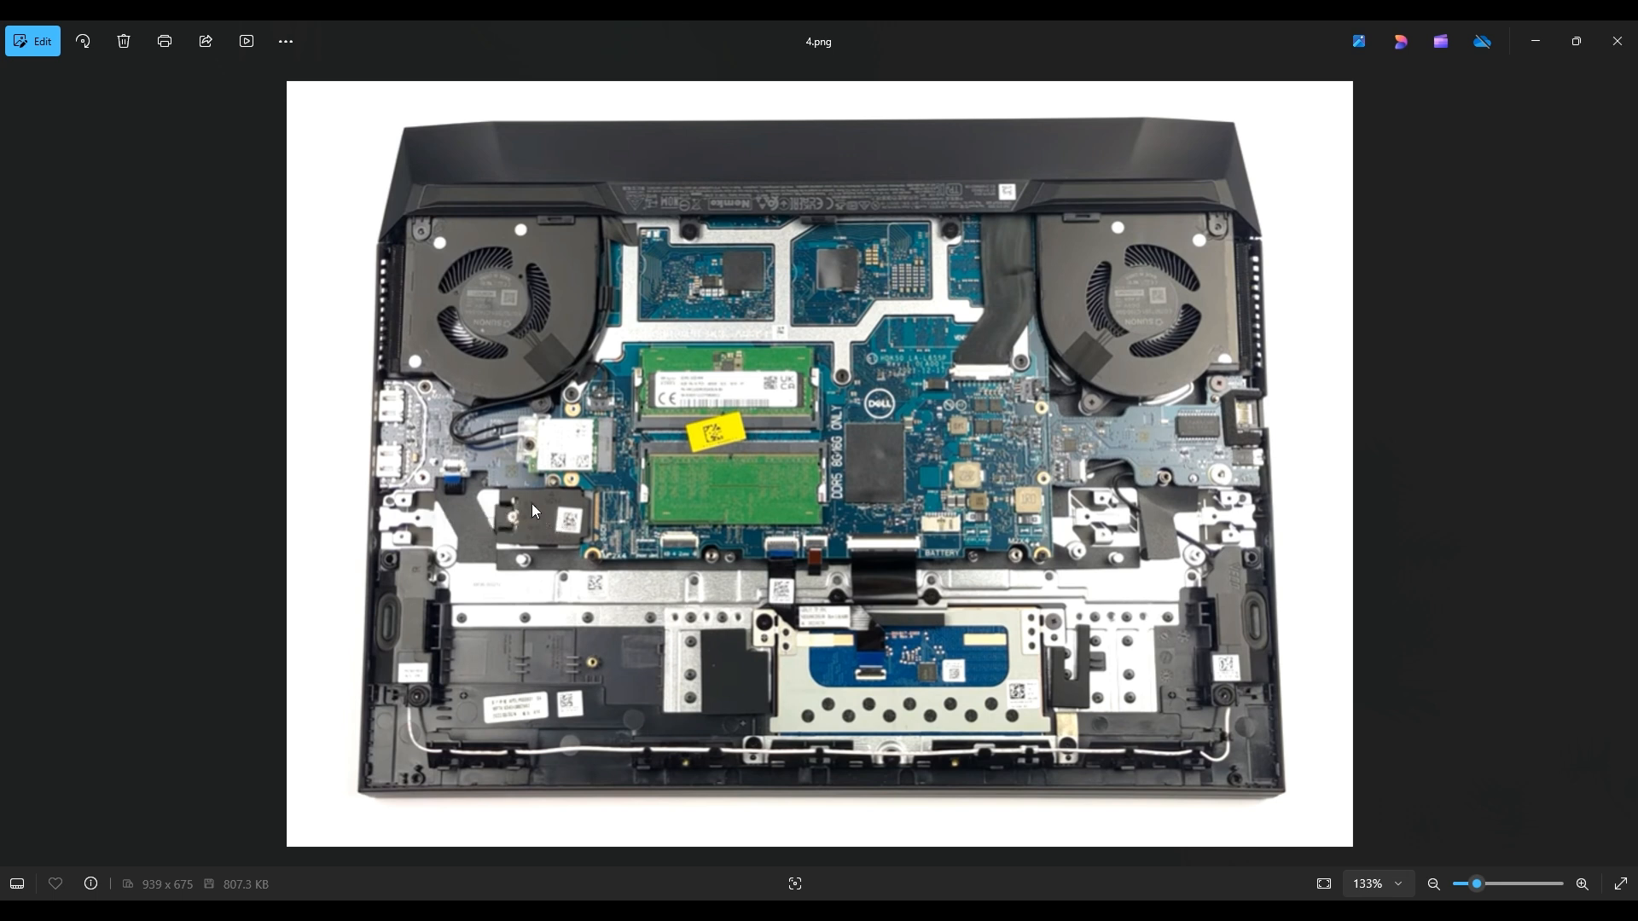
{"action": "mouse_move", "coordinate": [456, 518]}
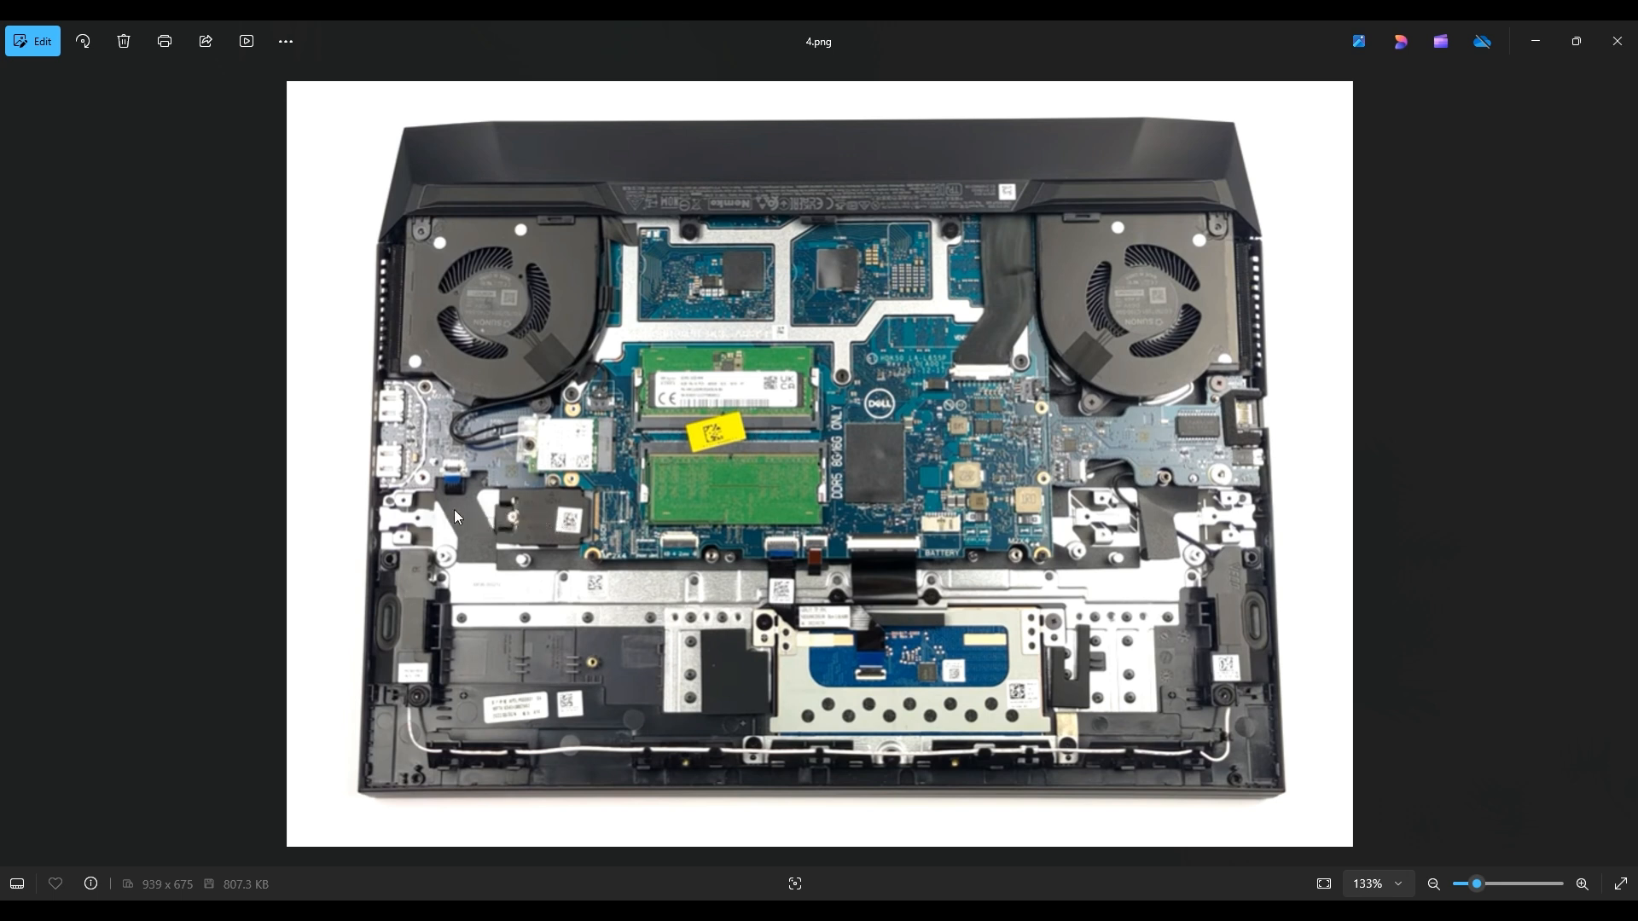
{"action": "mouse_move", "coordinate": [511, 529]}
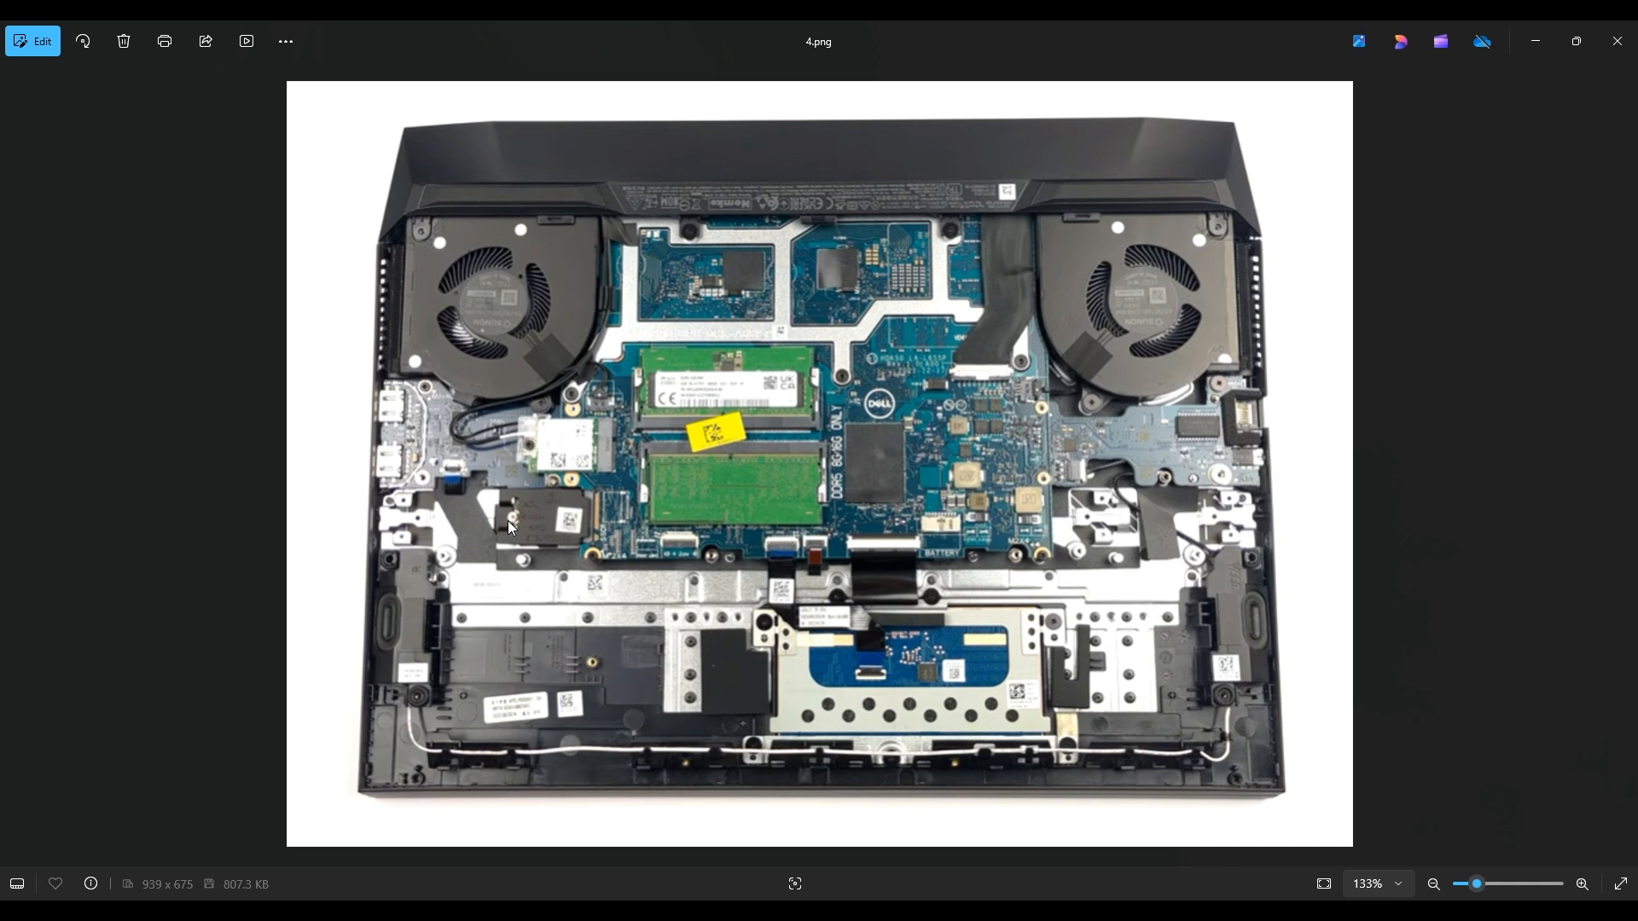
{"action": "mouse_move", "coordinate": [758, 452]}
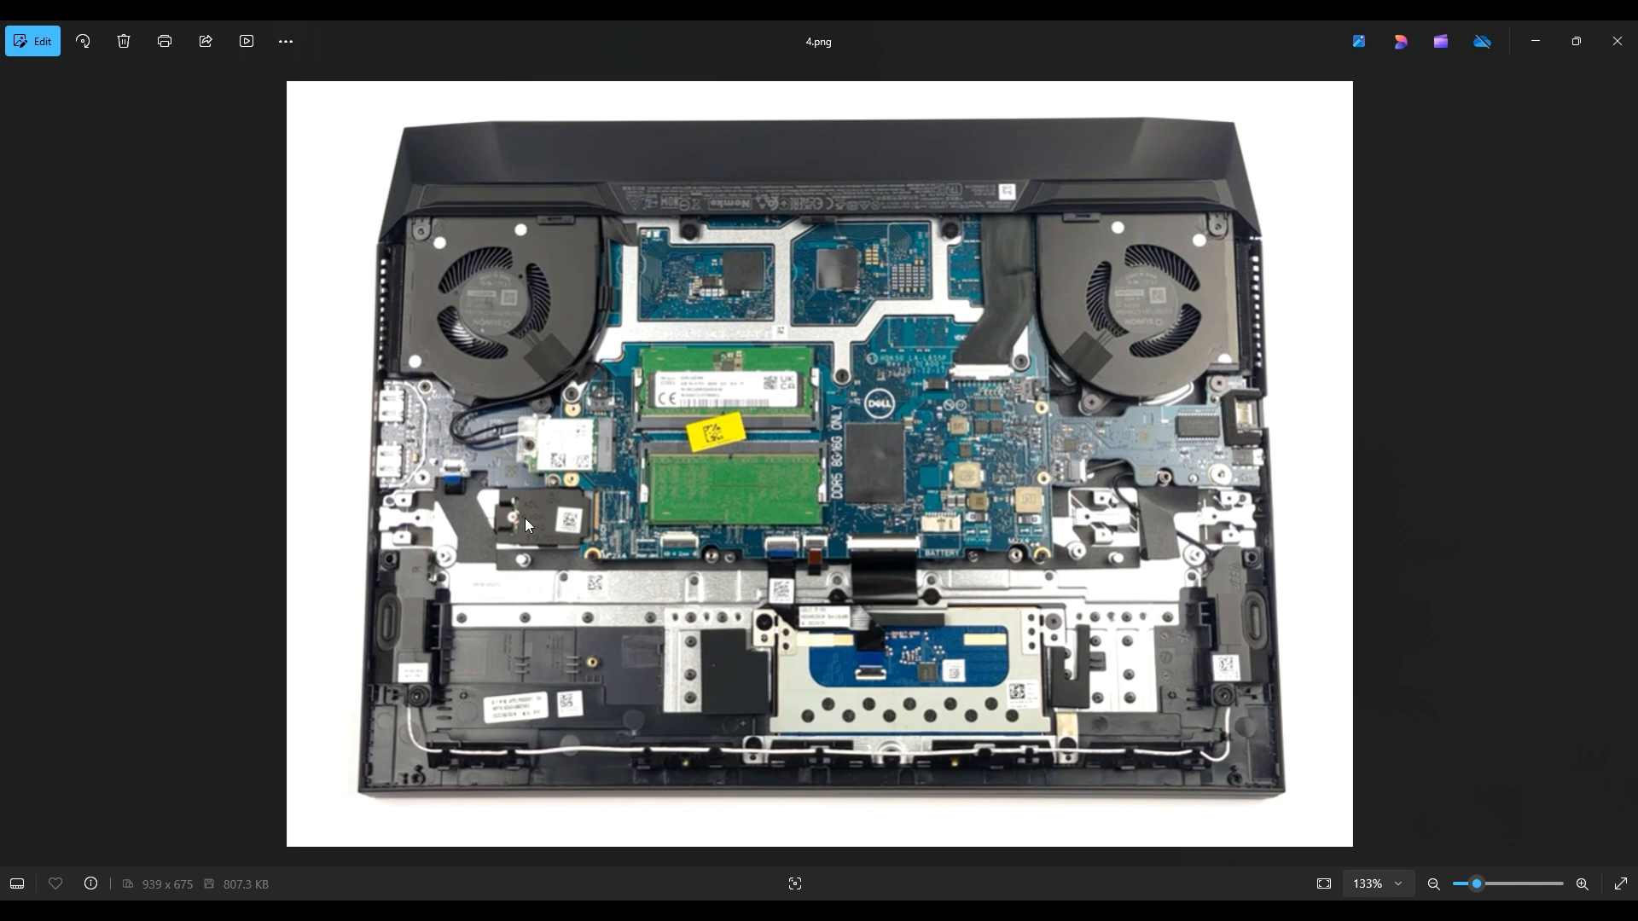
{"action": "mouse_move", "coordinate": [557, 618]}
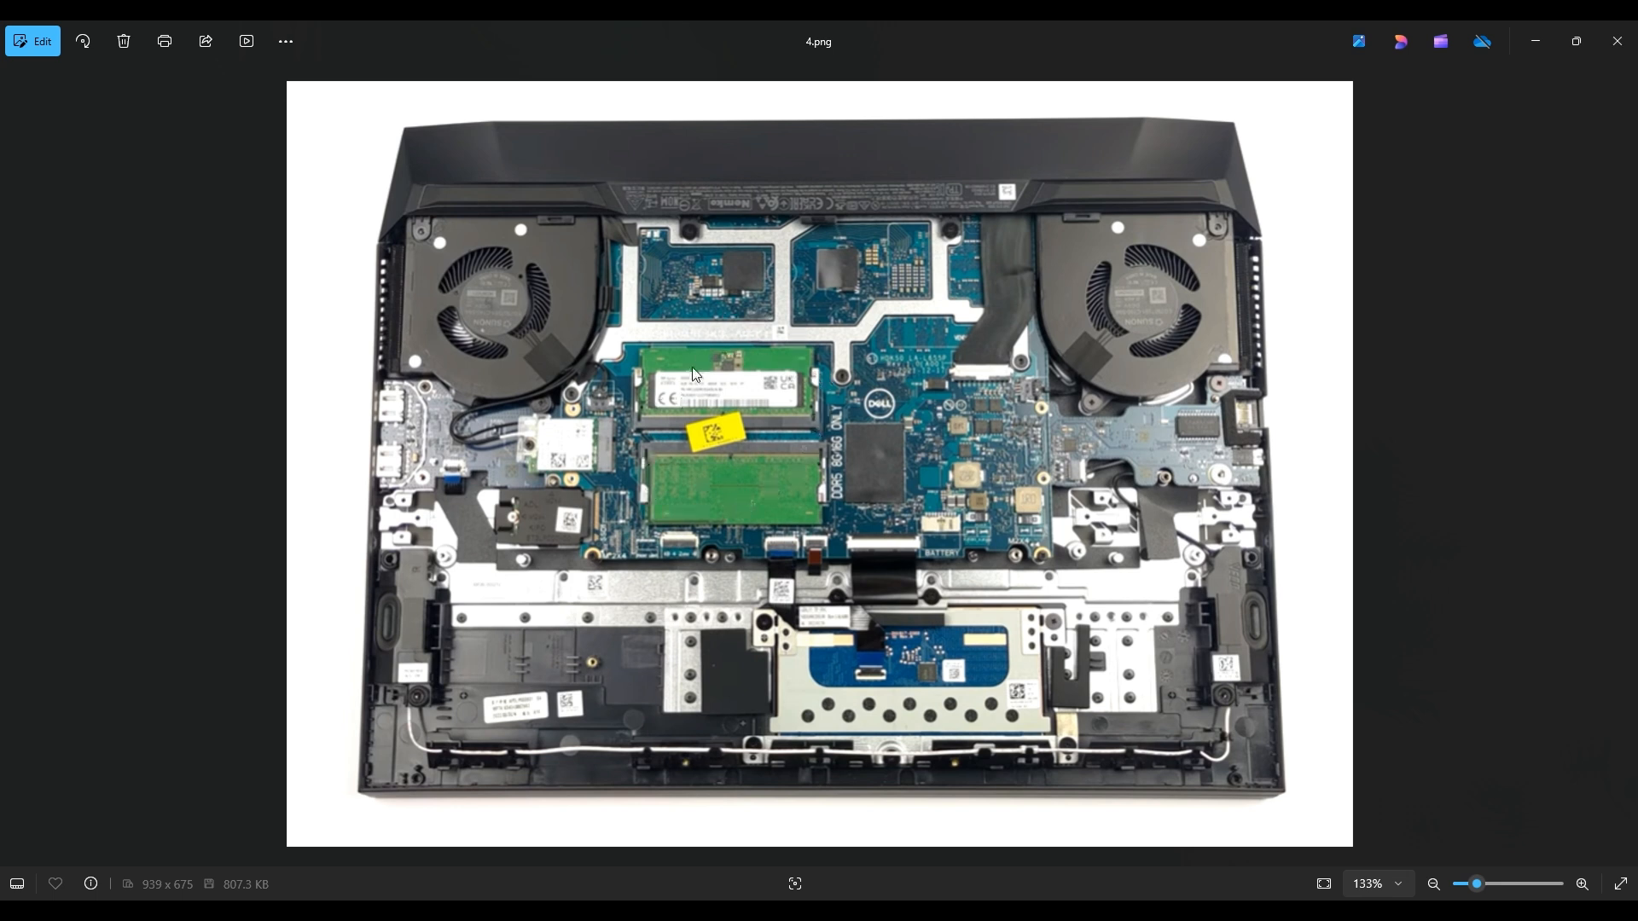
{"action": "mouse_move", "coordinate": [569, 521]}
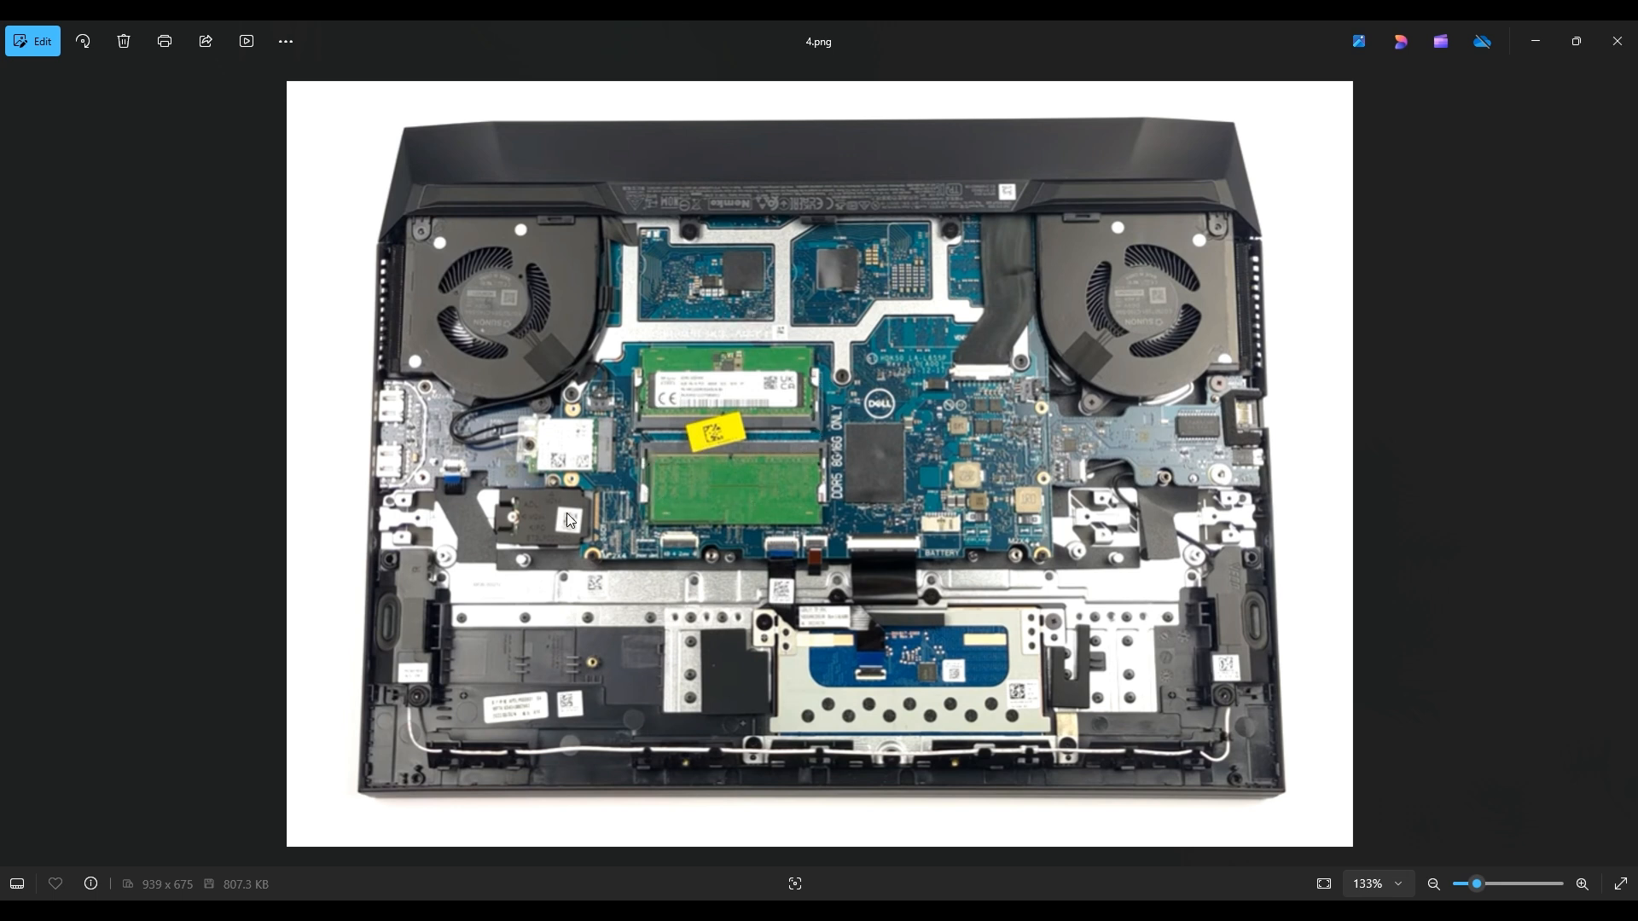
{"action": "mouse_move", "coordinate": [473, 561]}
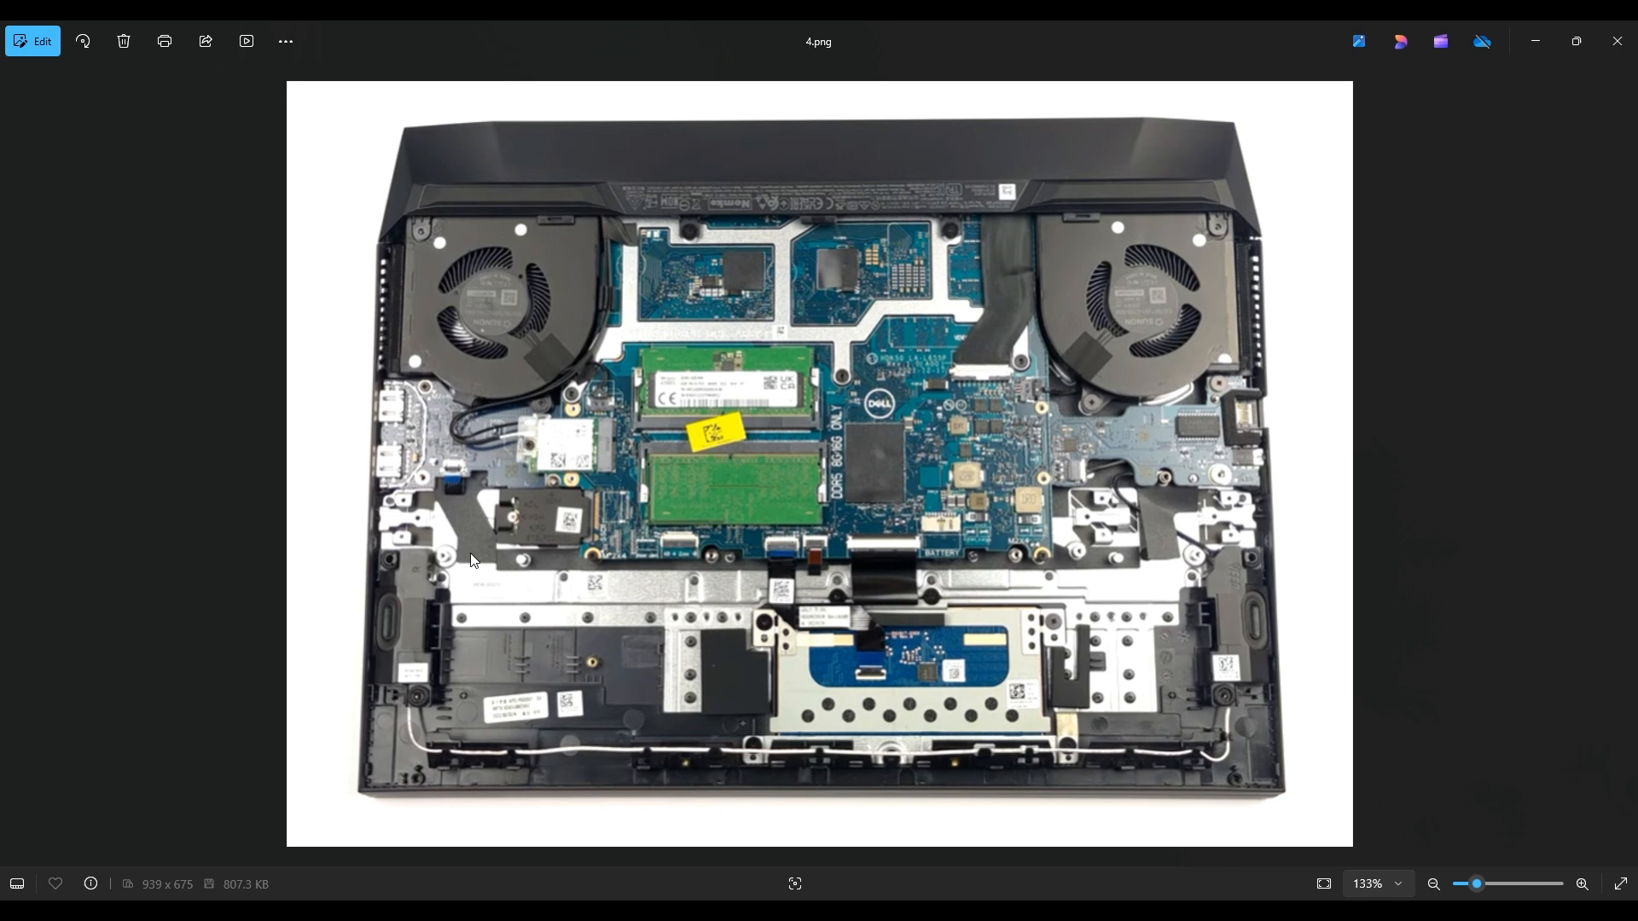
{"action": "mouse_move", "coordinate": [527, 540]}
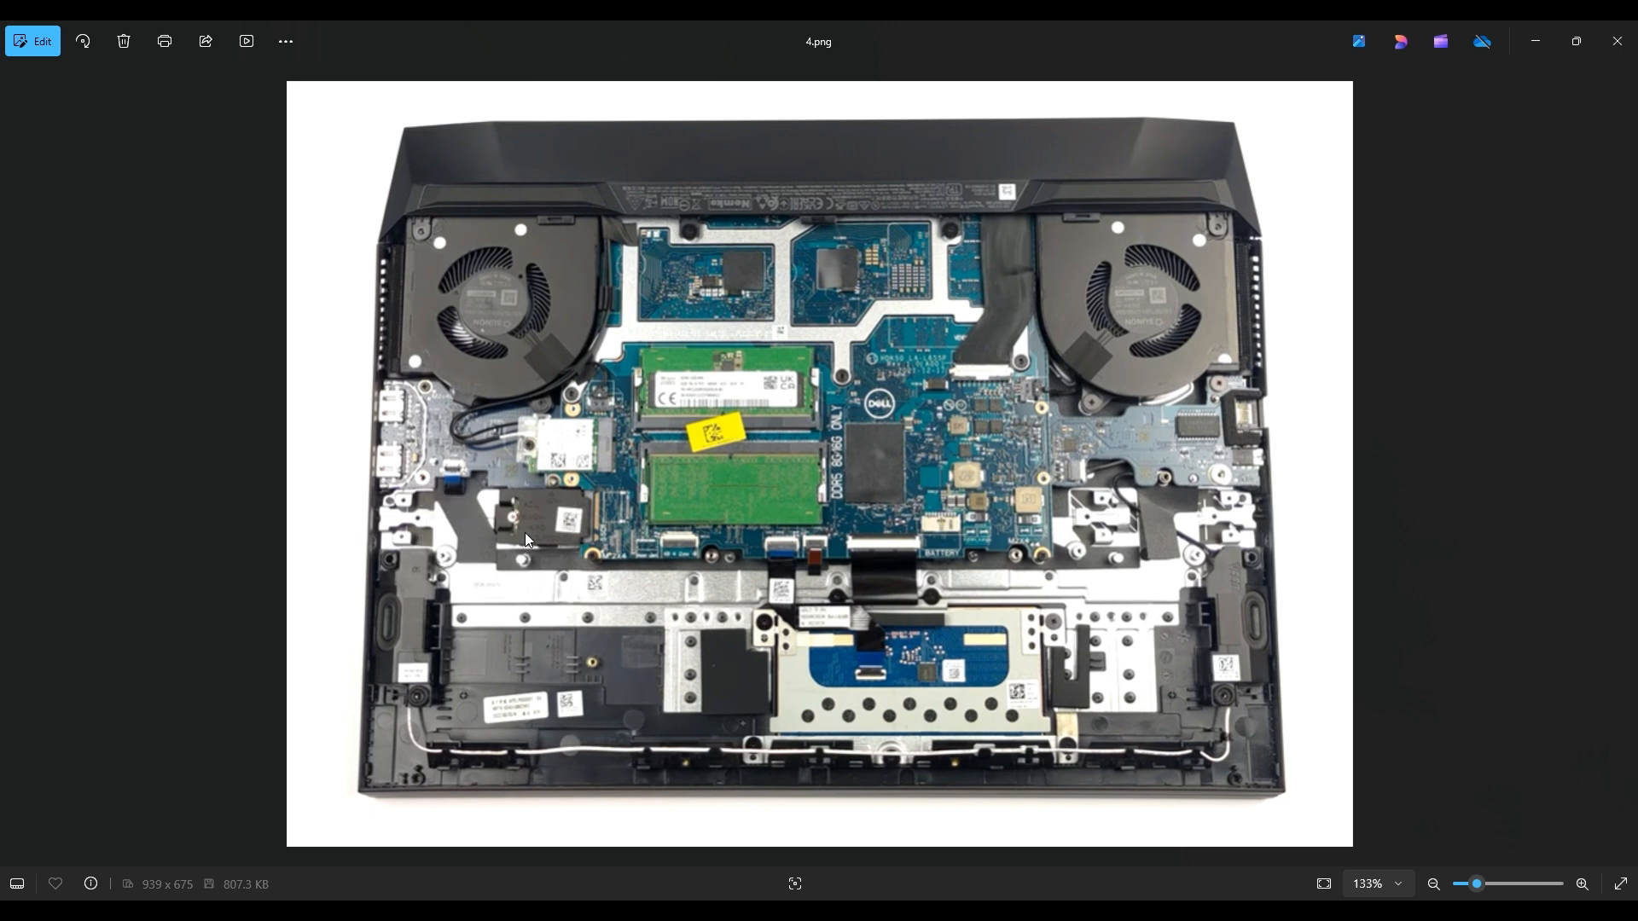
{"action": "mouse_move", "coordinate": [599, 555]}
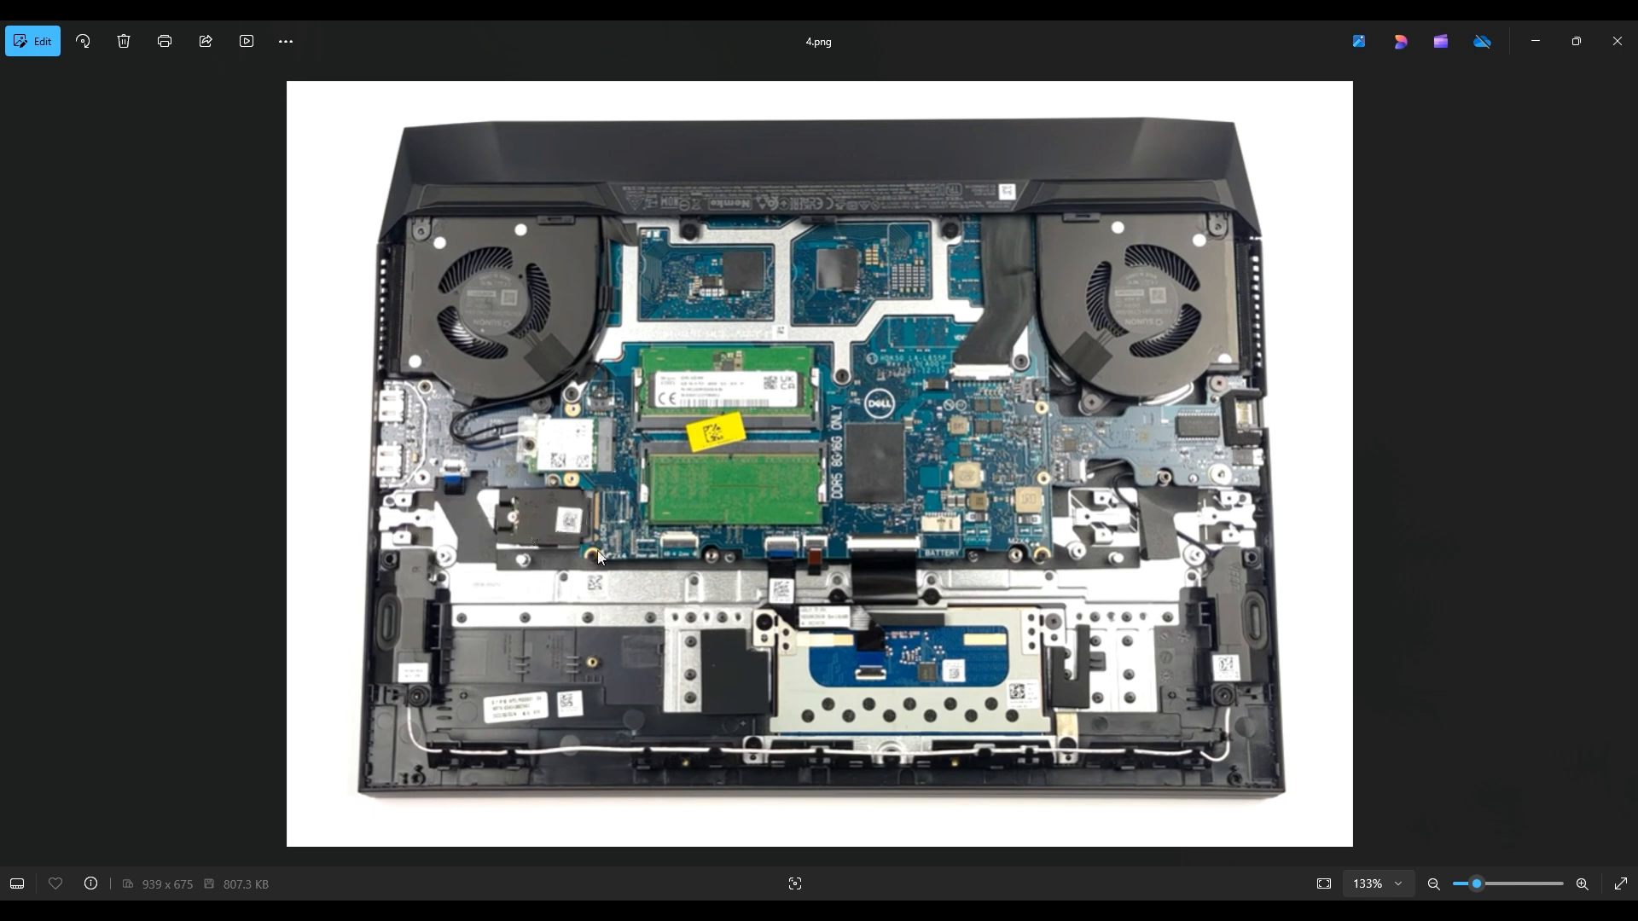
{"action": "mouse_move", "coordinate": [512, 454]}
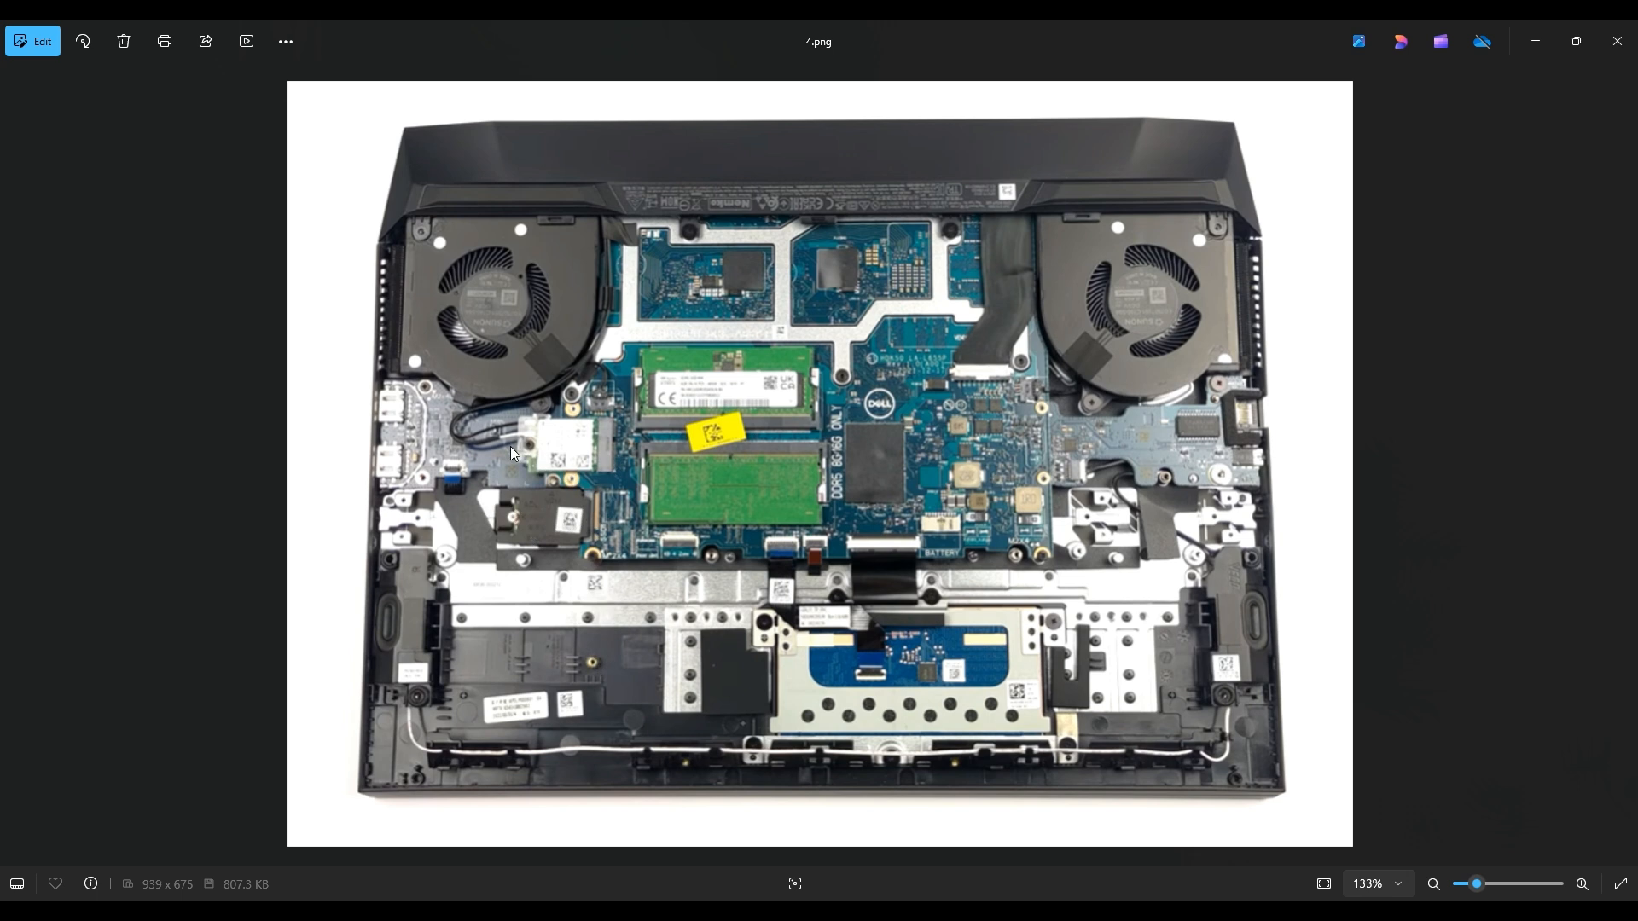
{"action": "mouse_move", "coordinate": [541, 476]}
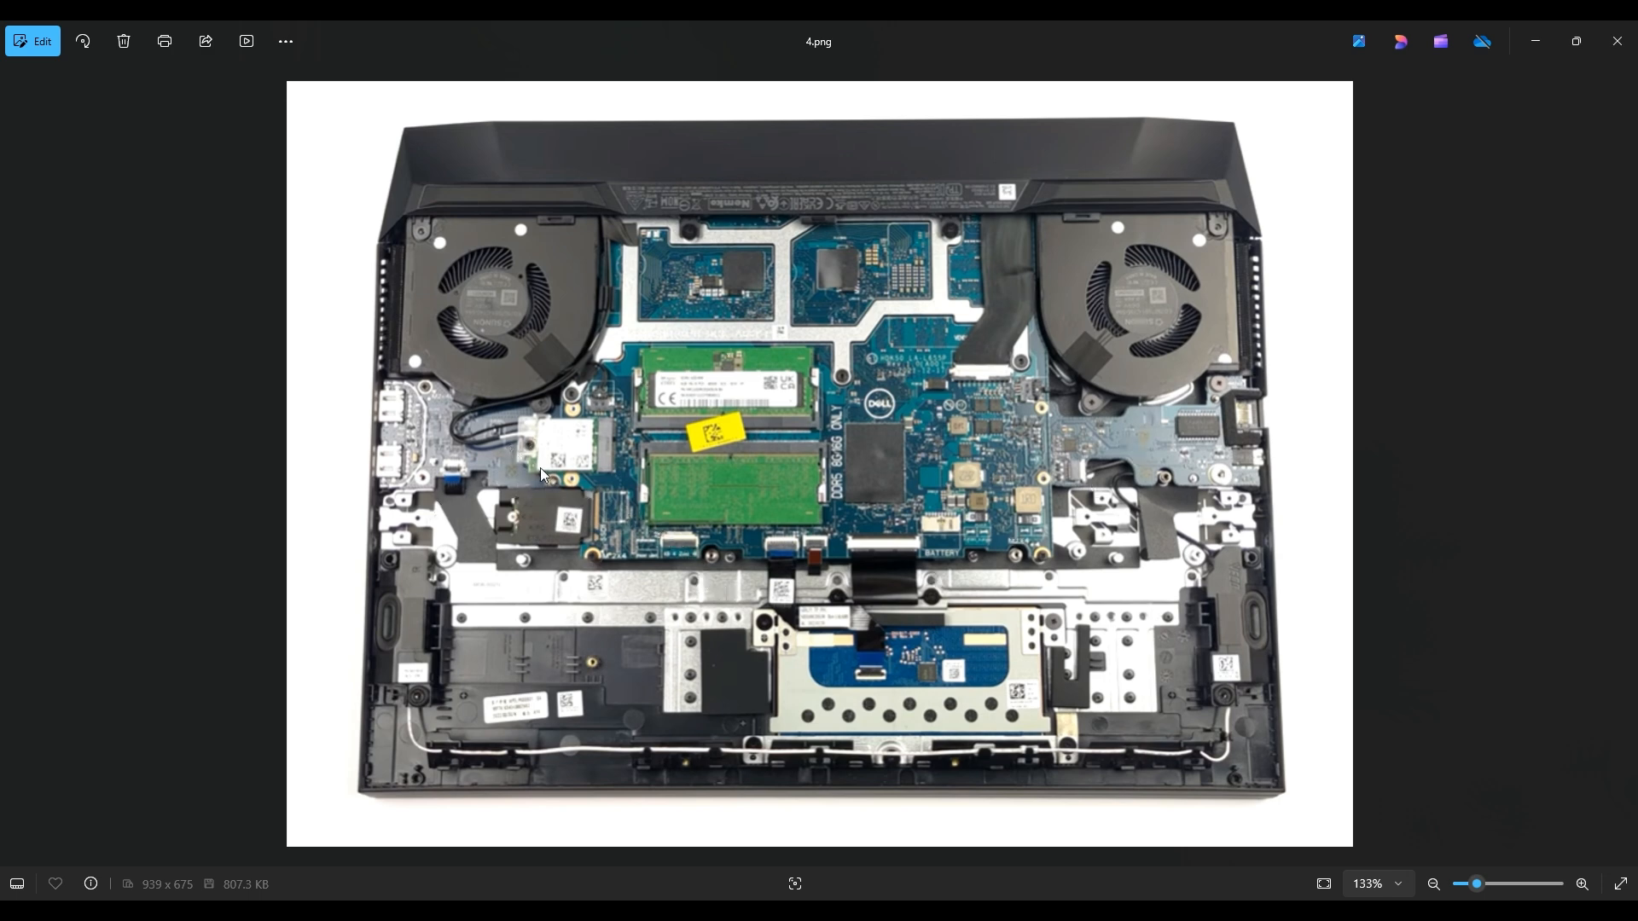